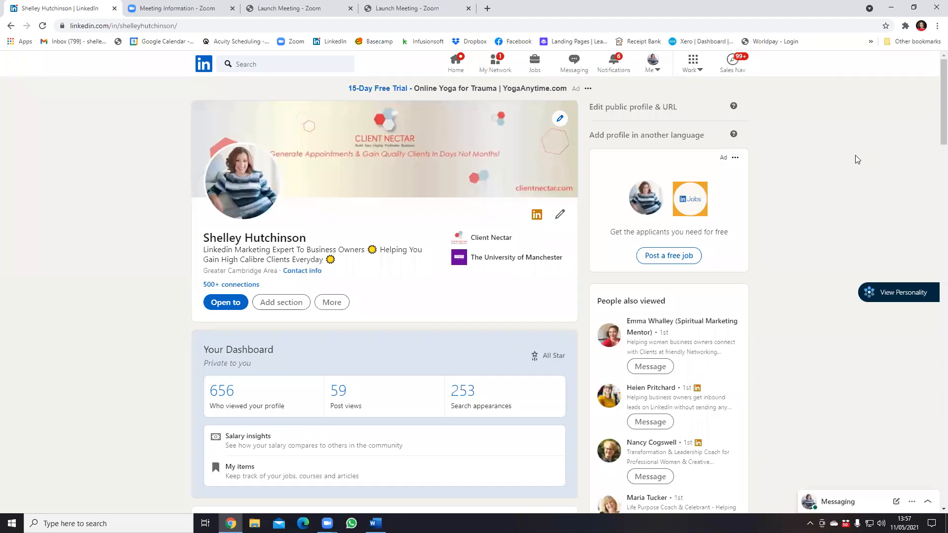
pyautogui.moveTo(861, 389)
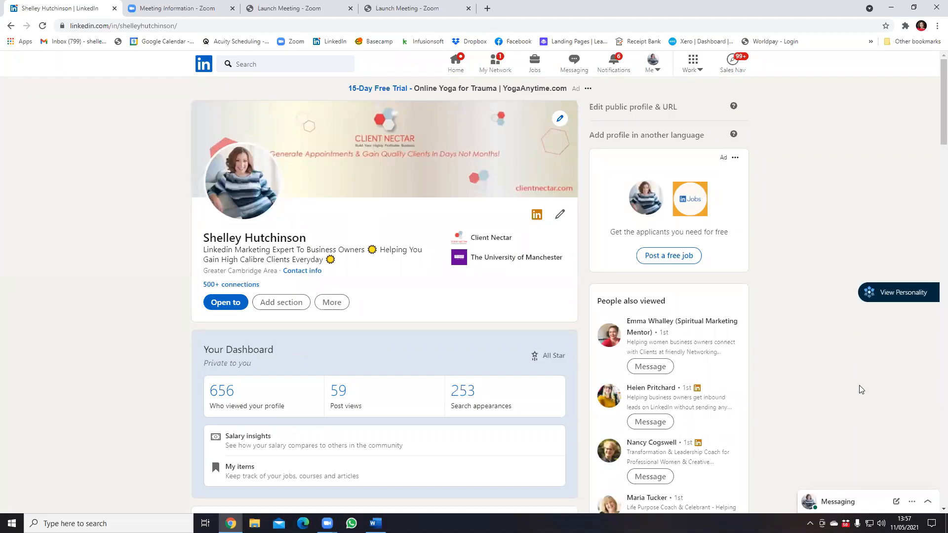
pyautogui.moveTo(845, 346)
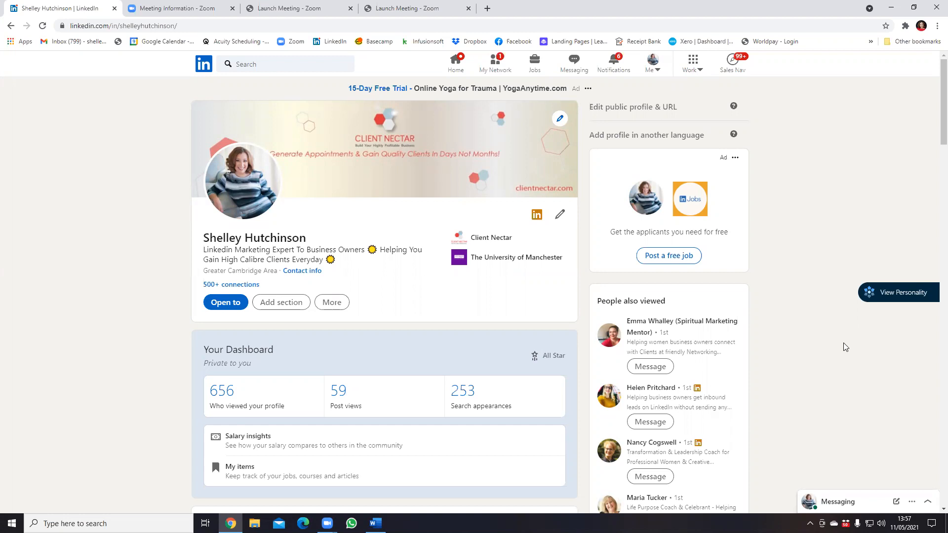
pyautogui.moveTo(456, 63)
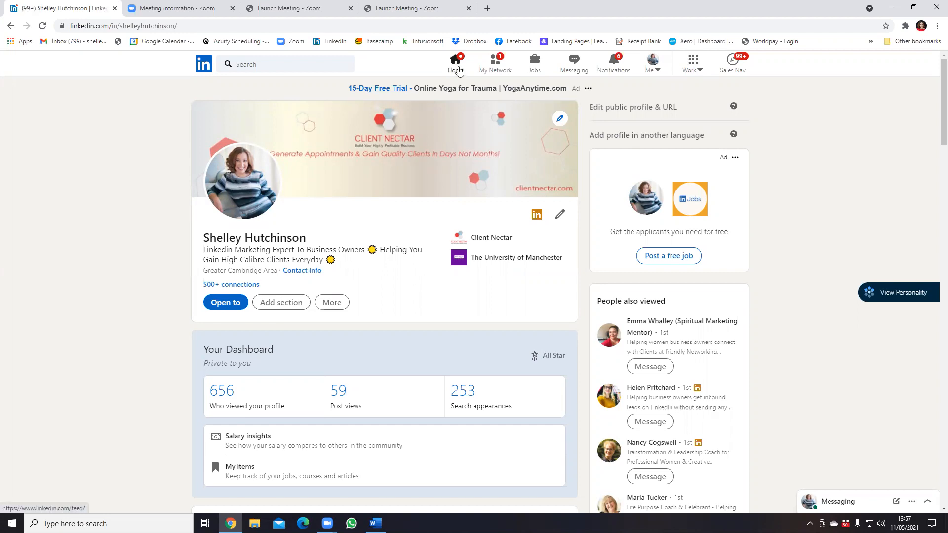
# Step: Return to the home feed and bring the sidebar's Events section into view
pyautogui.click(454, 63)
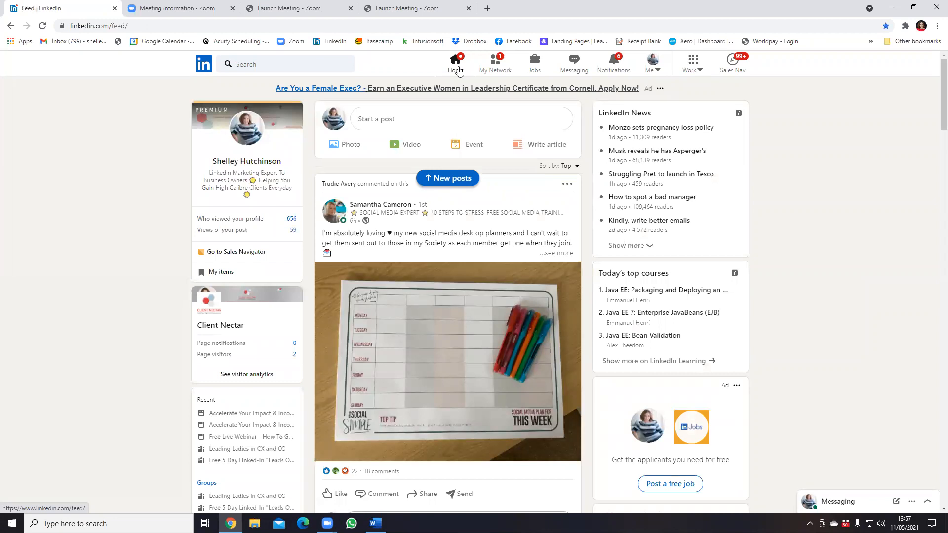
pyautogui.moveTo(169, 281)
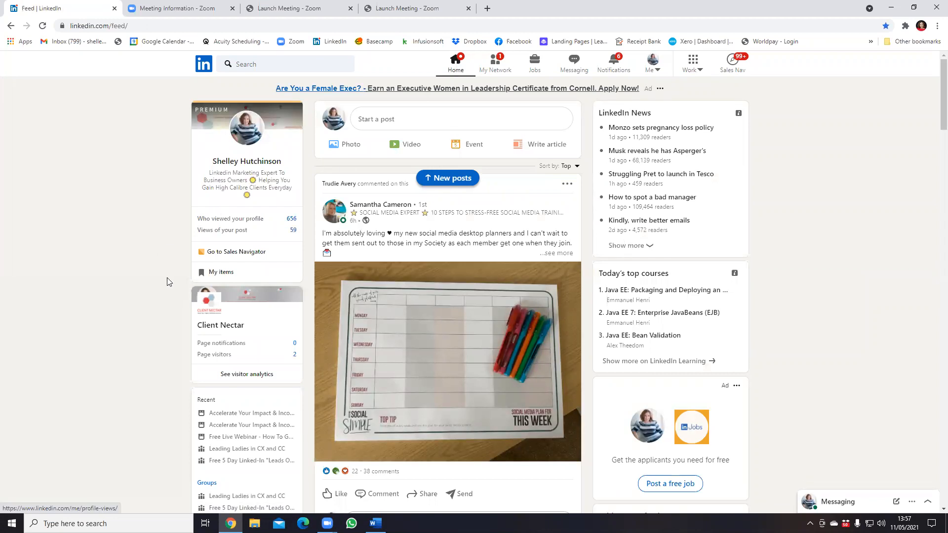
pyautogui.scroll(-3)
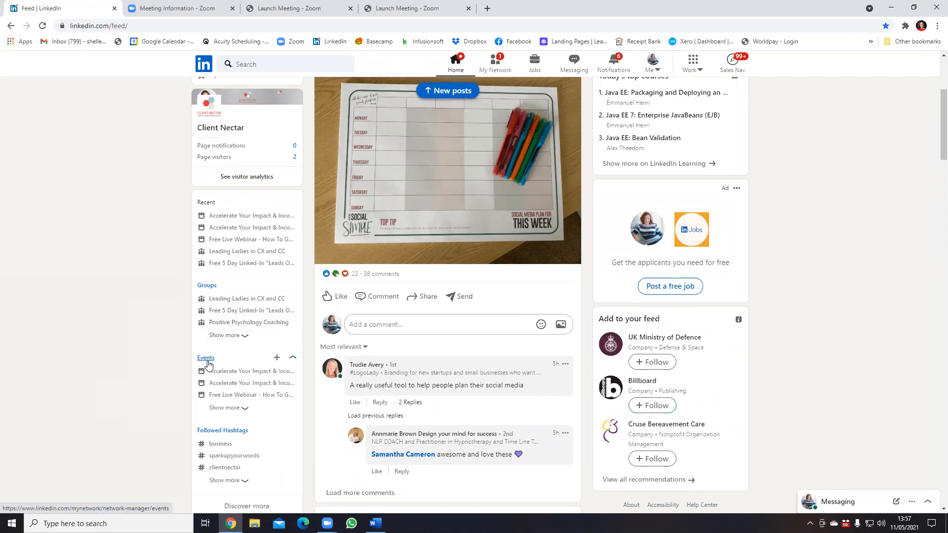
pyautogui.moveTo(277, 357)
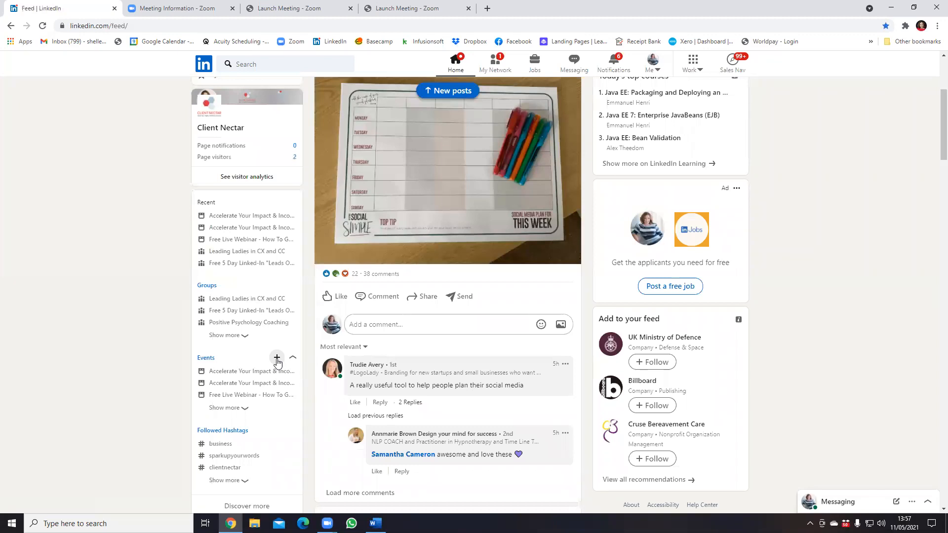
# Step: Start a new event from the sidebar's Events +, with Client Nectar as organizer
pyautogui.click(276, 358)
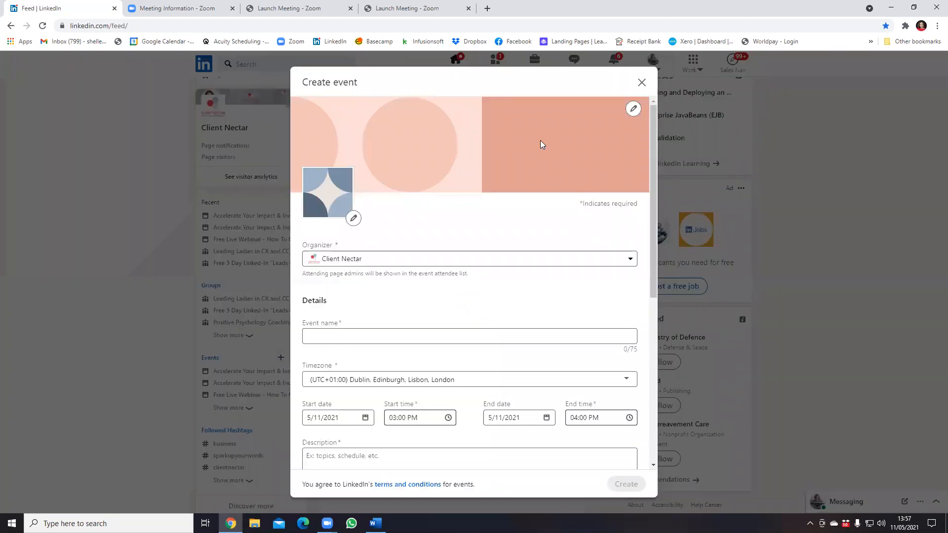
pyautogui.scroll(-3)
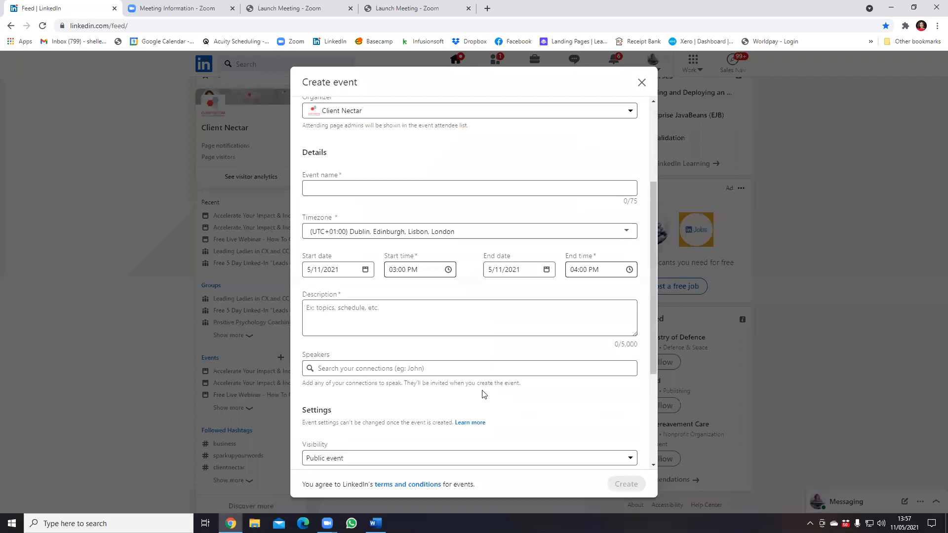
pyautogui.scroll(3)
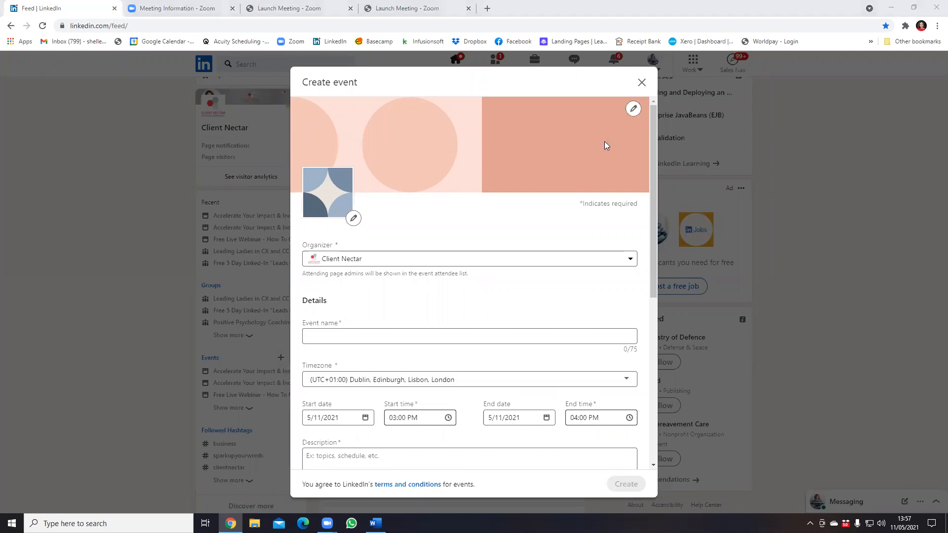
# Step: Set the cover photo to Challenge Image.png from the Desktop and apply the cropped banner
pyautogui.click(632, 109)
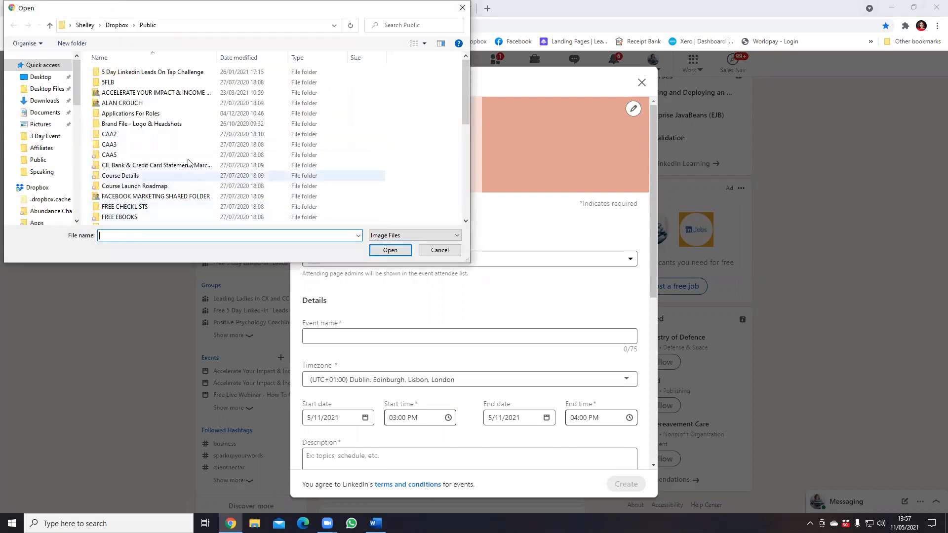
pyautogui.click(40, 77)
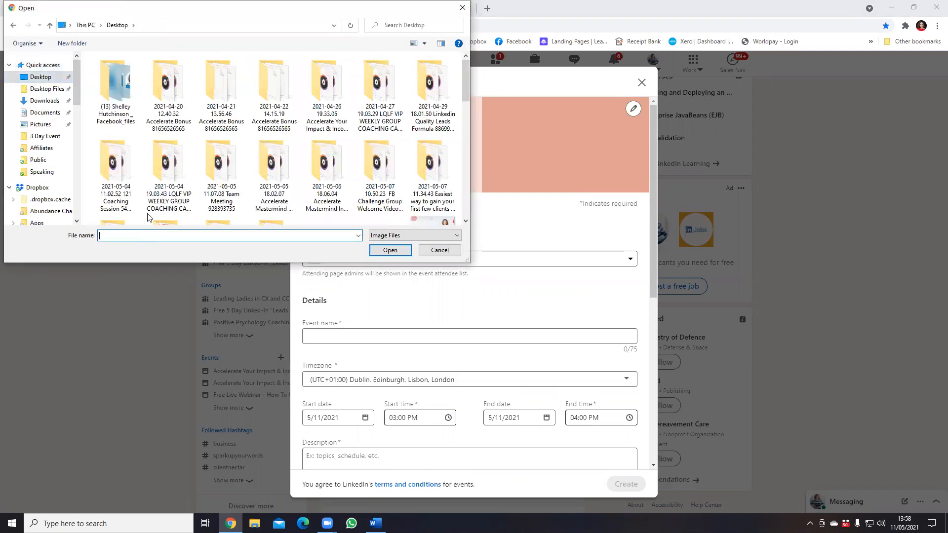
pyautogui.write('challenge')
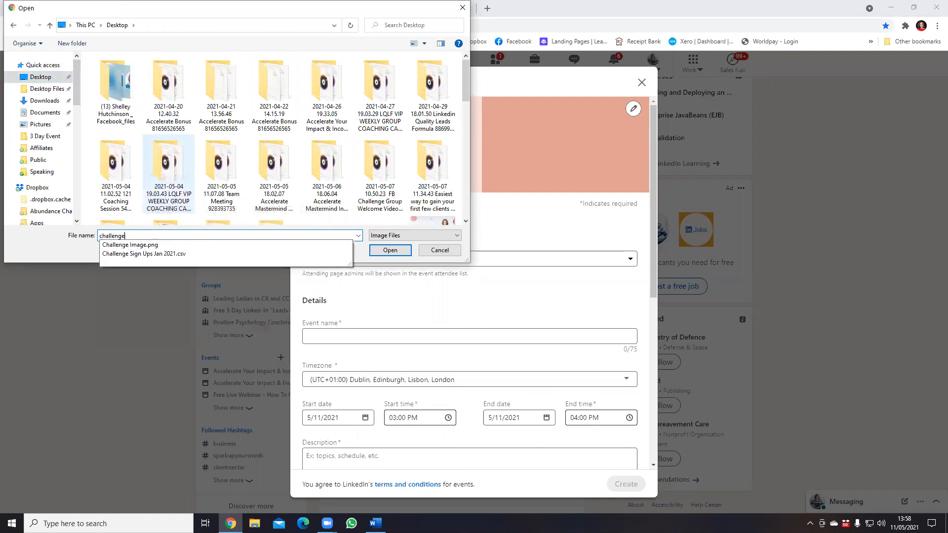
pyautogui.click(129, 244)
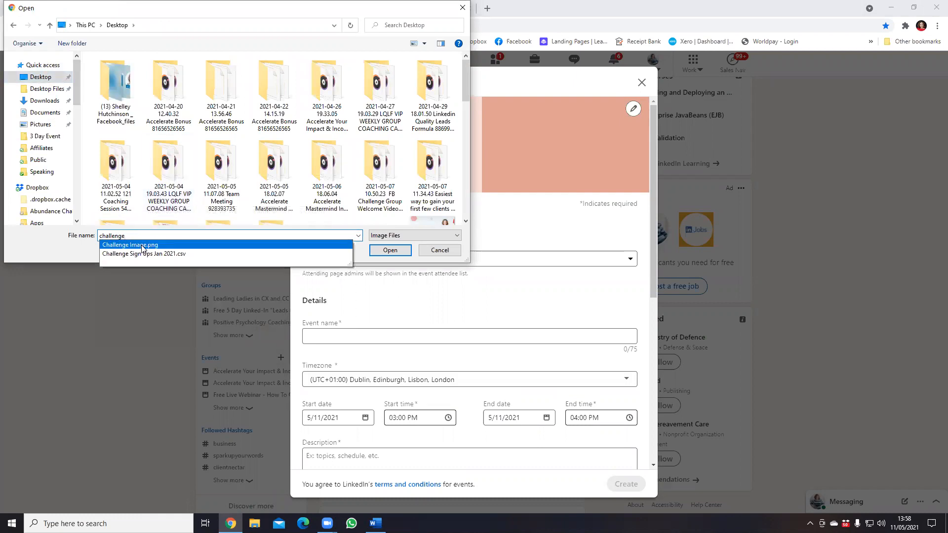
pyautogui.click(389, 250)
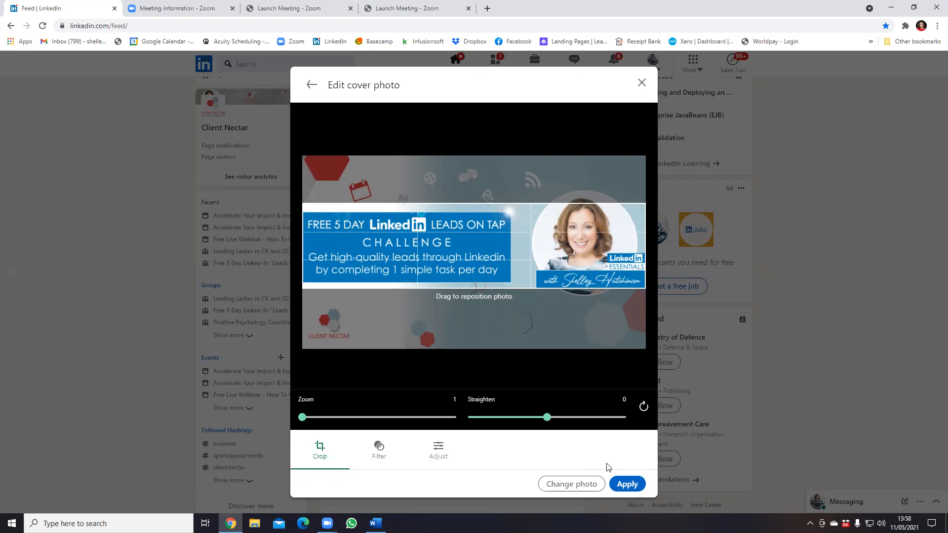
pyautogui.moveTo(627, 483)
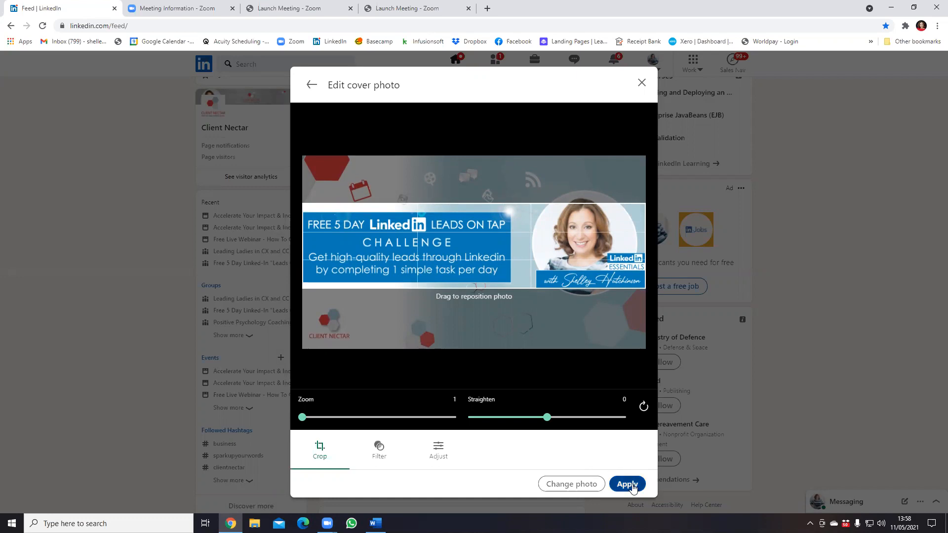
pyautogui.click(626, 484)
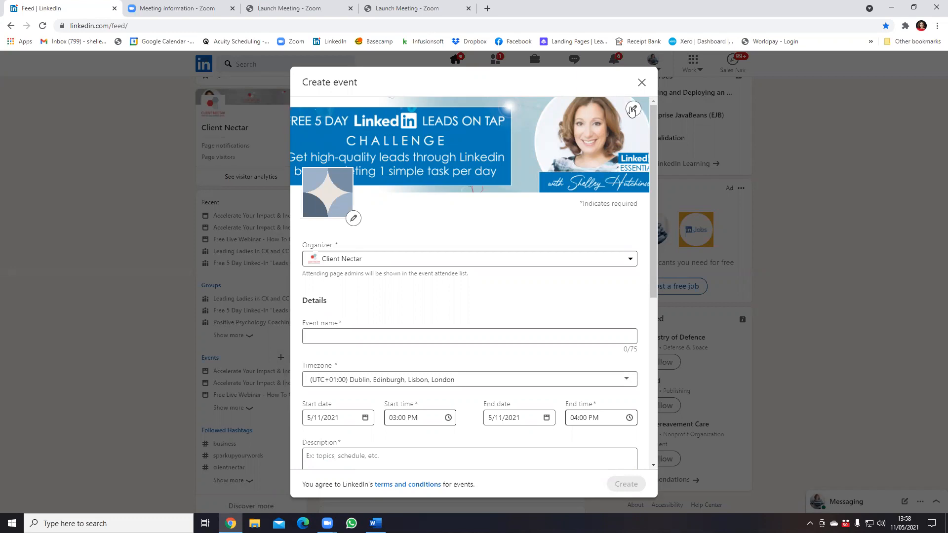
pyautogui.click(632, 109)
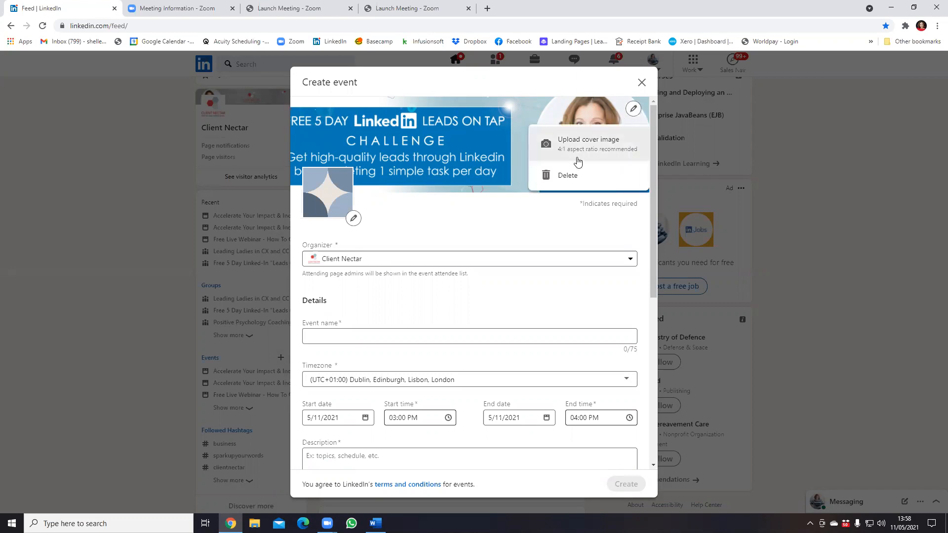
pyautogui.click(587, 139)
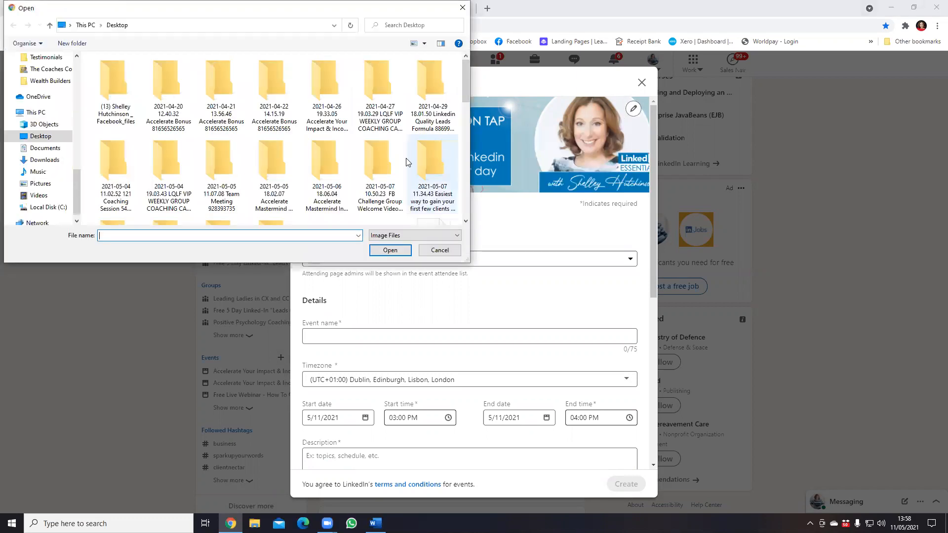
pyautogui.write('challe')
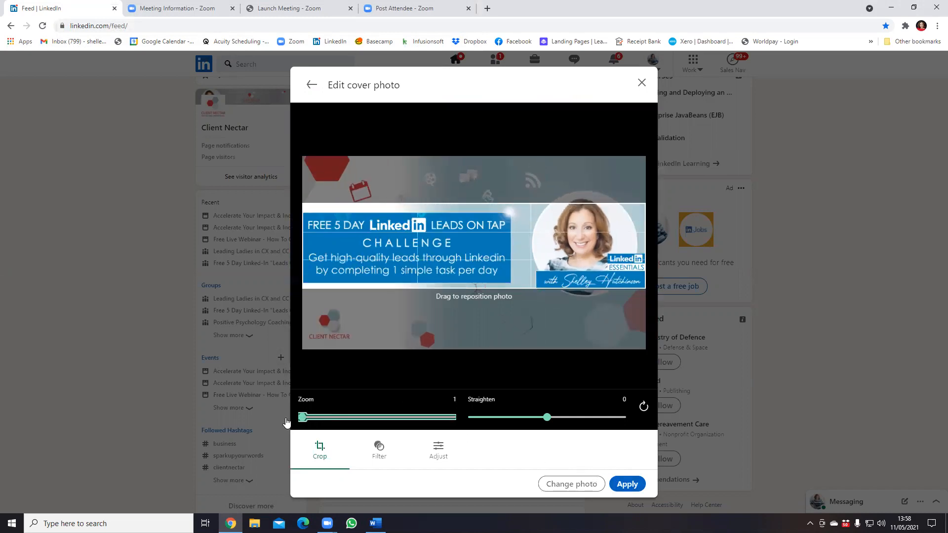
pyautogui.moveTo(559, 454)
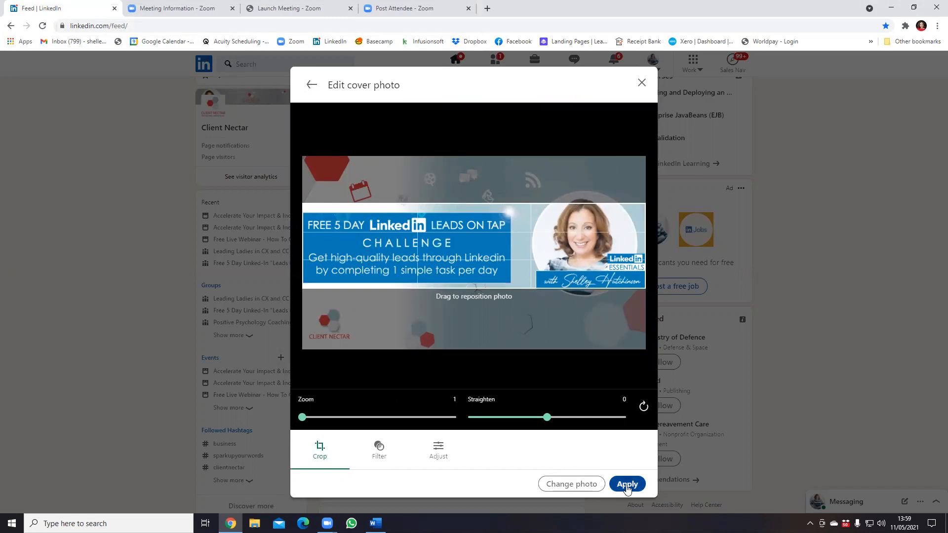
pyautogui.click(627, 484)
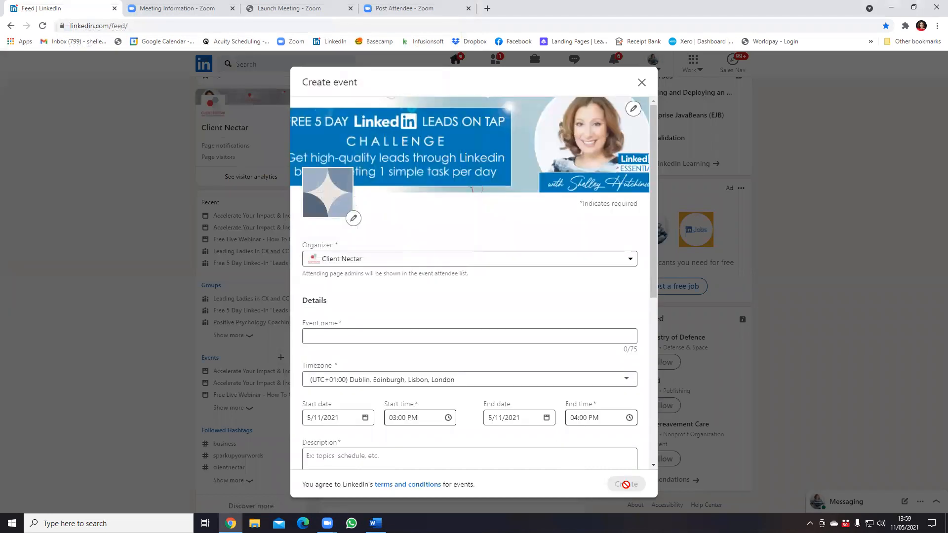
pyautogui.moveTo(512, 237)
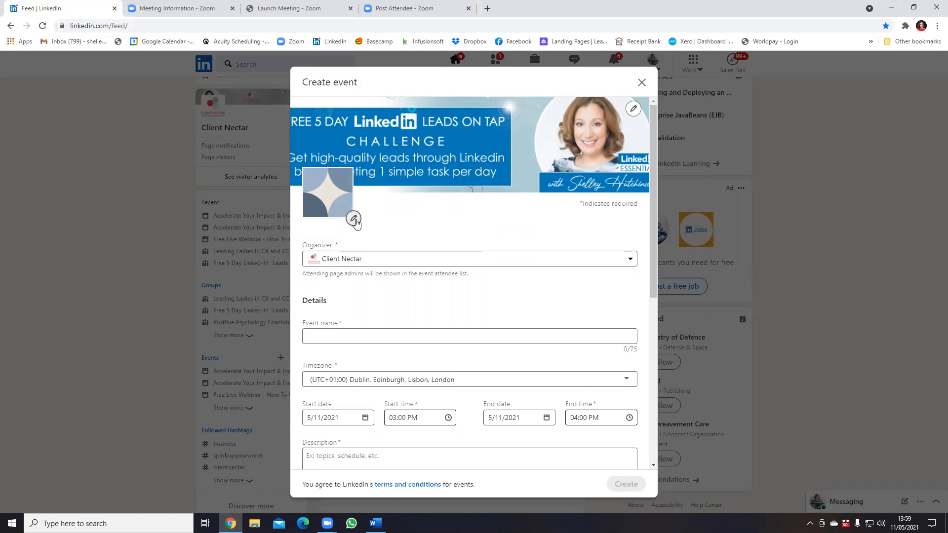
# Step: Start a logo upload and browse into the Client Nectar IMAGES NEW folder
pyautogui.click(354, 219)
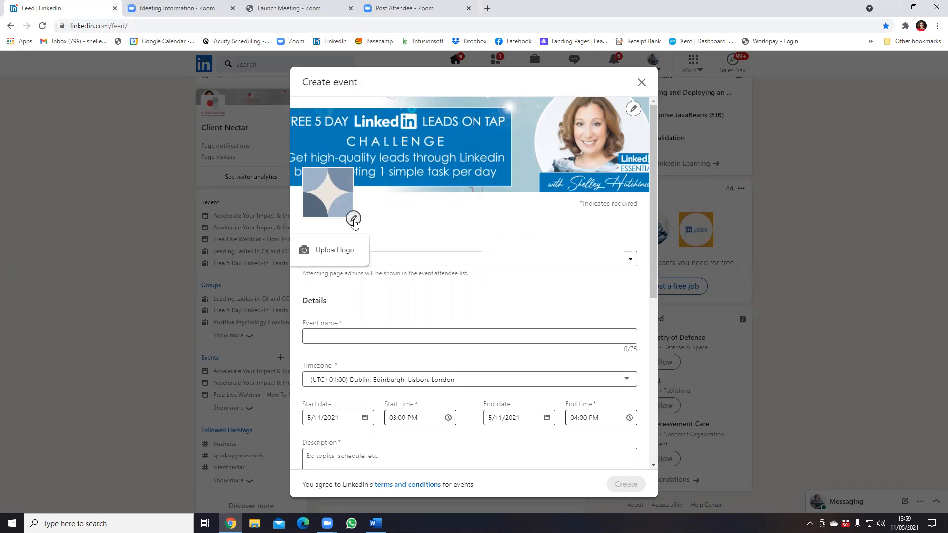
pyautogui.click(334, 250)
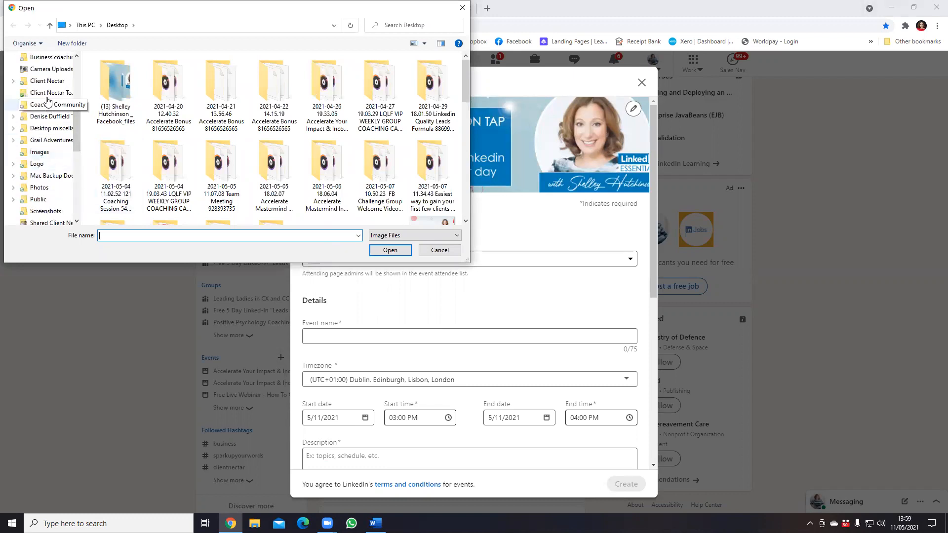
pyautogui.click(46, 80)
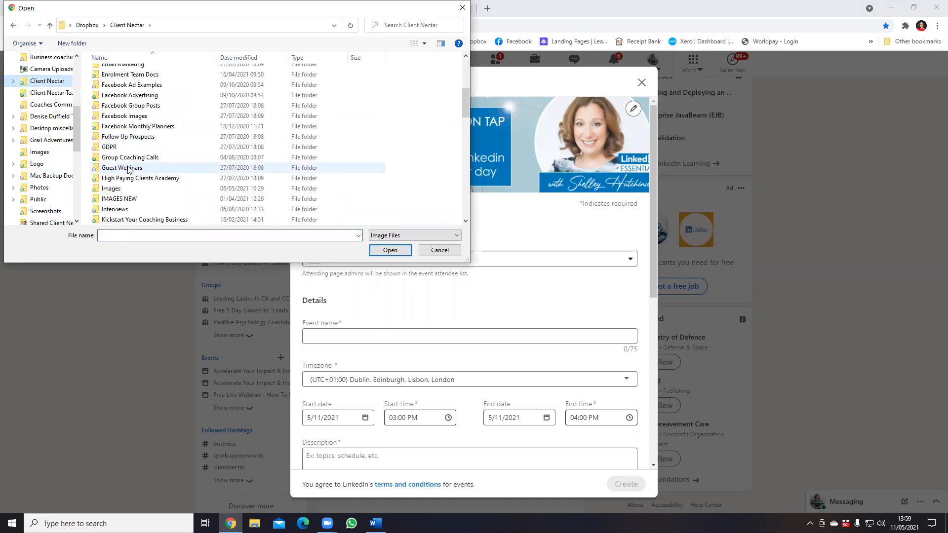
pyautogui.click(119, 199)
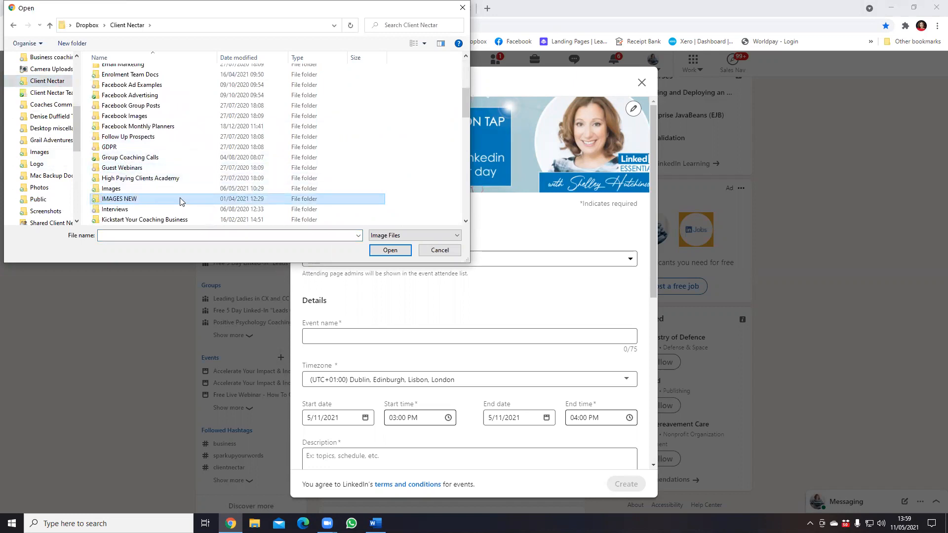
pyautogui.doubleClick(120, 199)
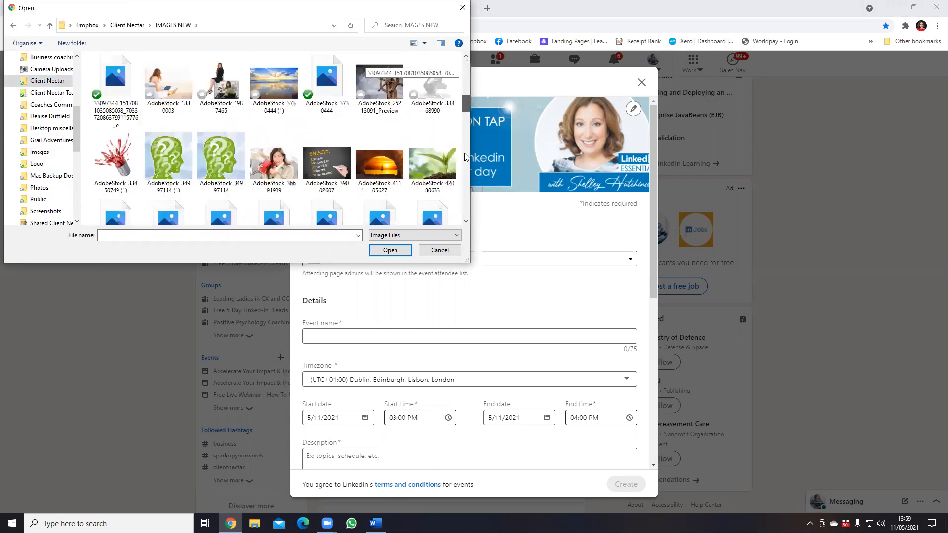
# Step: Locate and select IMG_4254 in the IMAGES NEW folder as the logo file
pyautogui.scroll(-3)
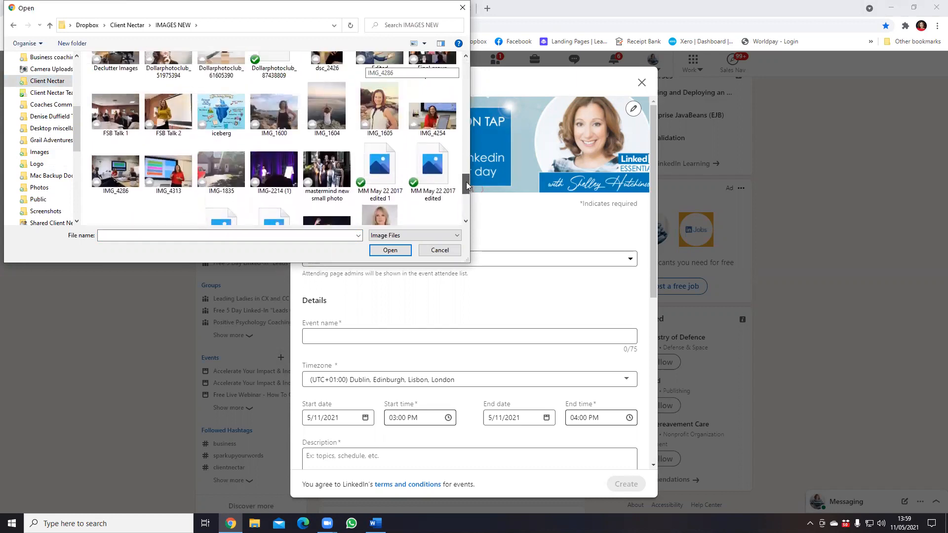
pyautogui.scroll(-3)
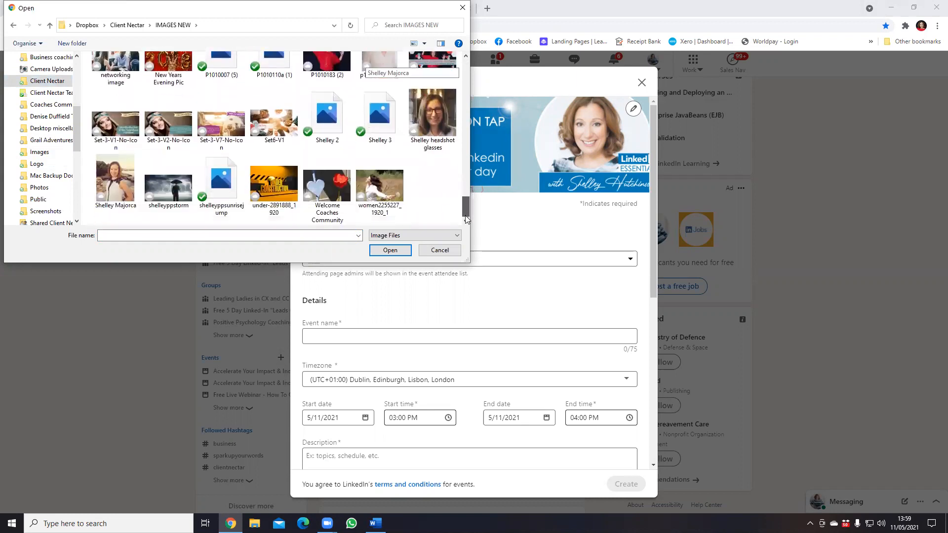
pyautogui.scroll(3)
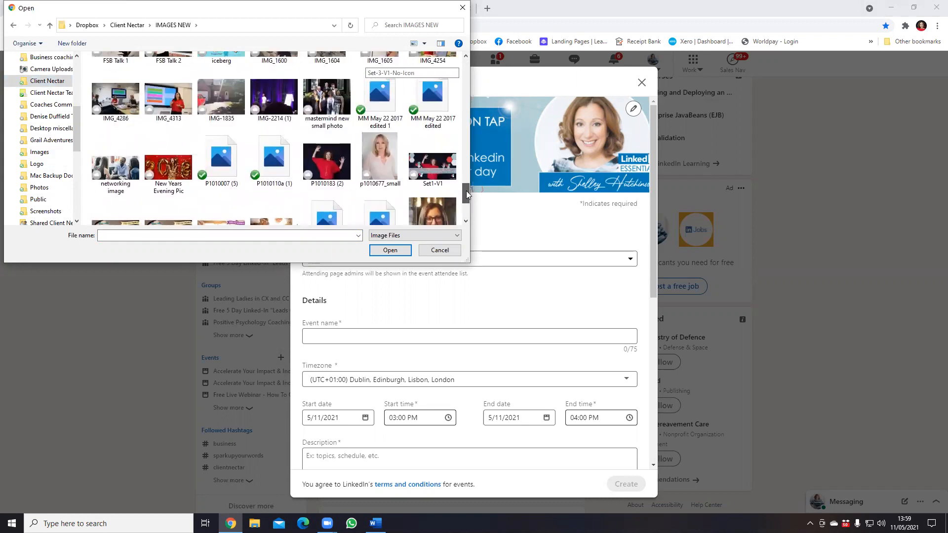
pyautogui.scroll(3)
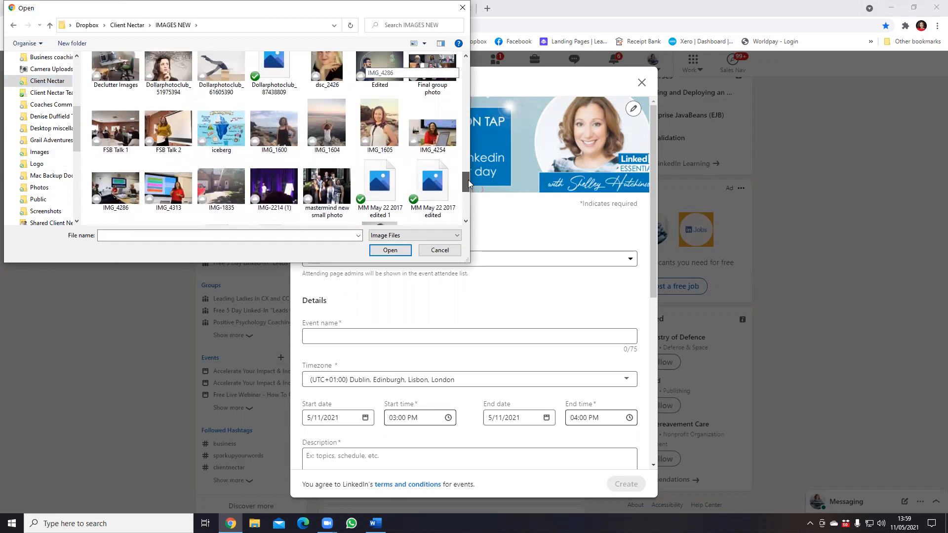
pyautogui.scroll(3)
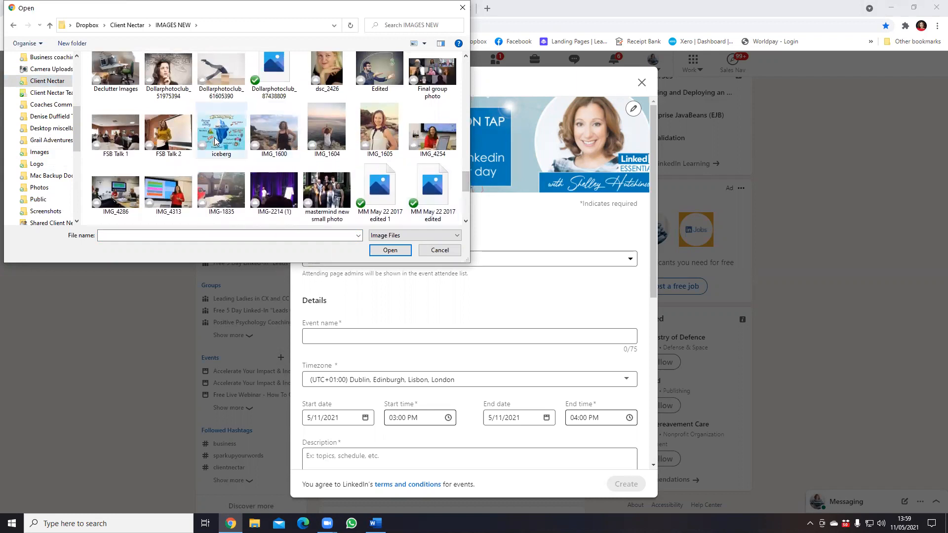
pyautogui.click(432, 131)
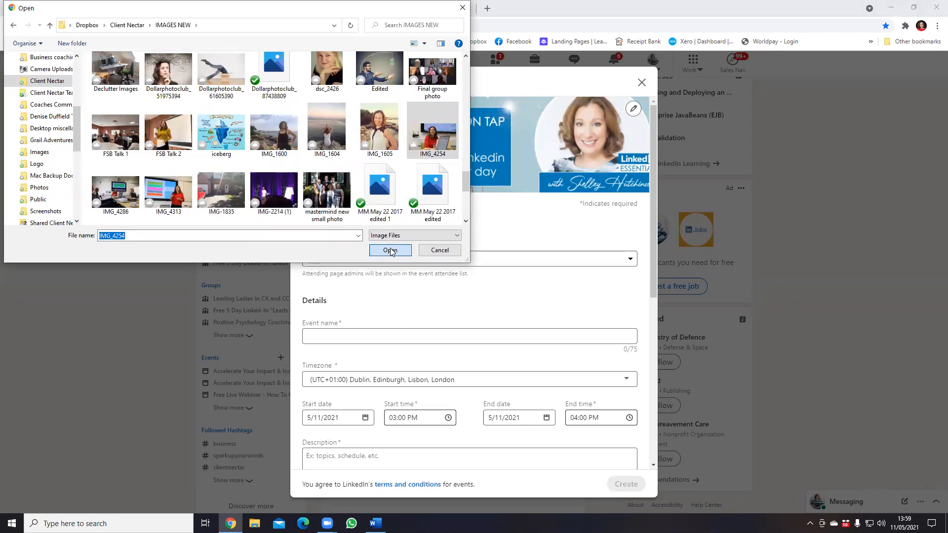
# Step: Load IMG_4254, frame the woman's face in the crop square and apply it as the logo
pyautogui.click(390, 250)
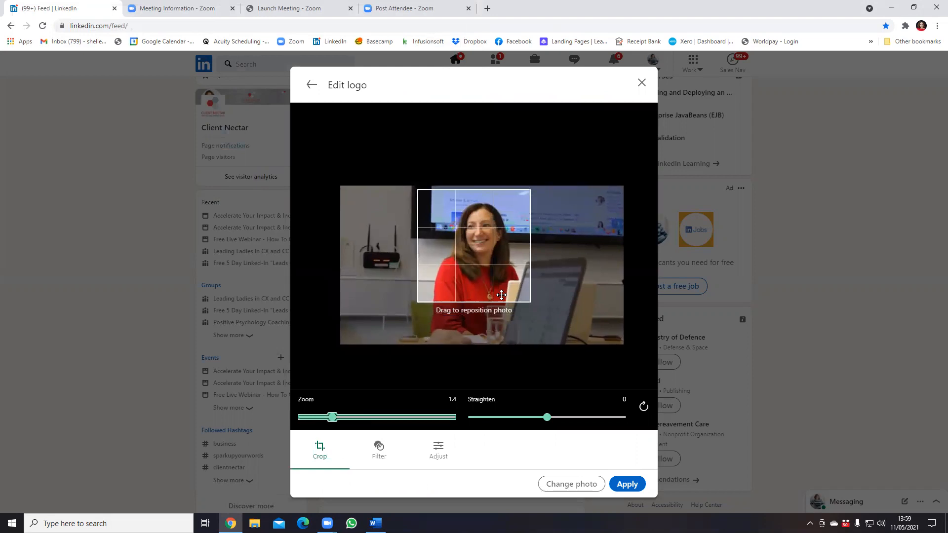
pyautogui.moveTo(473, 284); pyautogui.dragTo(476, 296)
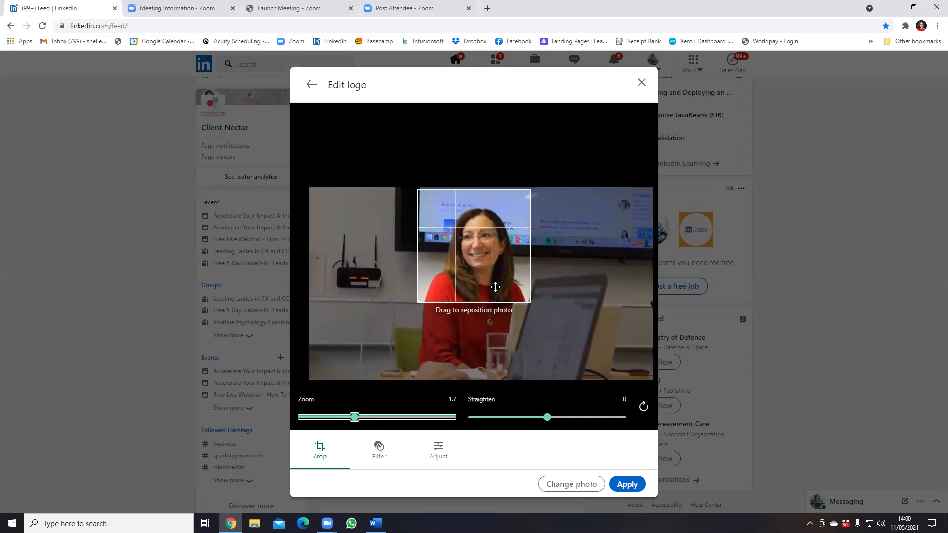
pyautogui.click(626, 484)
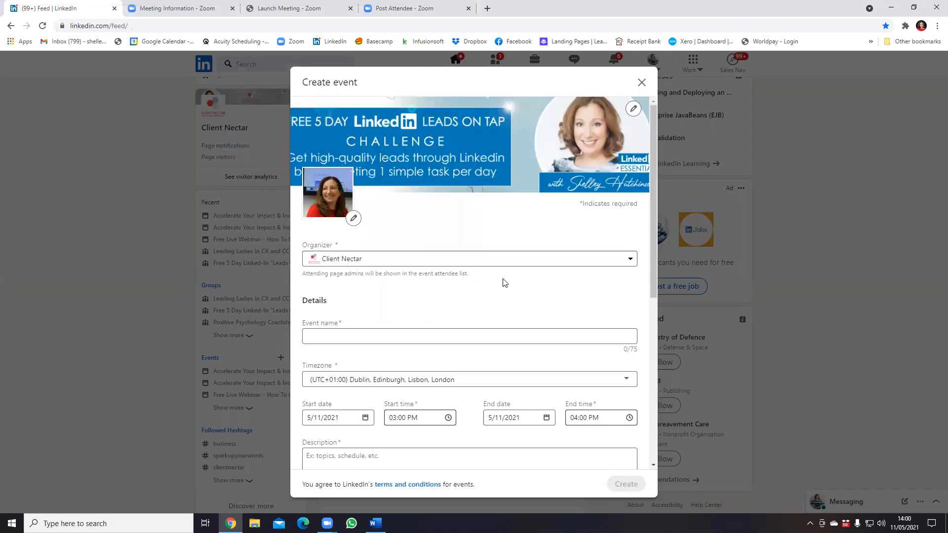
pyautogui.moveTo(511, 279)
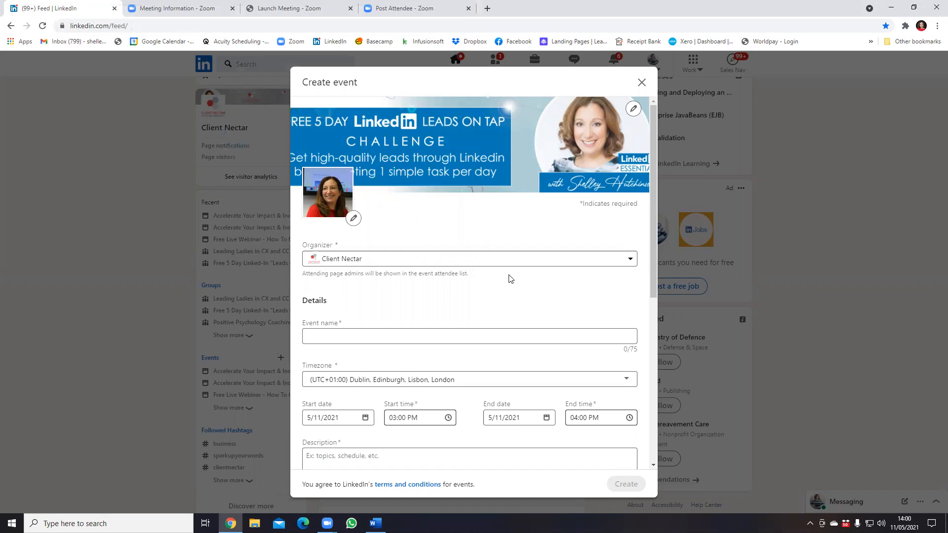
pyautogui.moveTo(379, 264)
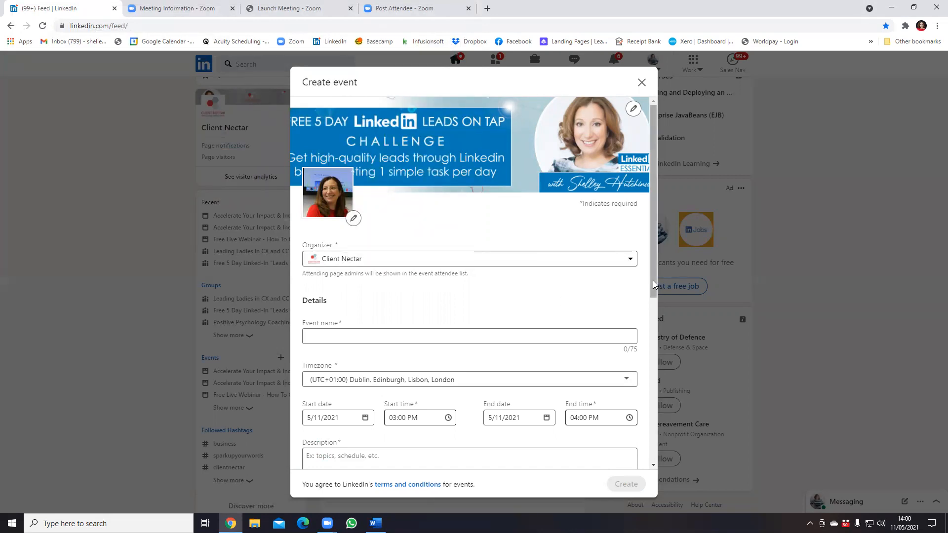
# Step: Name the event 'Free 5 Day Linkedin Leads On Tap Challenge' and begin choosing the start date
pyautogui.scroll(-3)
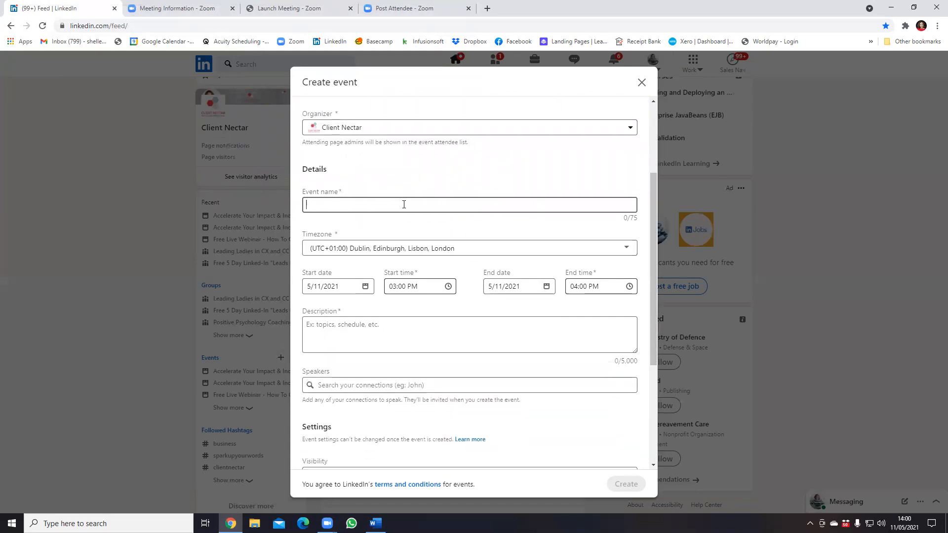
pyautogui.write('Free')
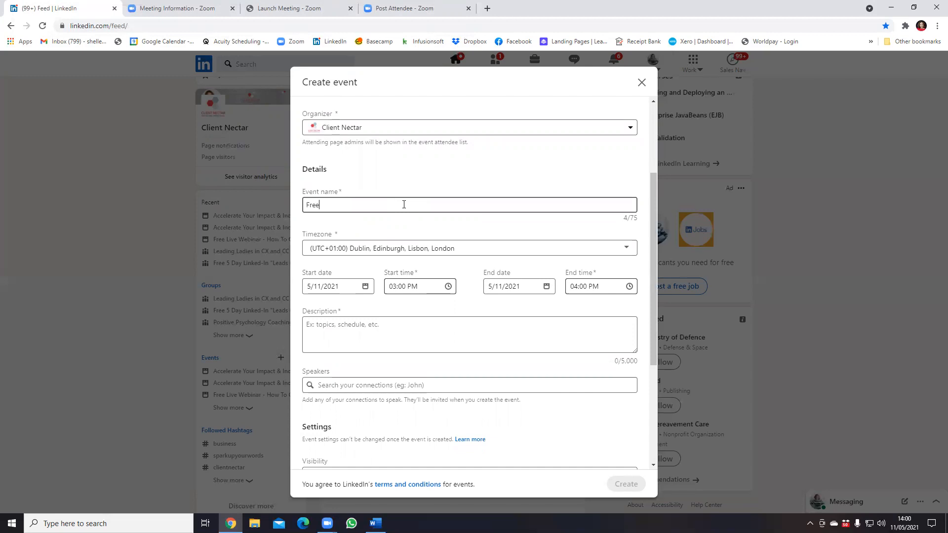
pyautogui.write('5')
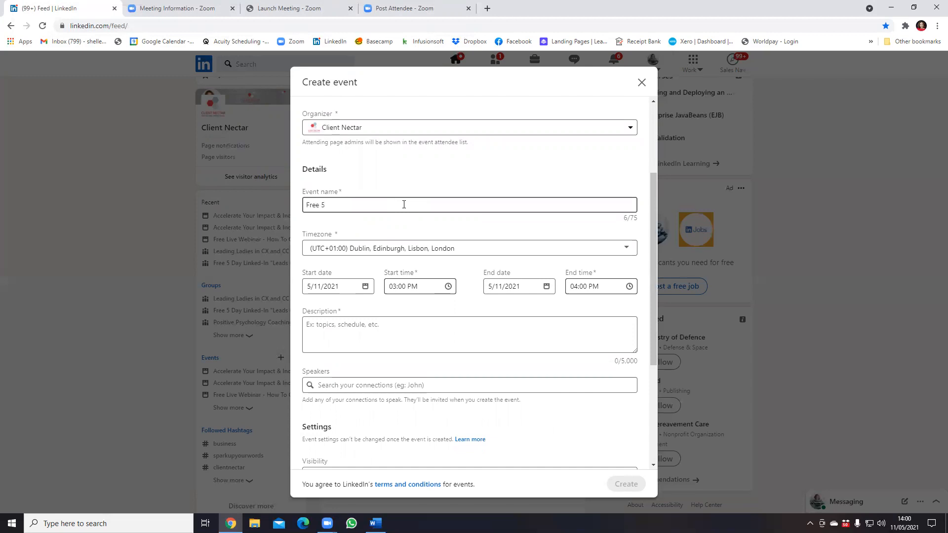
pyautogui.write('Day Linkedin le')
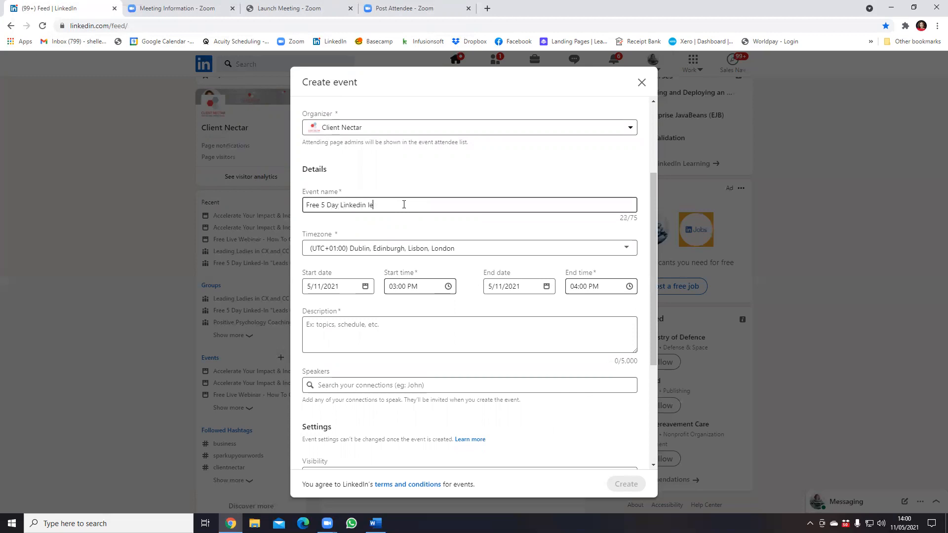
pyautogui.write('ads')
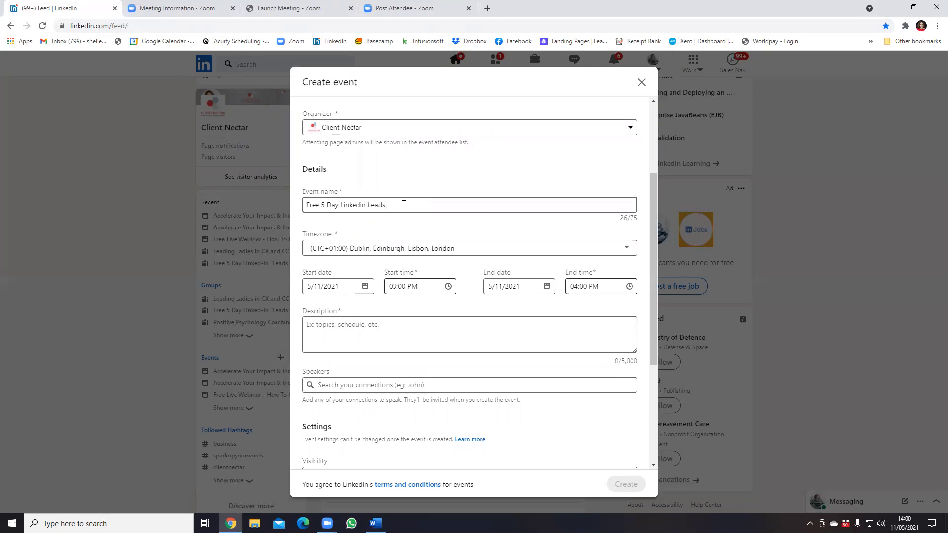
pyautogui.write('On Top Chale')
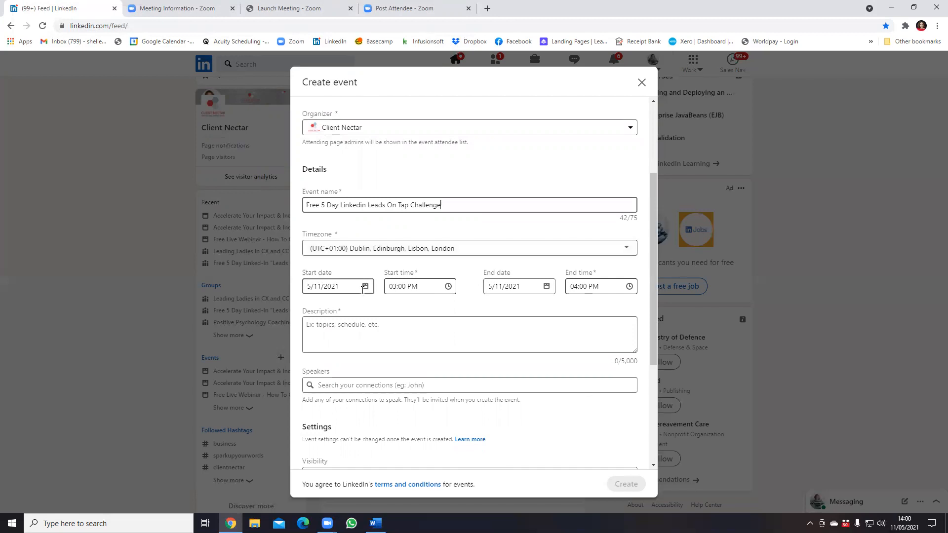
pyautogui.click(336, 287)
pyautogui.write('7')
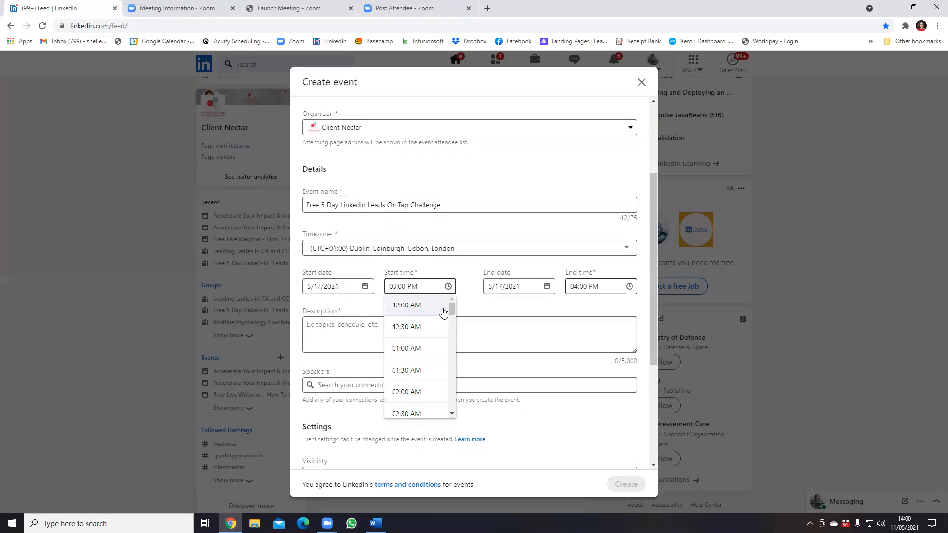
pyautogui.moveTo(423, 349)
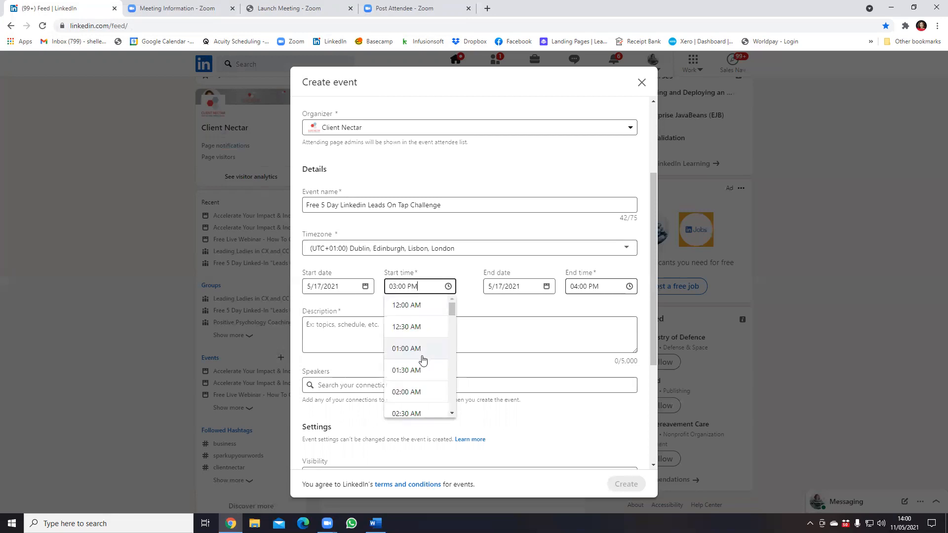
# Step: Set the event's end date to May 21, 2021
pyautogui.scroll(-3)
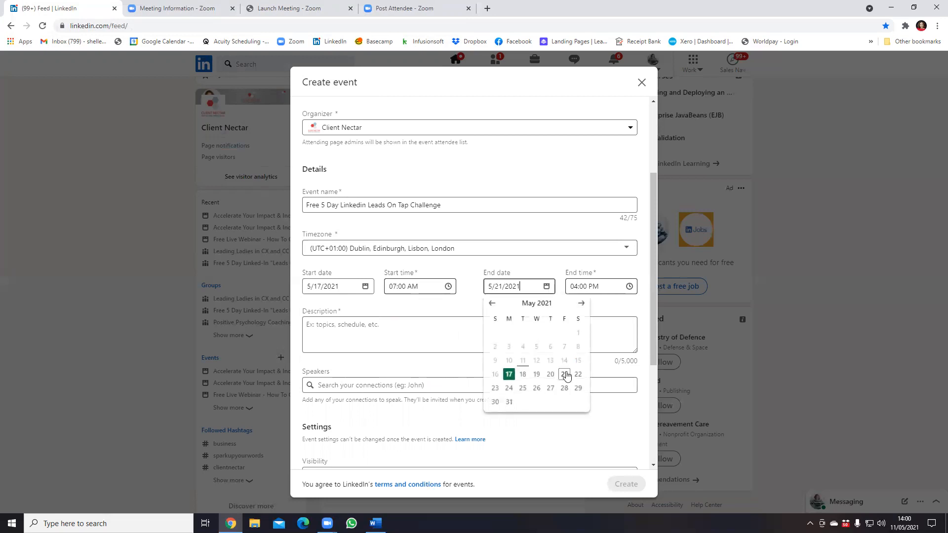
pyautogui.click(595, 286)
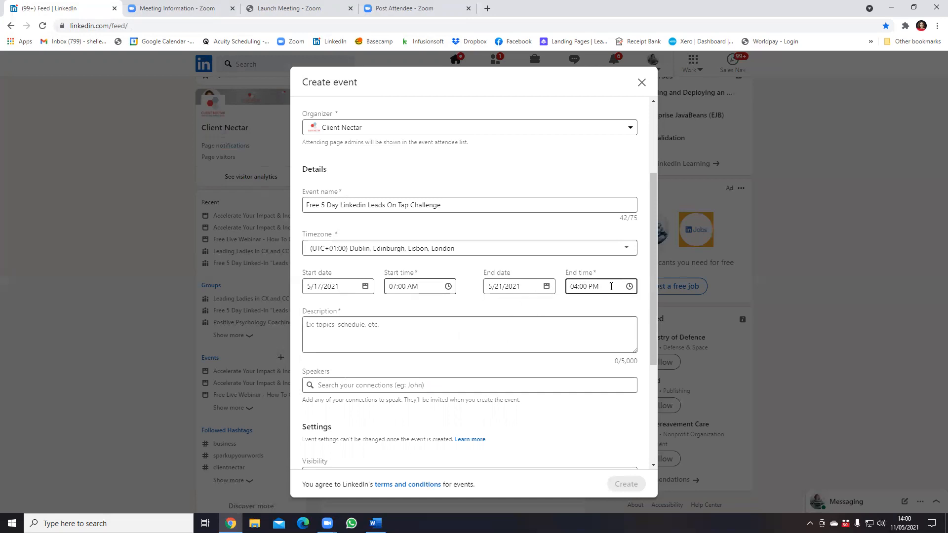
pyautogui.moveTo(627, 298)
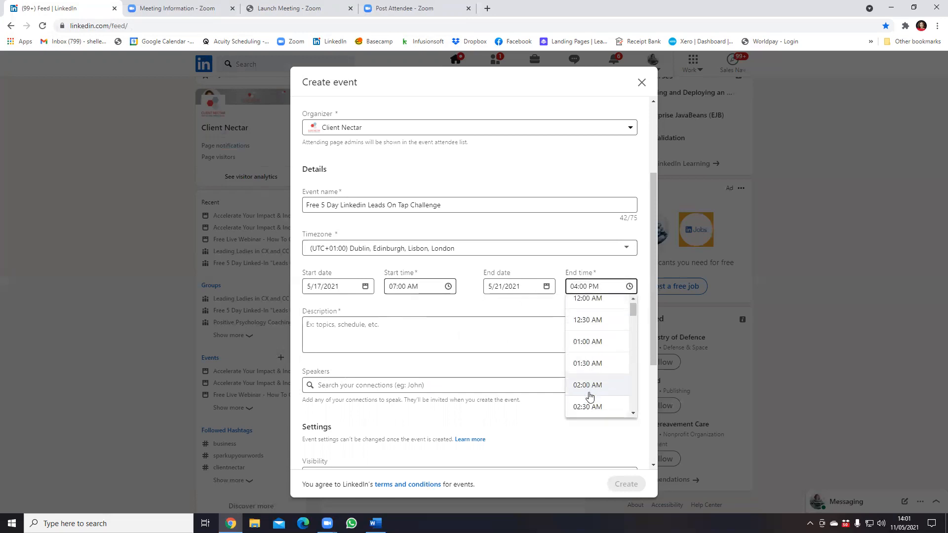
# Step: Set the event's end time to 11:00 PM
pyautogui.scroll(-3)
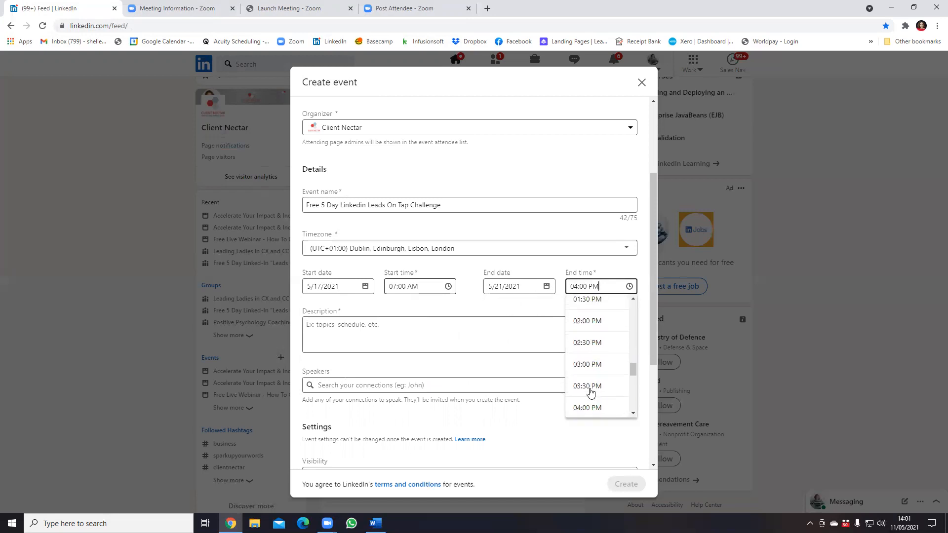
pyautogui.scroll(3)
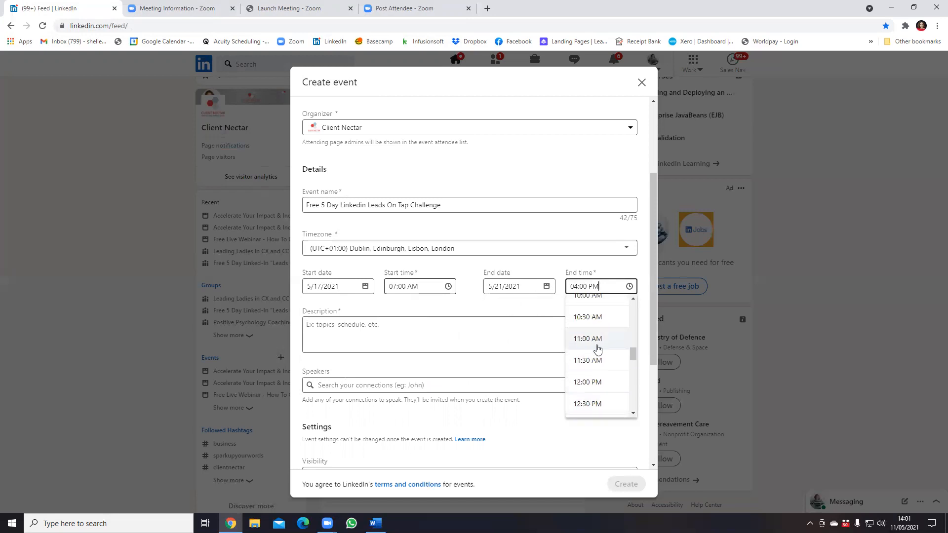
pyautogui.scroll(-3)
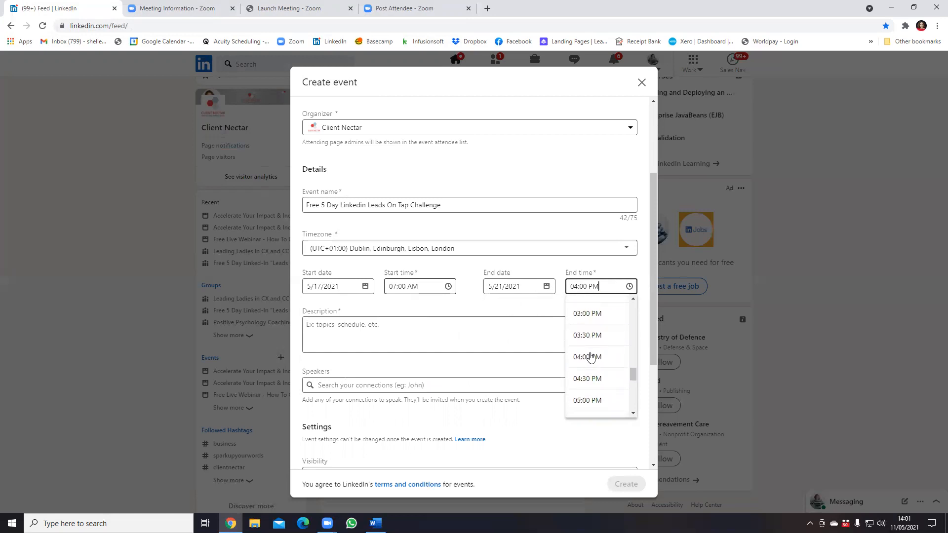
pyautogui.scroll(-3)
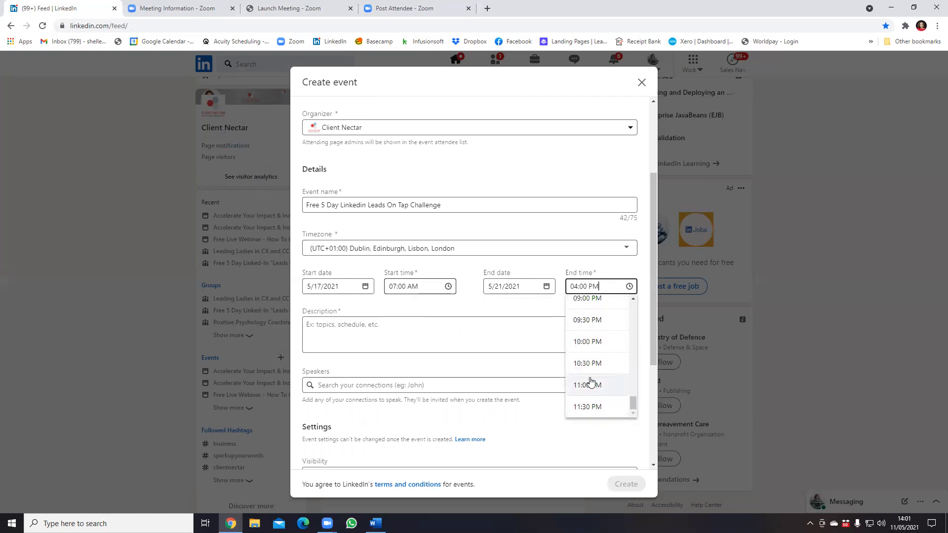
pyautogui.click(586, 384)
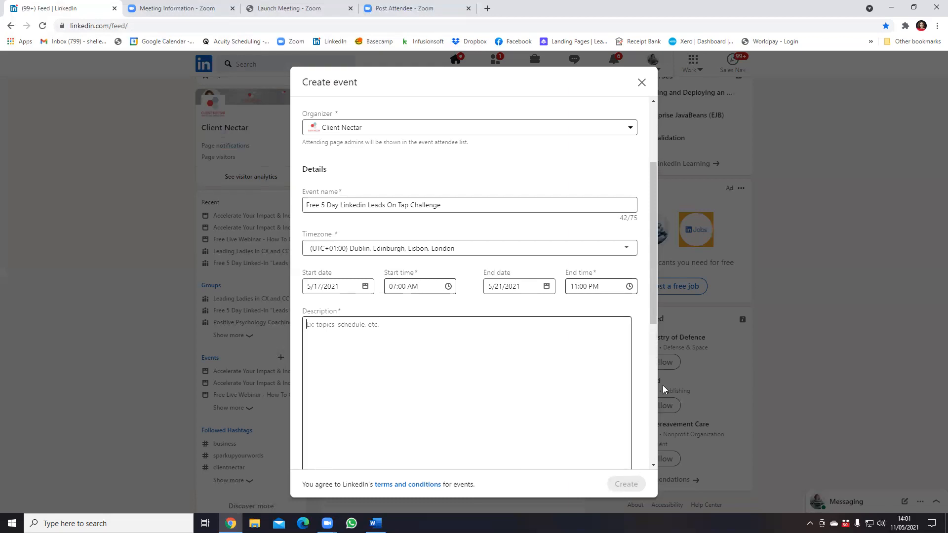
pyautogui.scroll(-3)
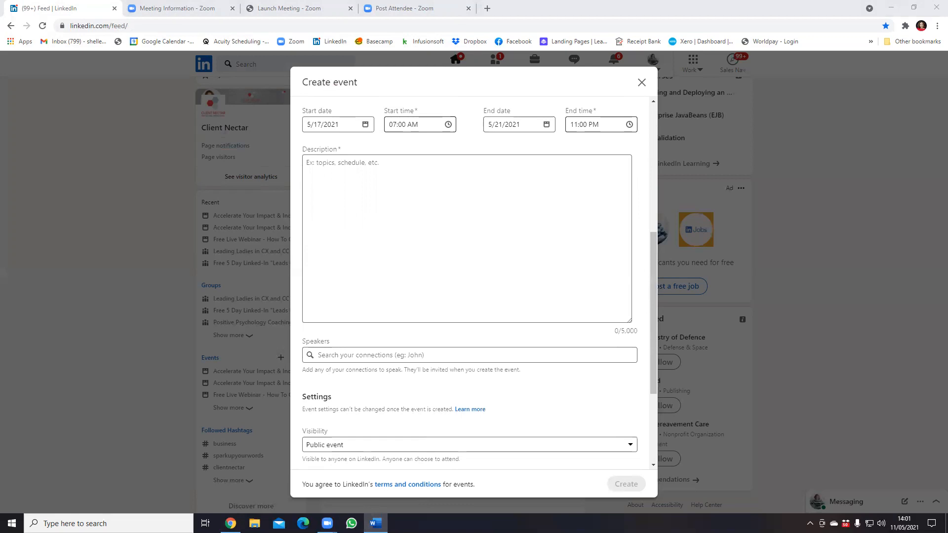
pyautogui.moveTo(293, 238)
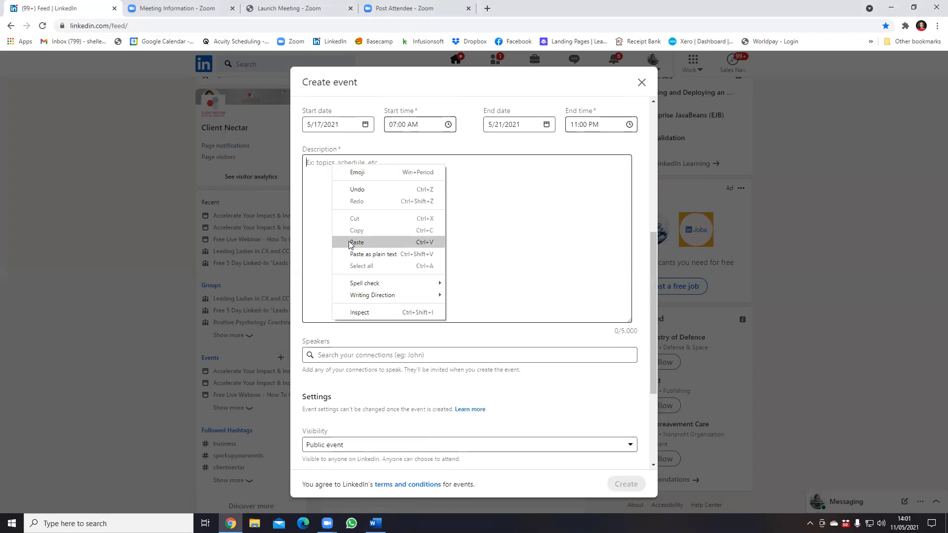
pyautogui.click(357, 242)
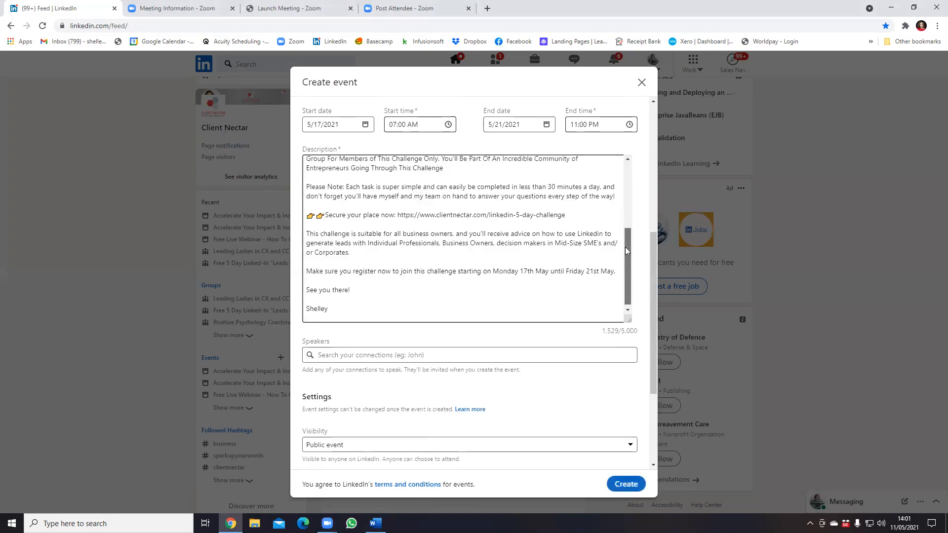
pyautogui.scroll(3)
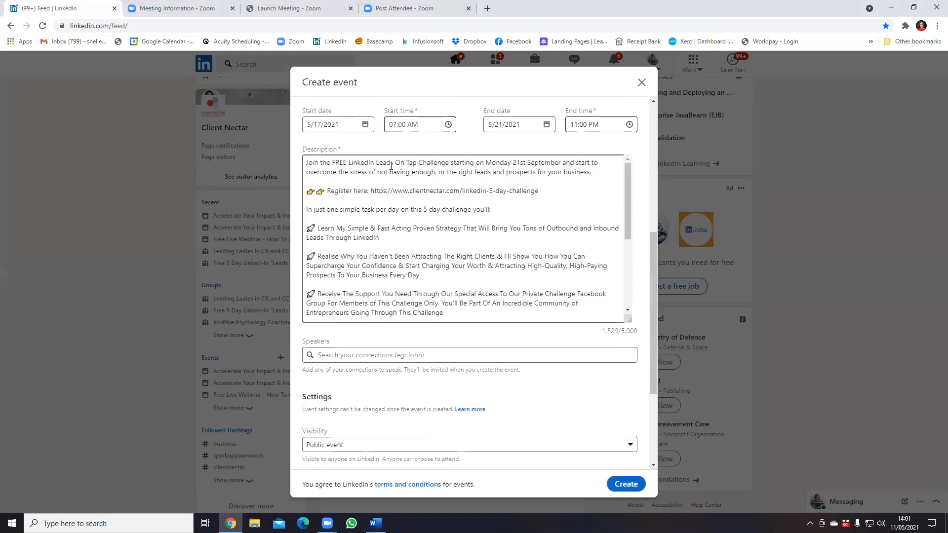
pyautogui.doubleClick(534, 163)
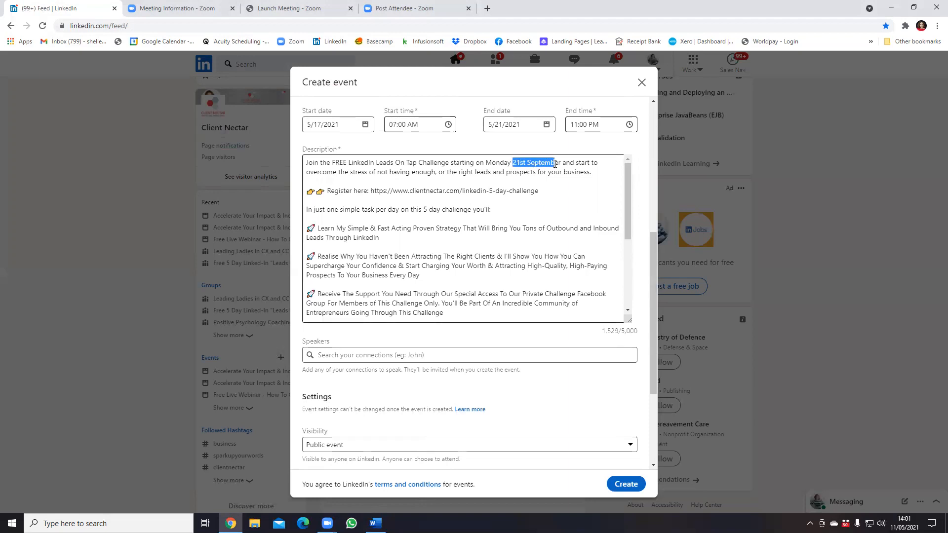
pyautogui.write('17t')
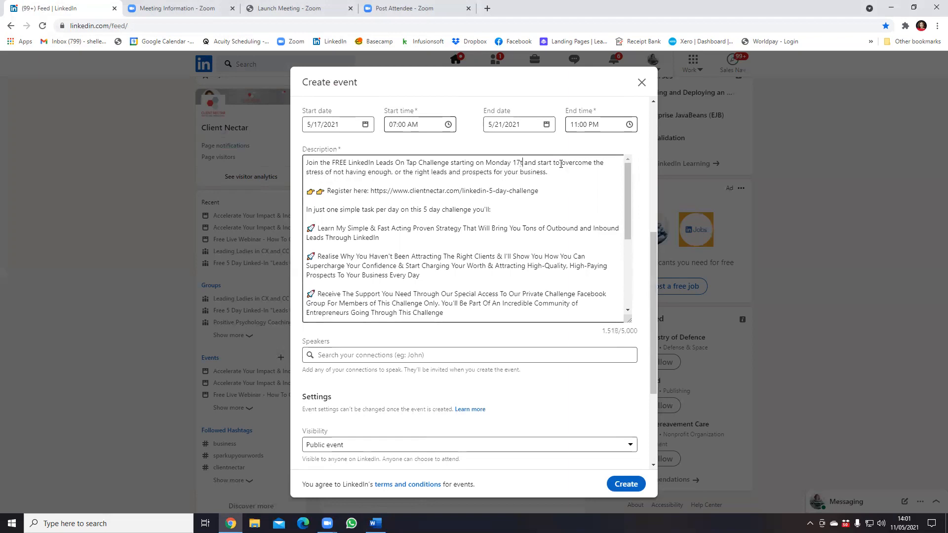
pyautogui.write('h May')
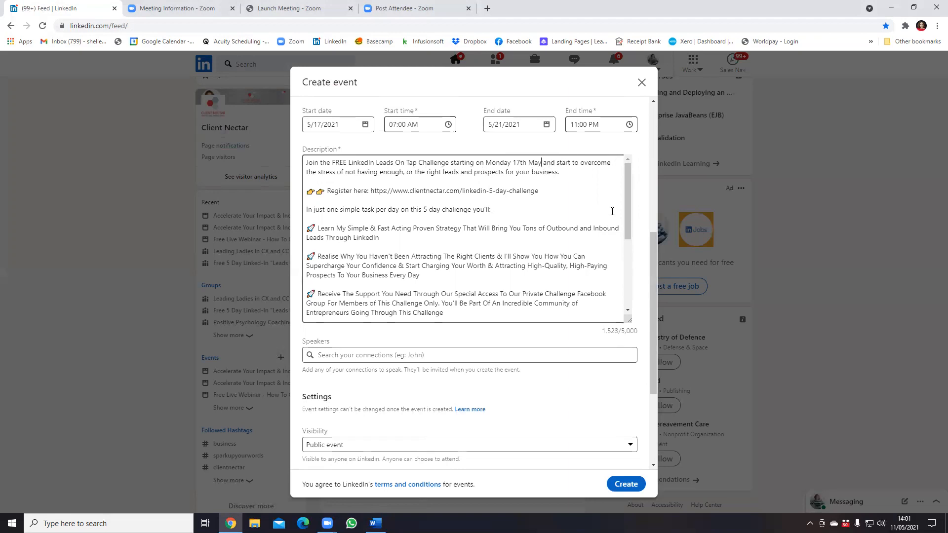
pyautogui.scroll(-3)
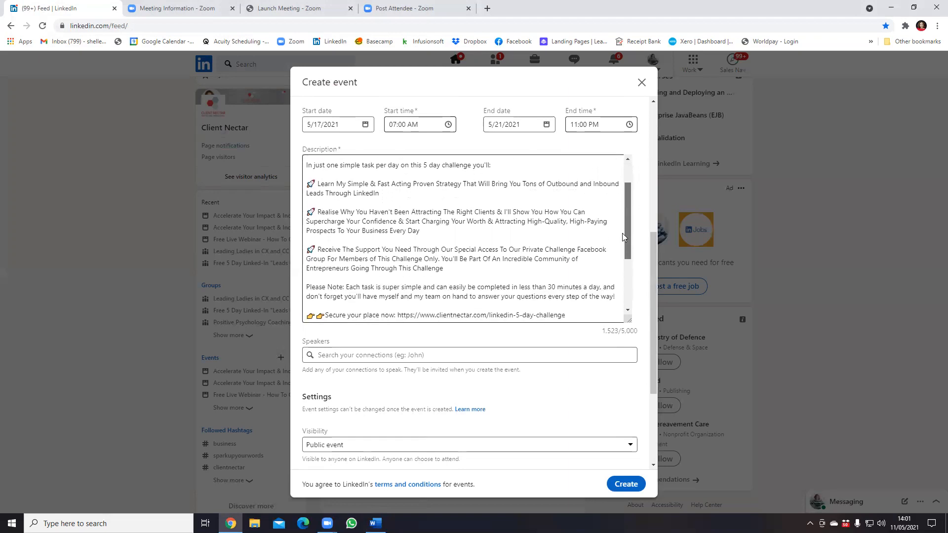
pyautogui.scroll(-3)
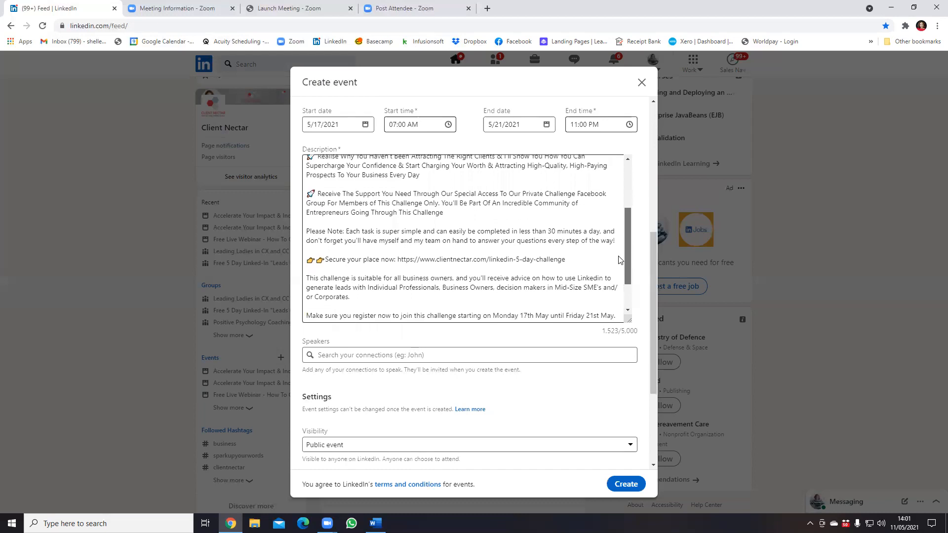
pyautogui.scroll(-3)
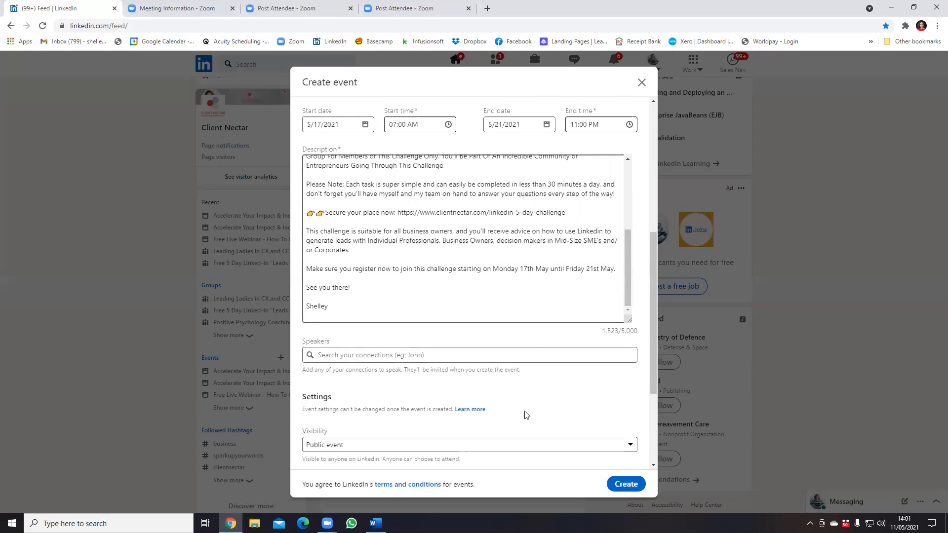
# Step: Copy the registration URL from the event description
pyautogui.scroll(-3)
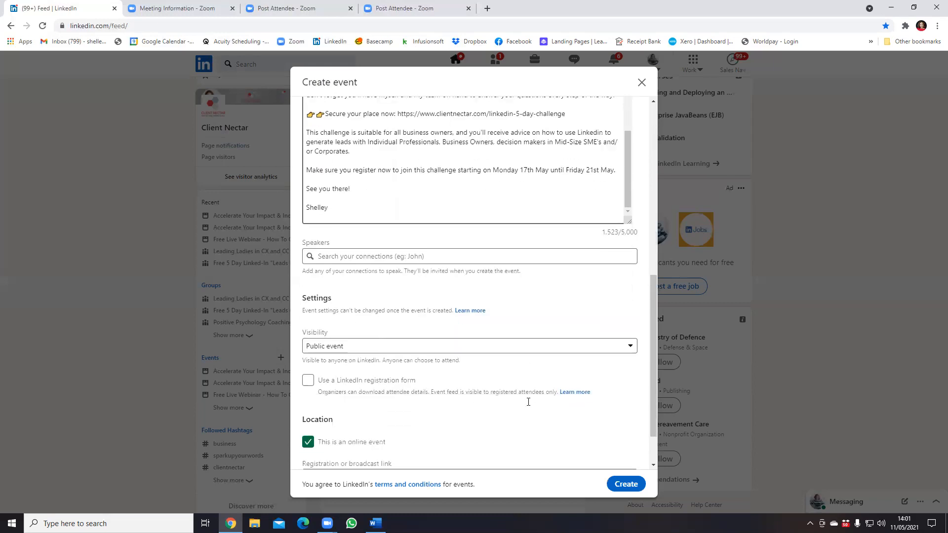
pyautogui.scroll(-3)
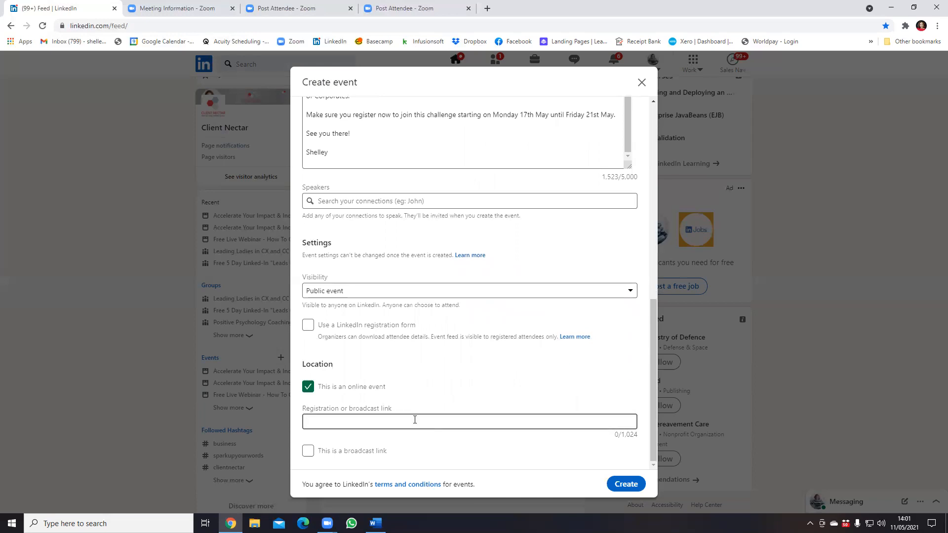
pyautogui.scroll(3)
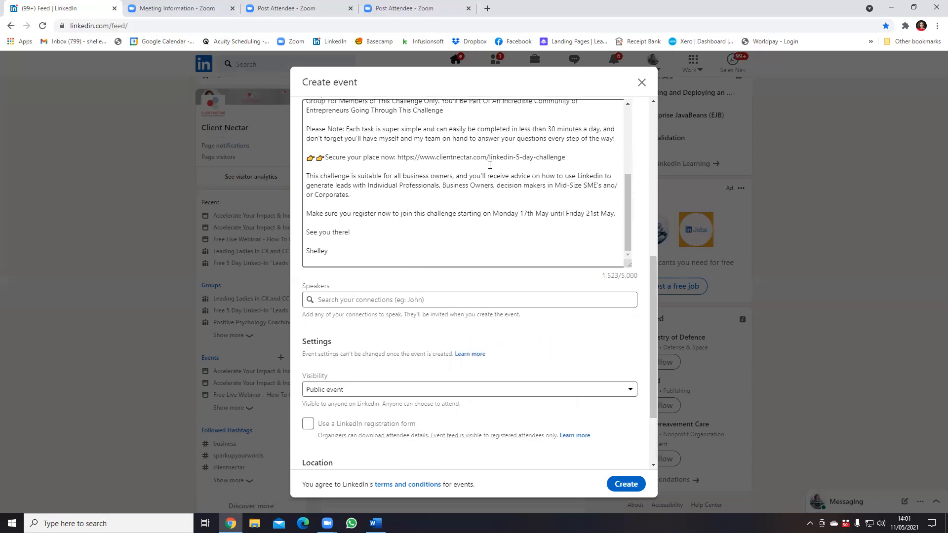
pyautogui.doubleClick(481, 157)
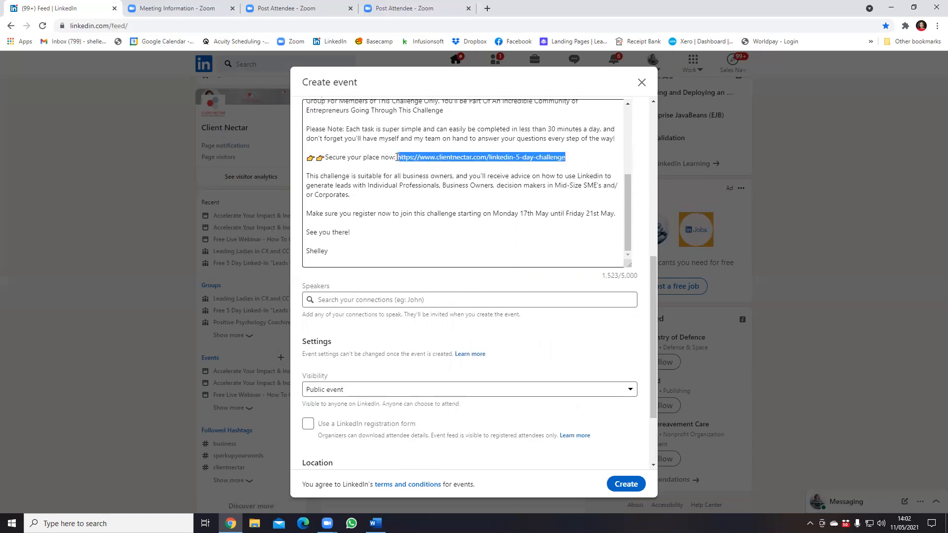
pyautogui.rightClick(481, 157)
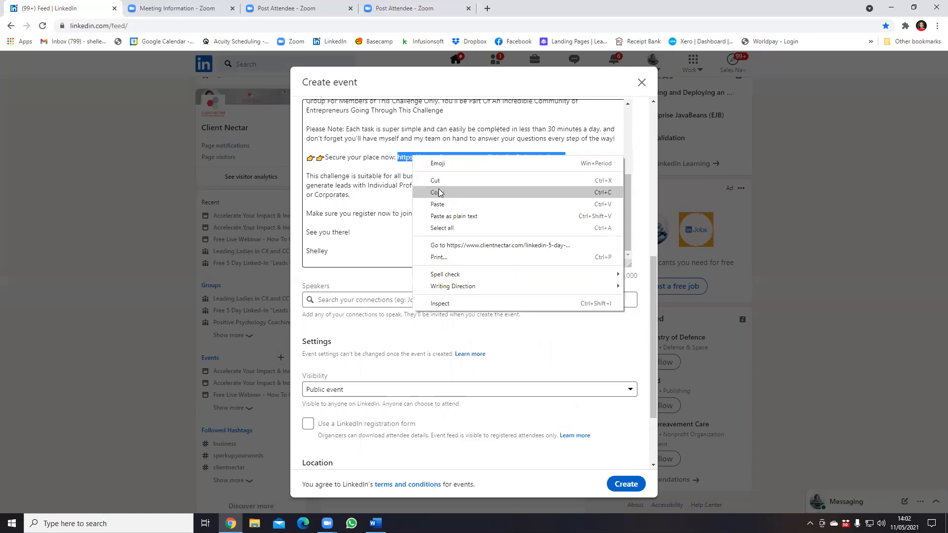
pyautogui.click(434, 193)
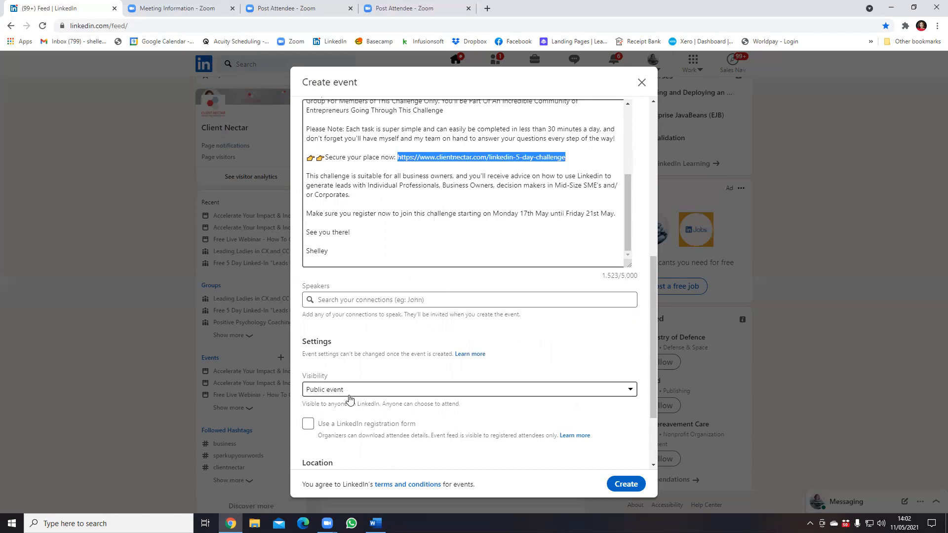
pyautogui.scroll(-3)
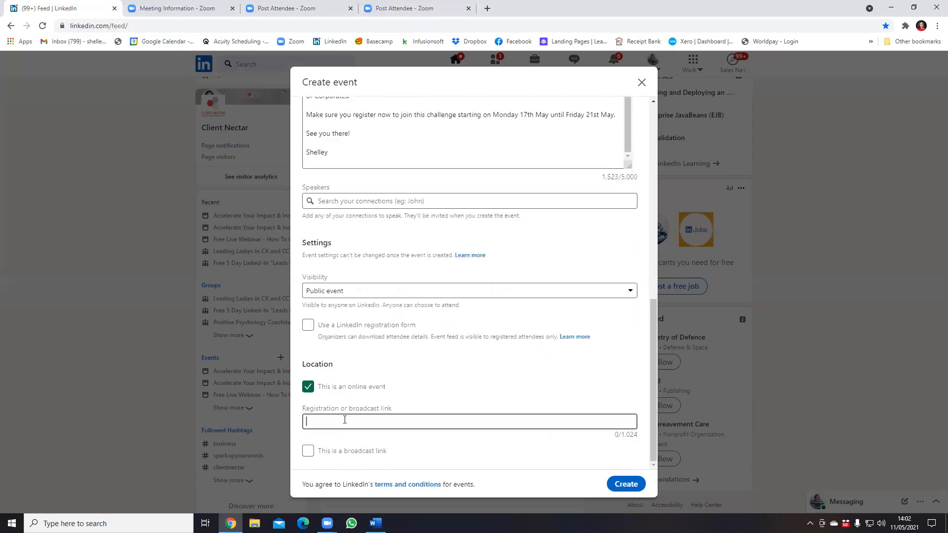
pyautogui.write('https://www.clientnectar.com/linkedin-5-day-challenge')
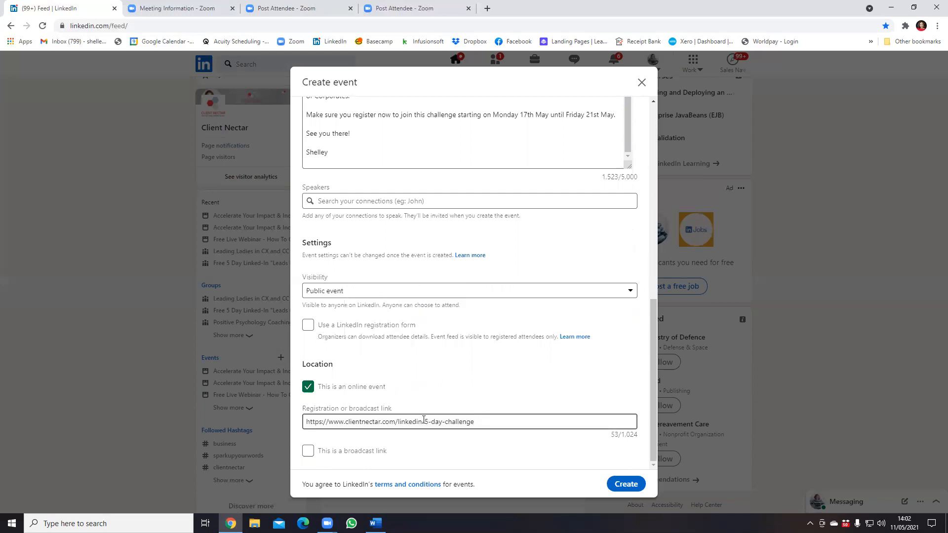
pyautogui.moveTo(484, 450)
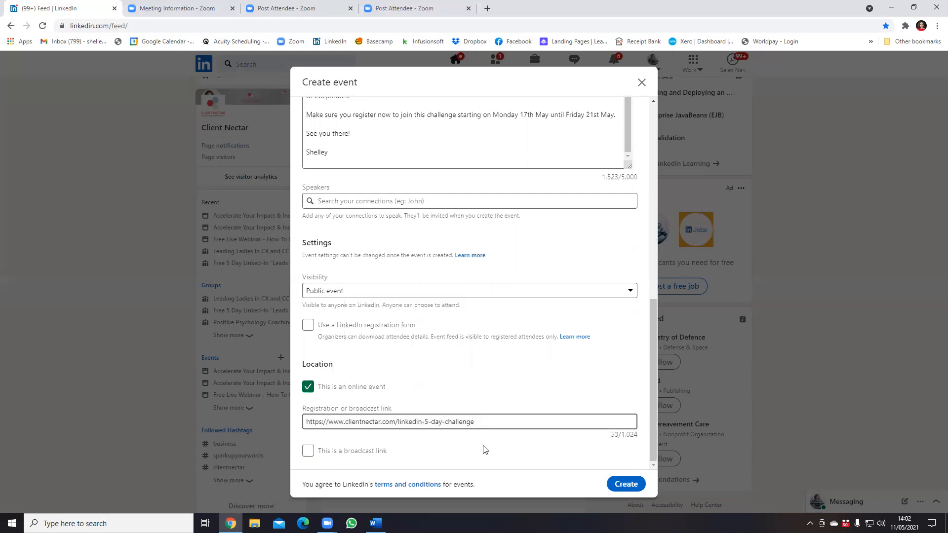
pyautogui.write('/')
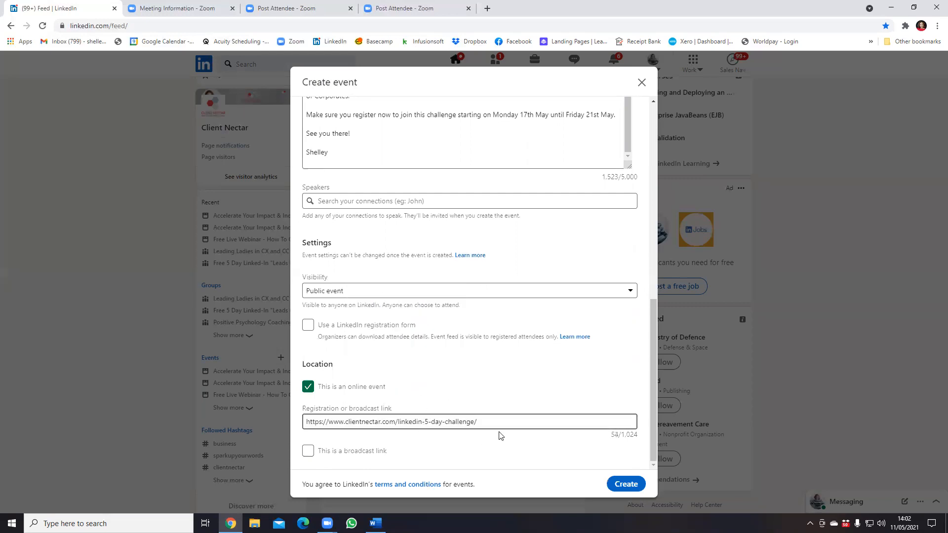
# Step: Review the completed Create event form and submit it with Create
pyautogui.scroll(3)
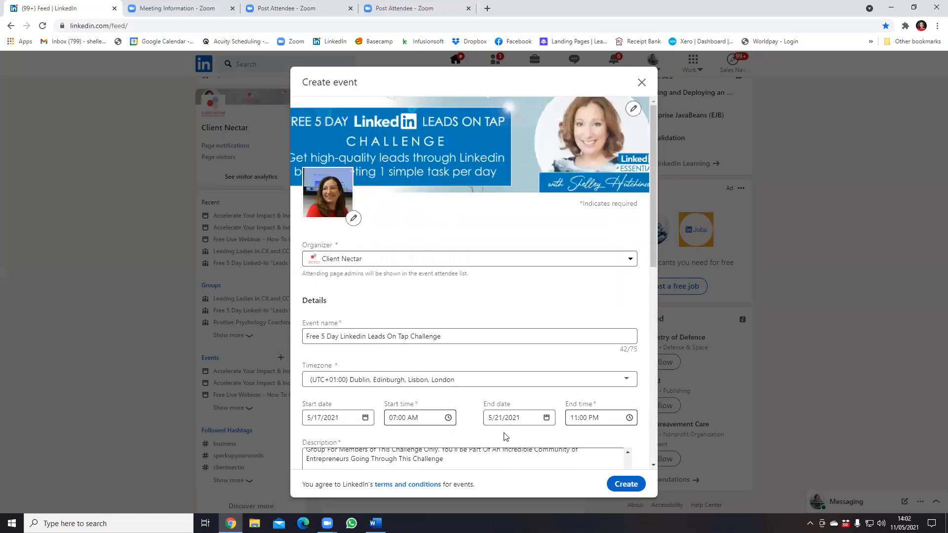
pyautogui.scroll(-3)
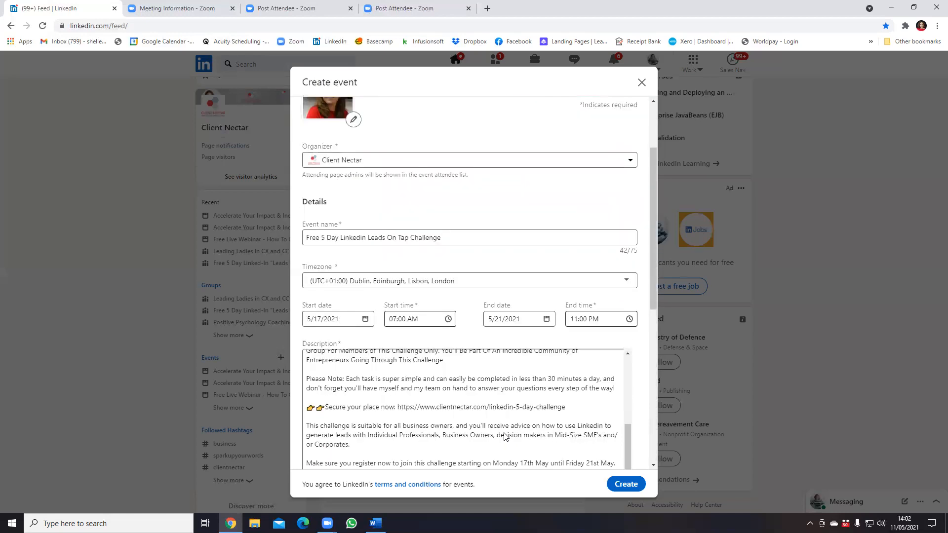
pyautogui.scroll(-3)
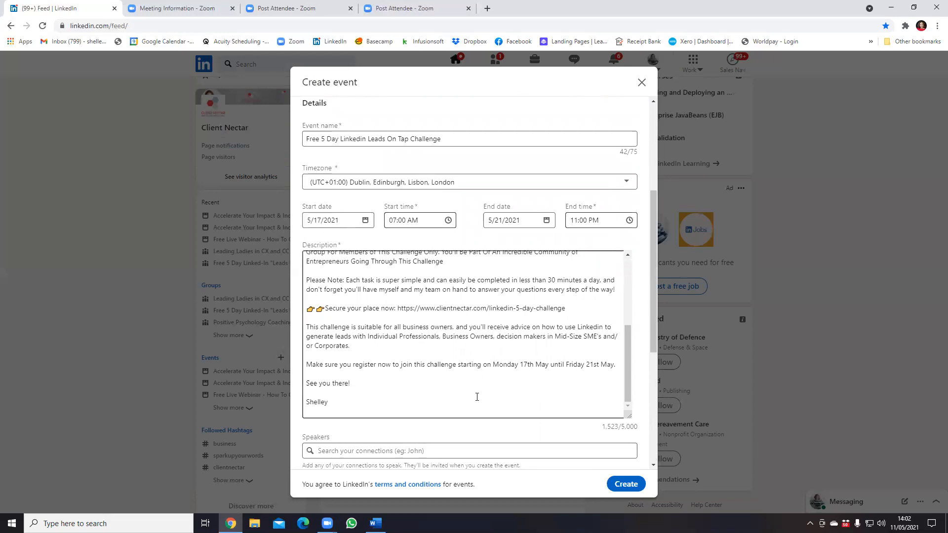
pyautogui.scroll(-3)
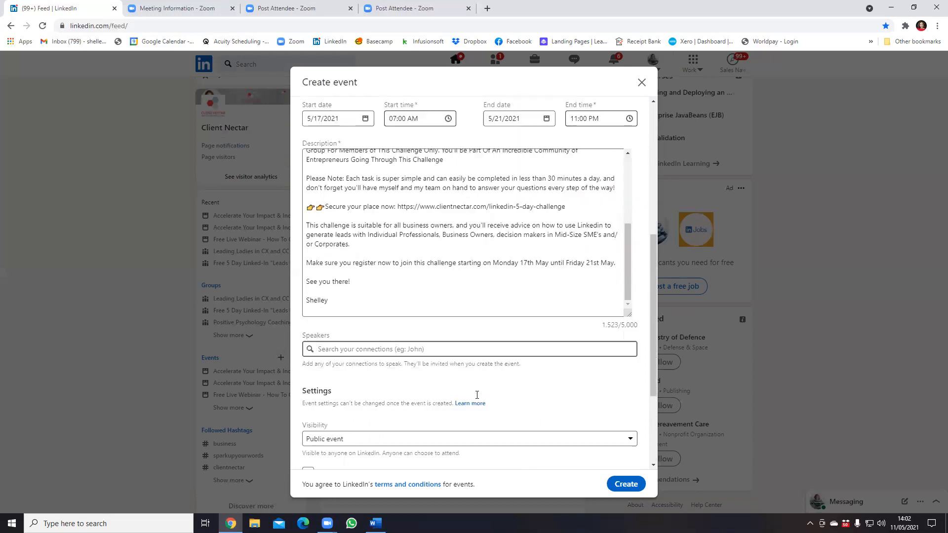
pyautogui.scroll(-3)
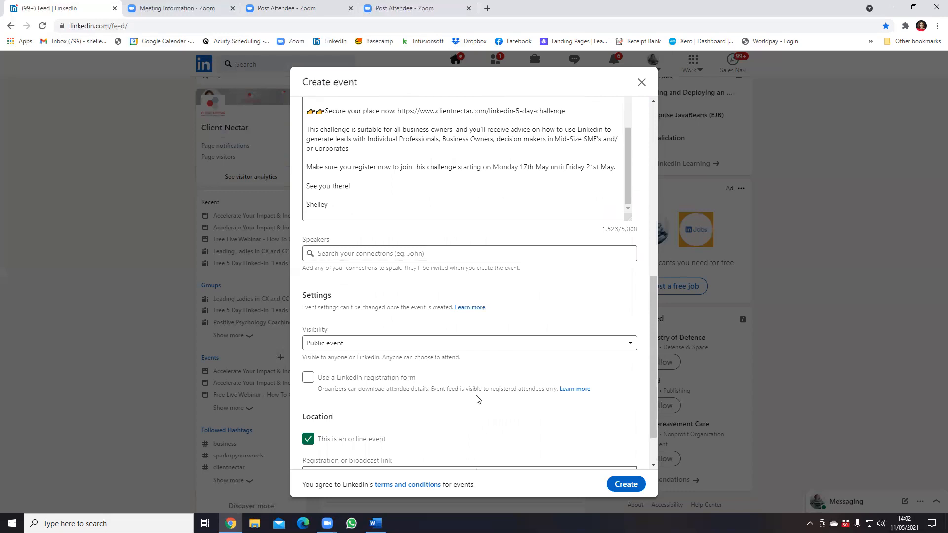
pyautogui.scroll(-3)
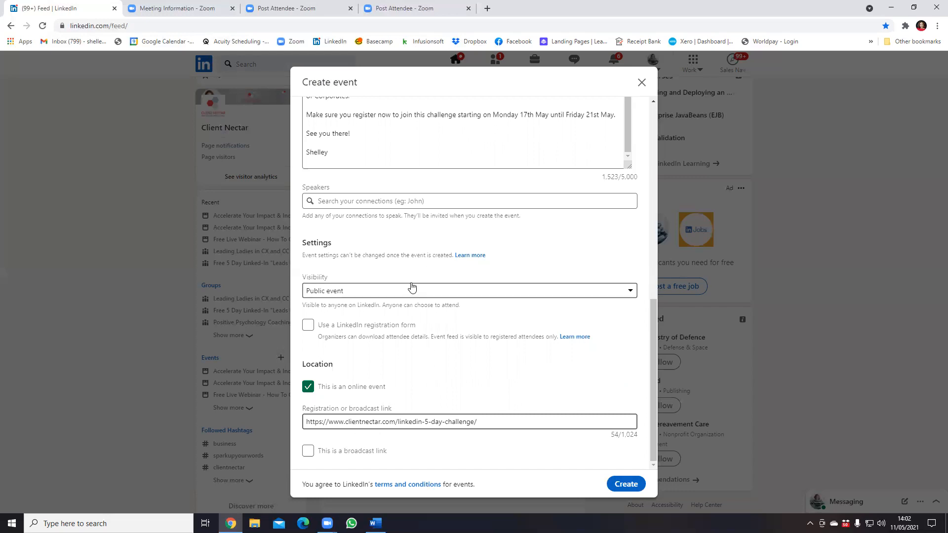
pyautogui.moveTo(538, 496)
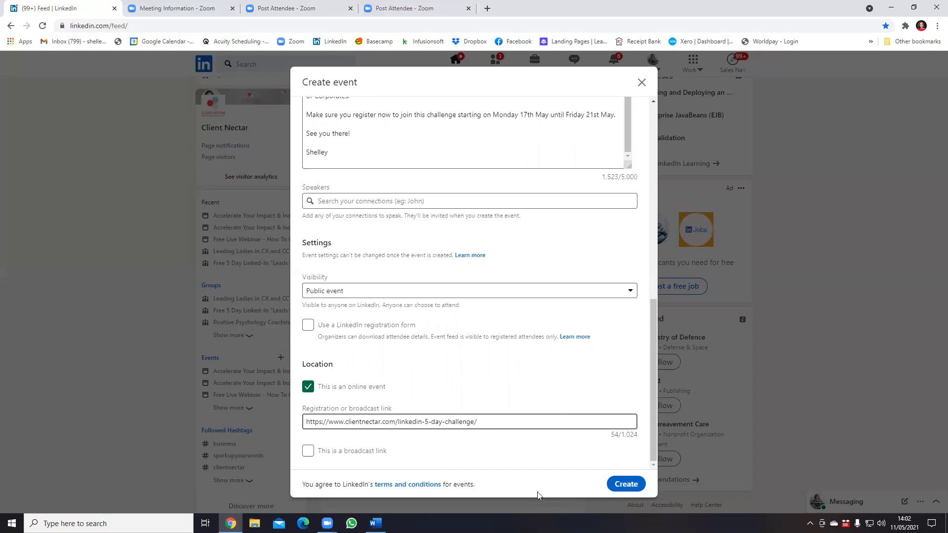
pyautogui.moveTo(626, 484)
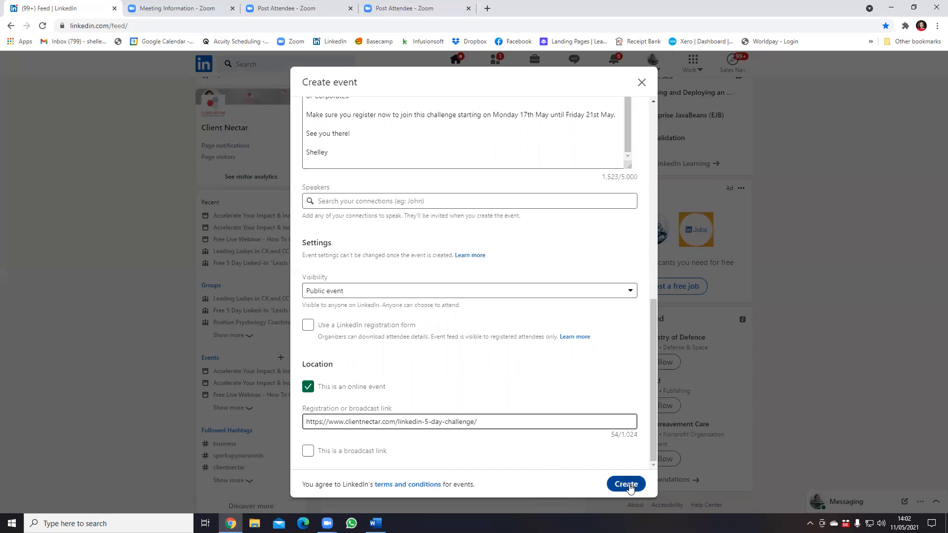
pyautogui.click(625, 484)
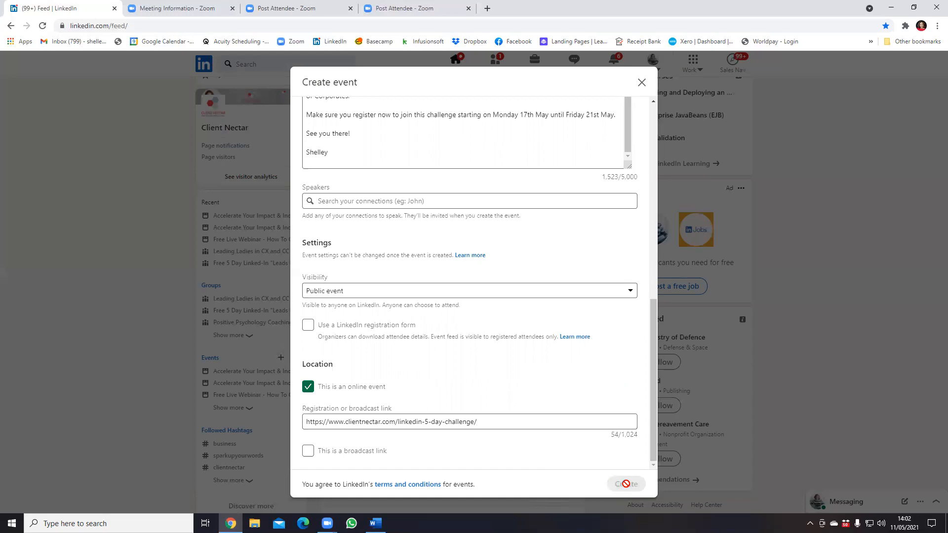
# Step: Share the event in a post tagged #linkedin #marketing #digitalmarketing #entrepreneur, dropping #seo, and publish it
pyautogui.click(627, 484)
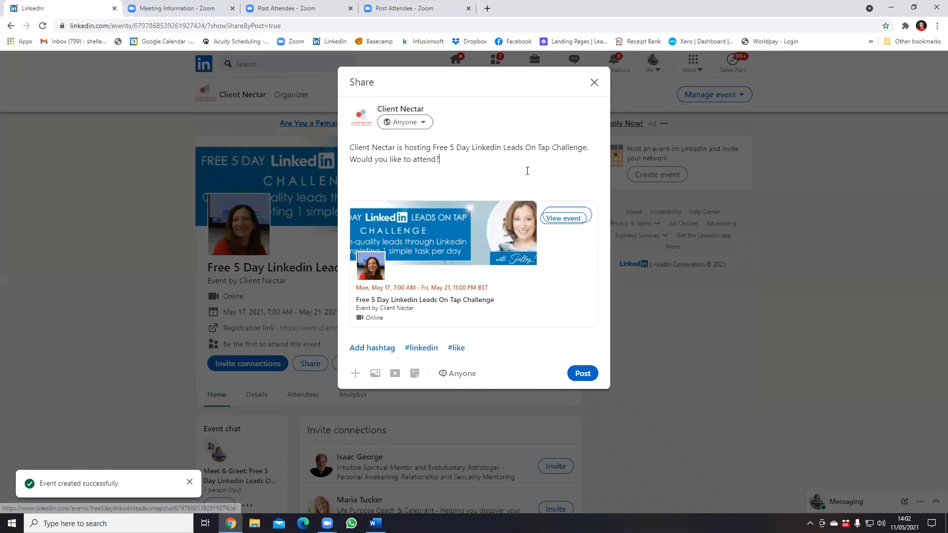
pyautogui.moveTo(594, 82)
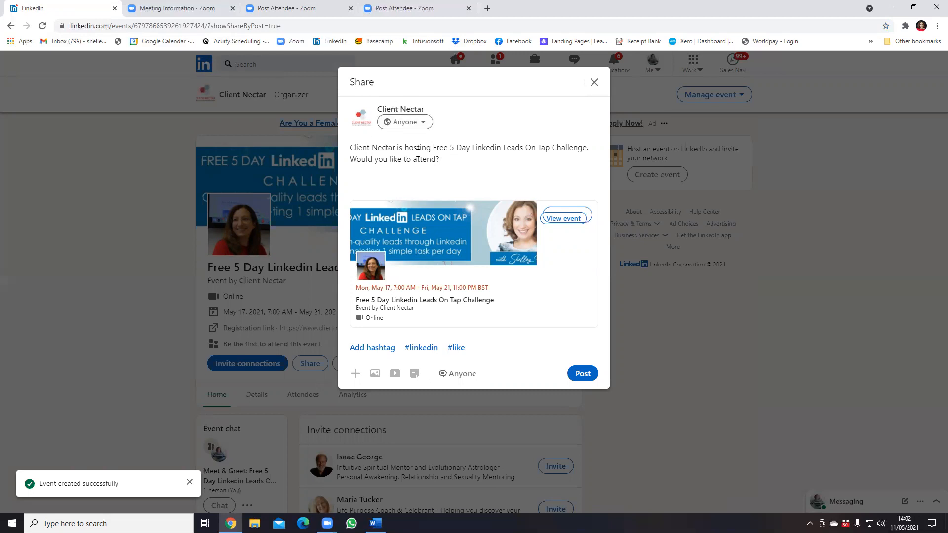
pyautogui.moveTo(551, 327)
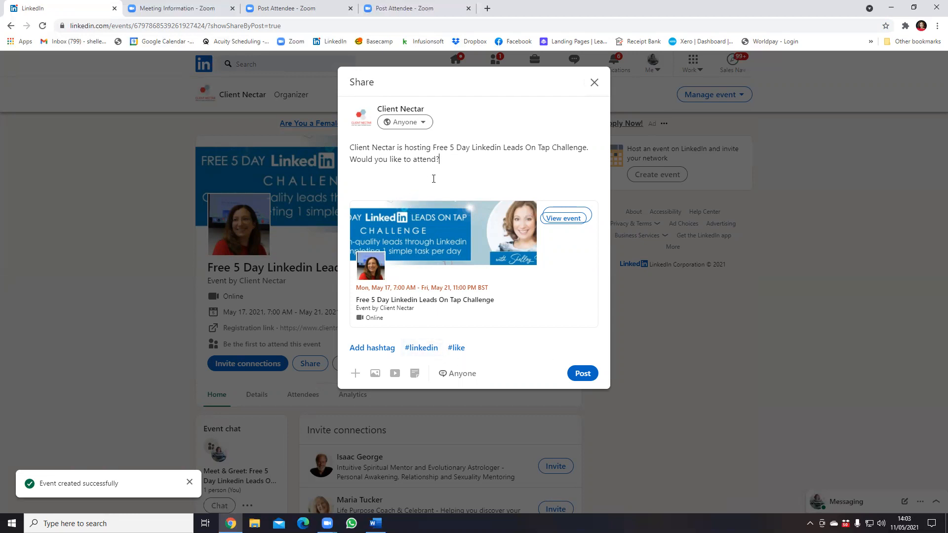
pyautogui.click(421, 348)
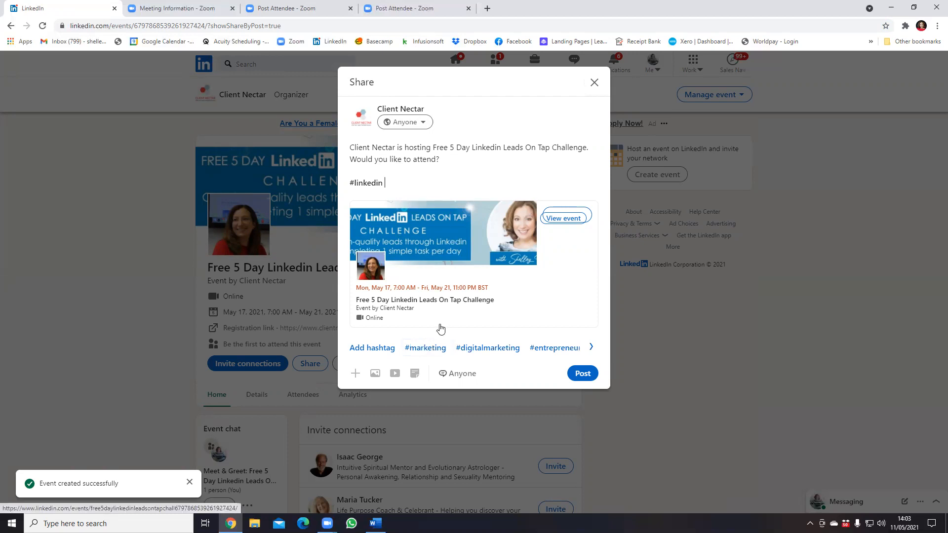
pyautogui.click(425, 347)
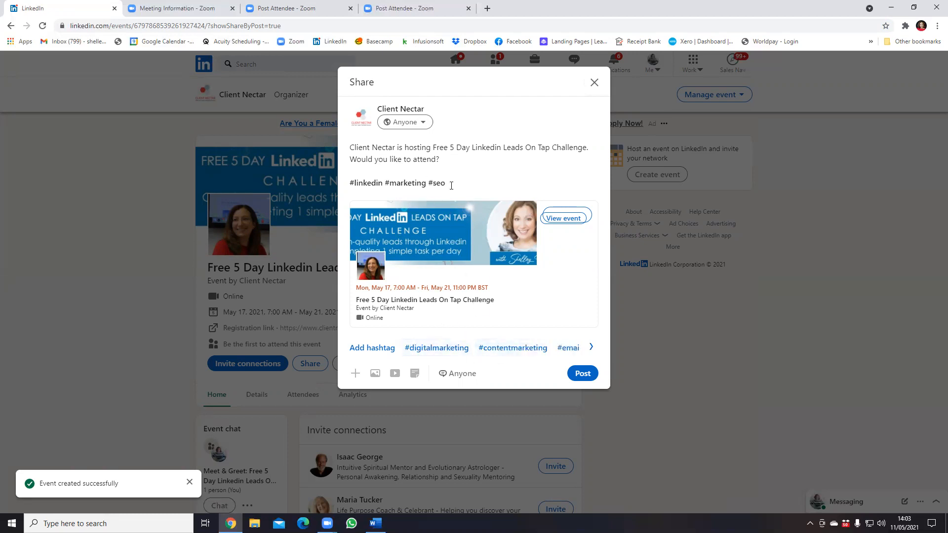
pyautogui.doubleClick(436, 183)
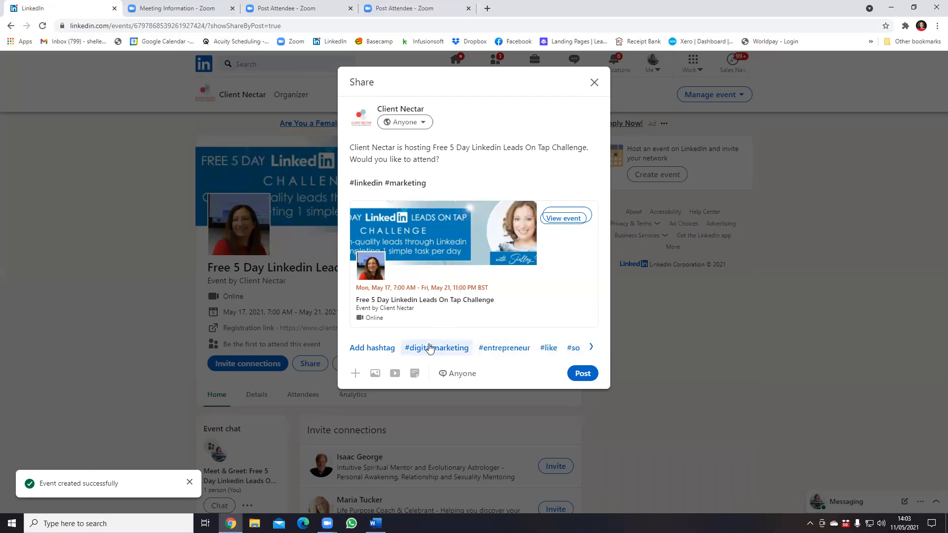
pyautogui.click(436, 347)
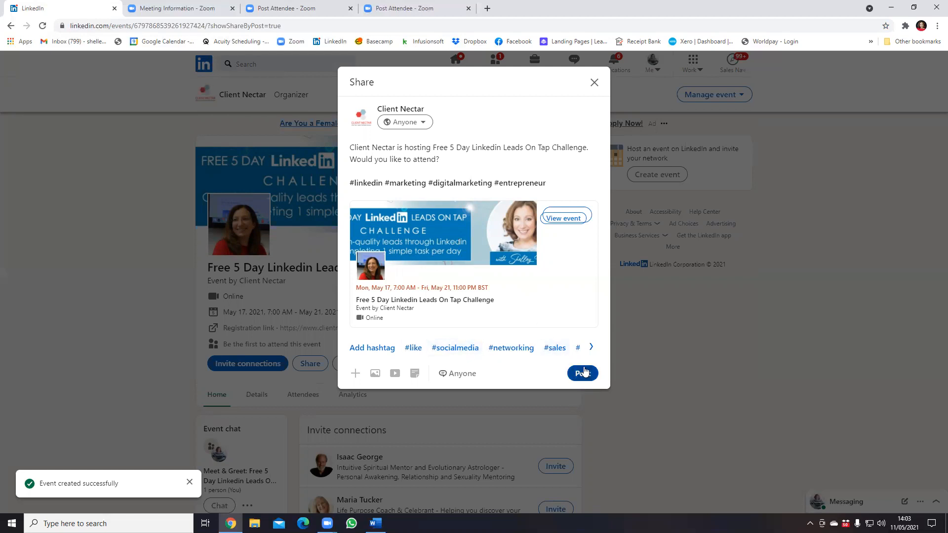
pyautogui.click(580, 374)
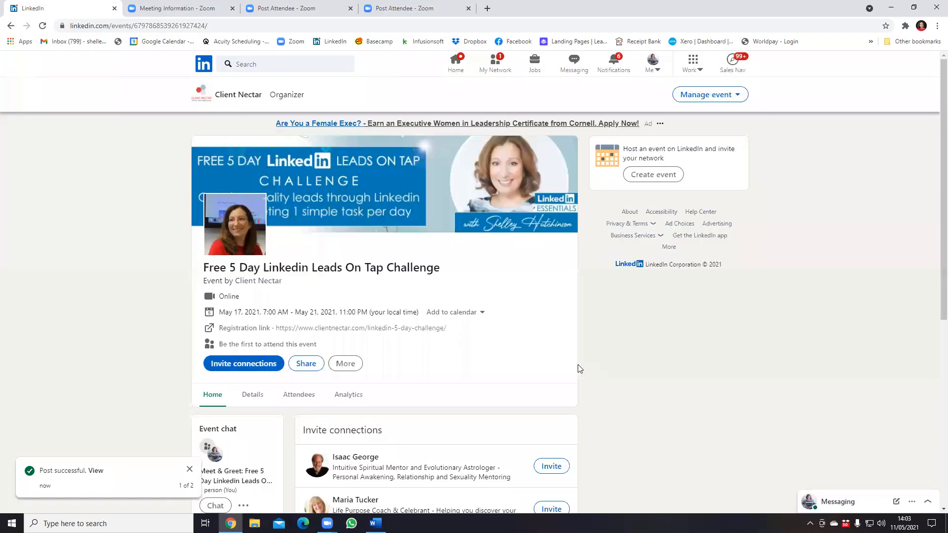
pyautogui.moveTo(355, 229)
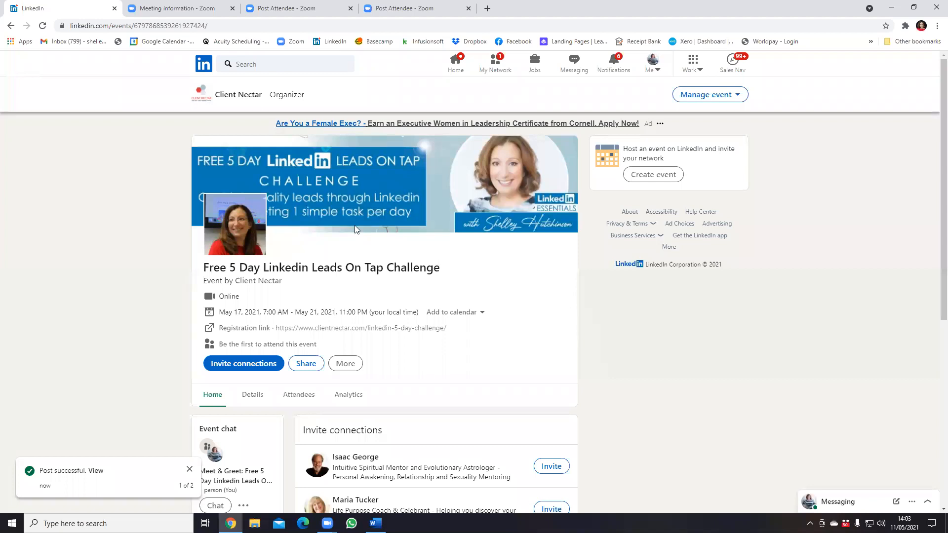
pyautogui.moveTo(225, 439)
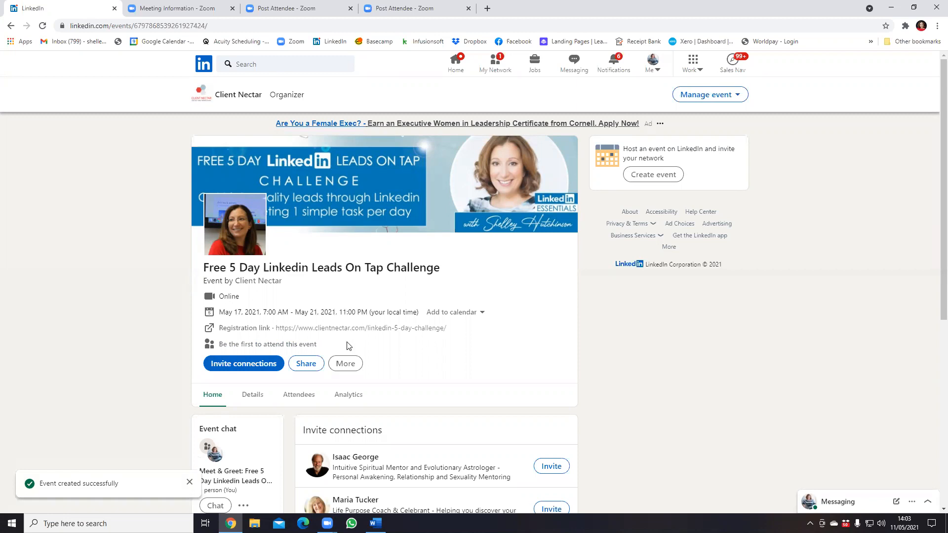
pyautogui.moveTo(362, 328)
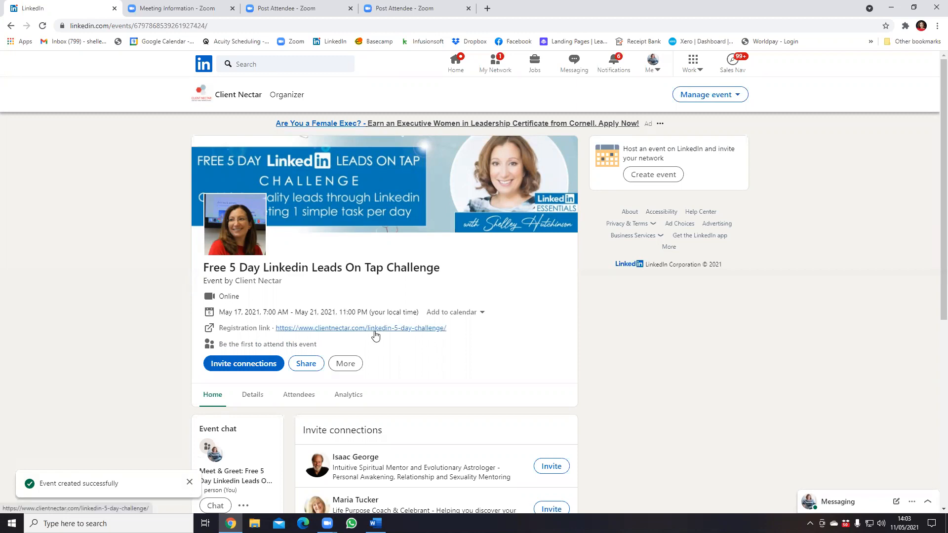
# Step: Open the event's registration link in a new browser tab from the event page
pyautogui.scroll(-3)
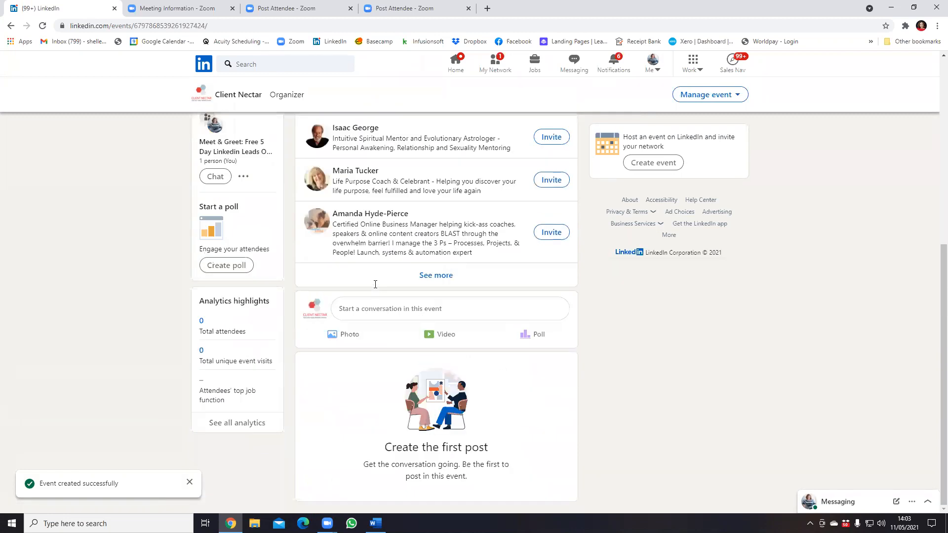
pyautogui.scroll(3)
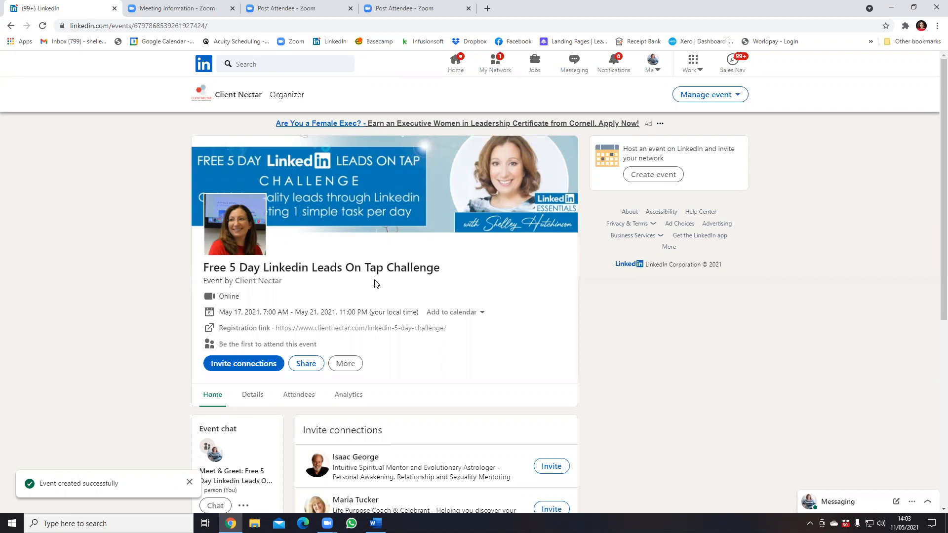
pyautogui.moveTo(710, 95)
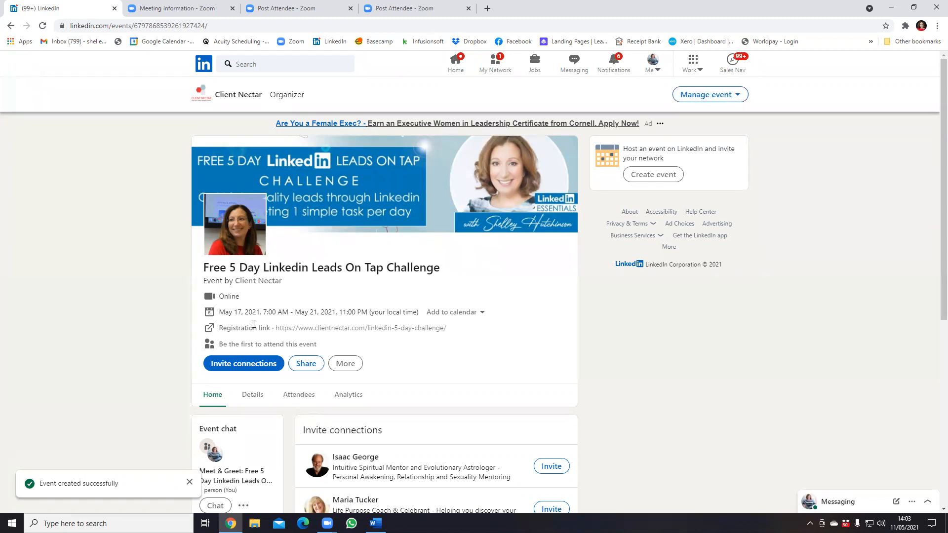
pyautogui.moveTo(346, 328)
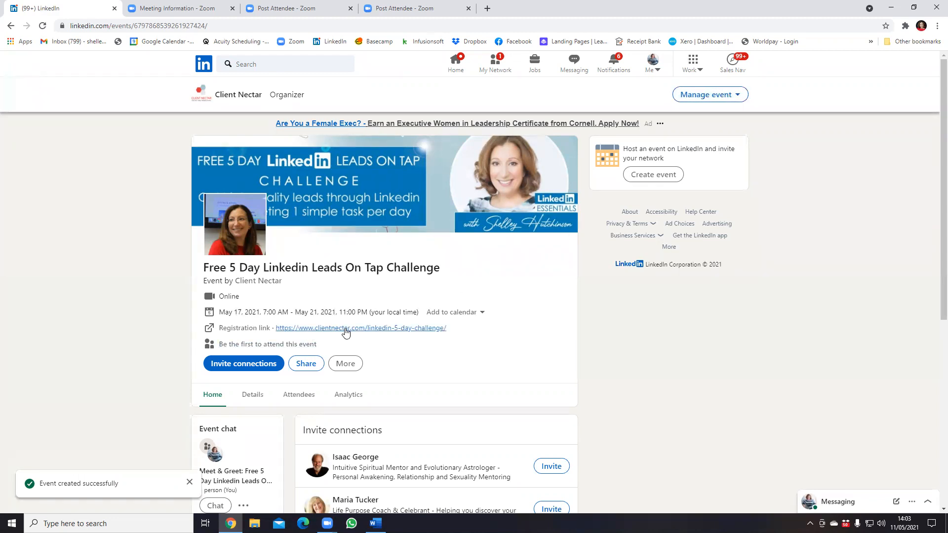
pyautogui.click(360, 327)
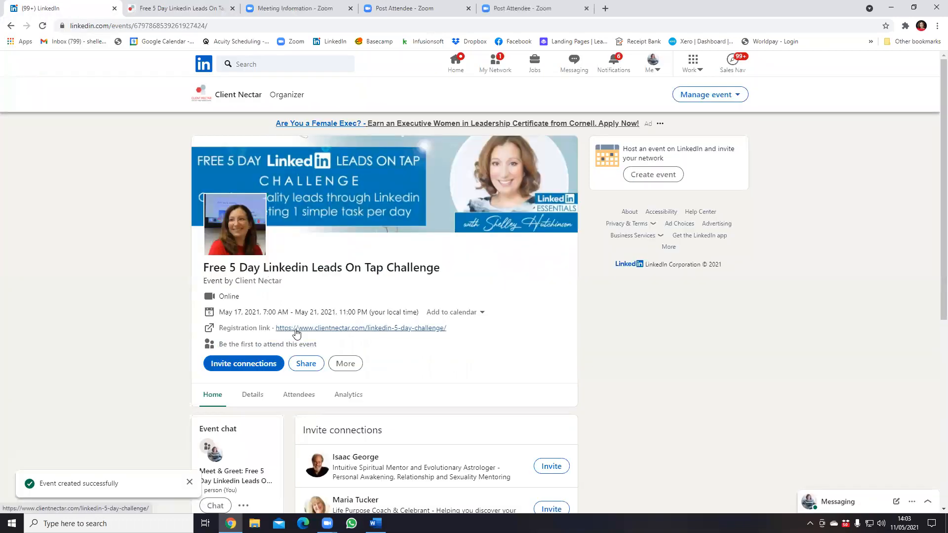
# Step: Look through the Manage event options on the event page and dismiss the menu
pyautogui.scroll(-3)
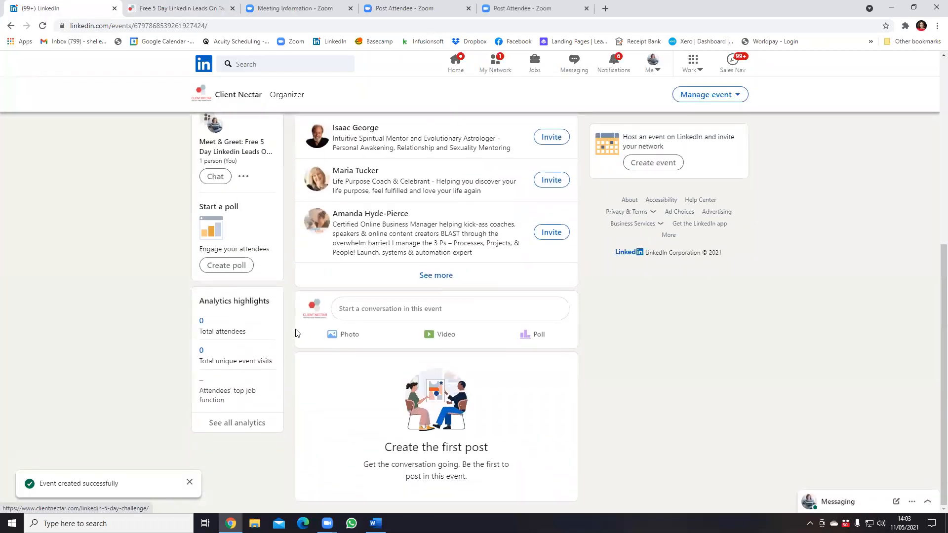
pyautogui.click(709, 94)
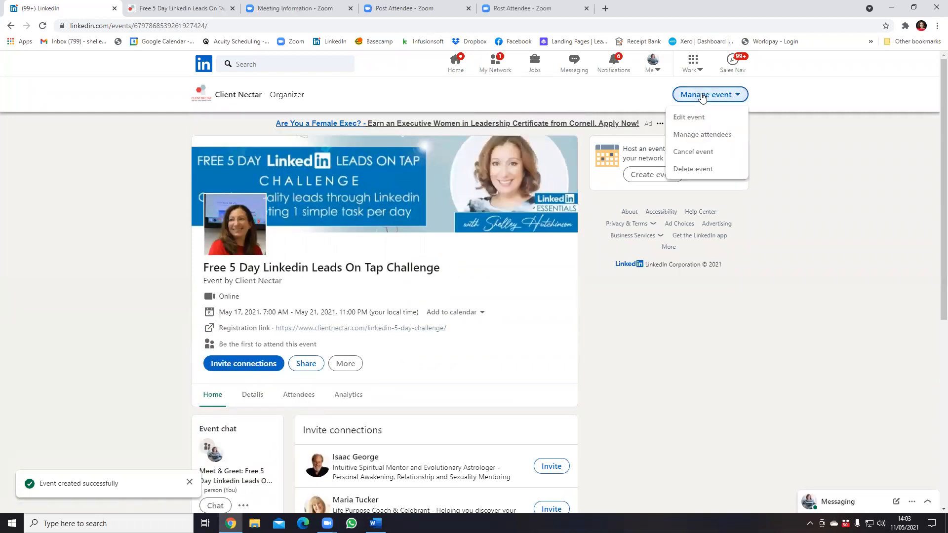
pyautogui.moveTo(689, 117)
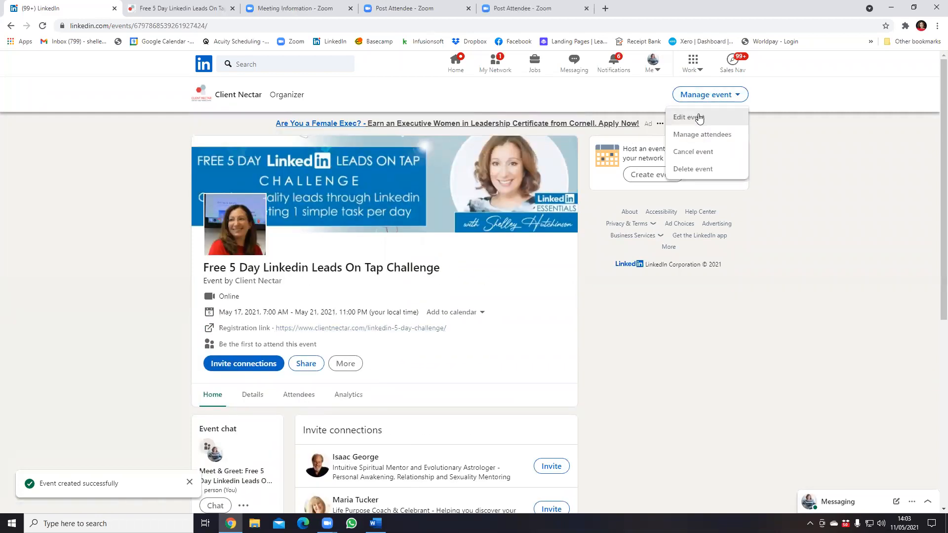
pyautogui.click(252, 367)
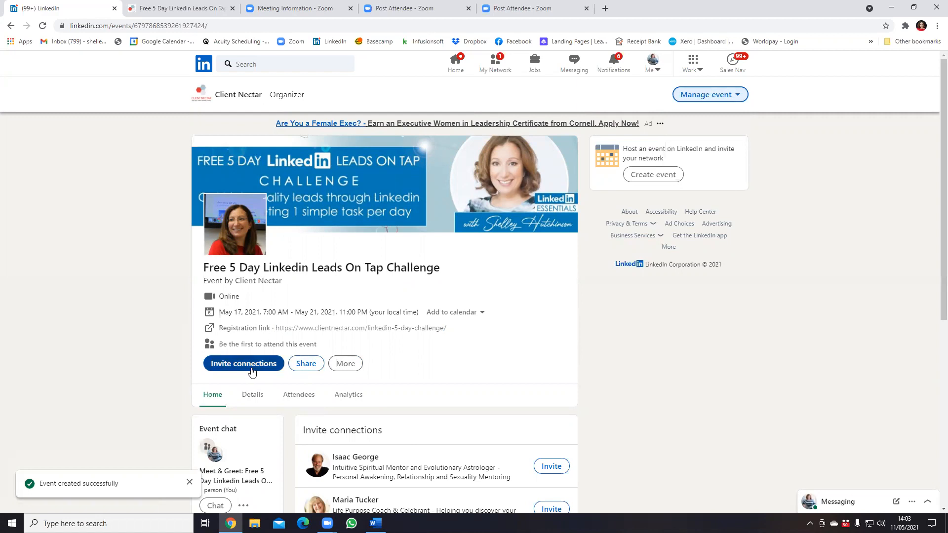
# Step: Start inviting connections and search the list for 'Coach'
pyautogui.click(243, 363)
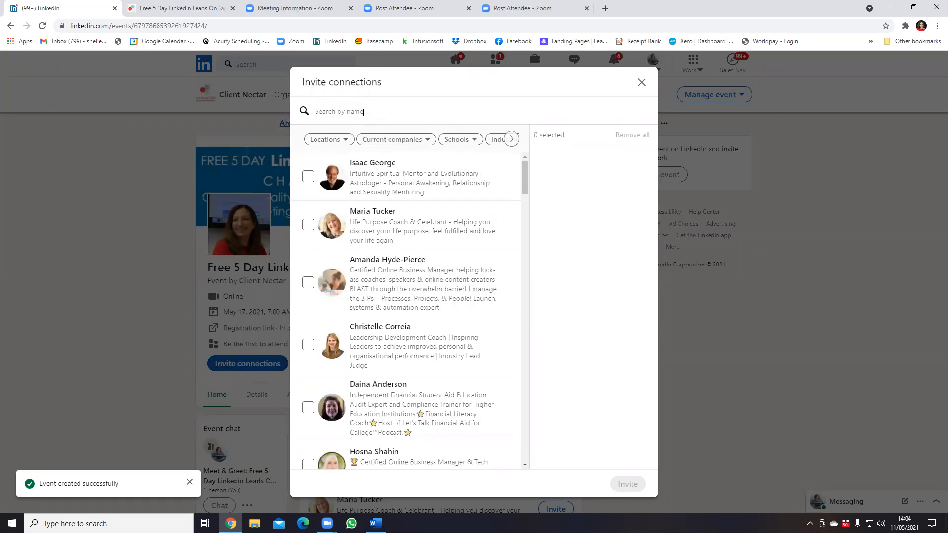
pyautogui.write('c')
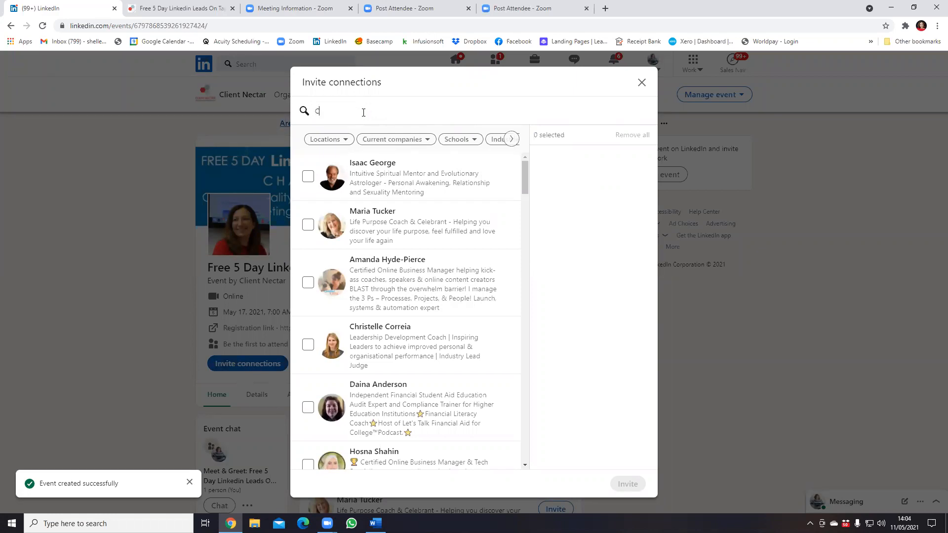
pyautogui.write('oach')
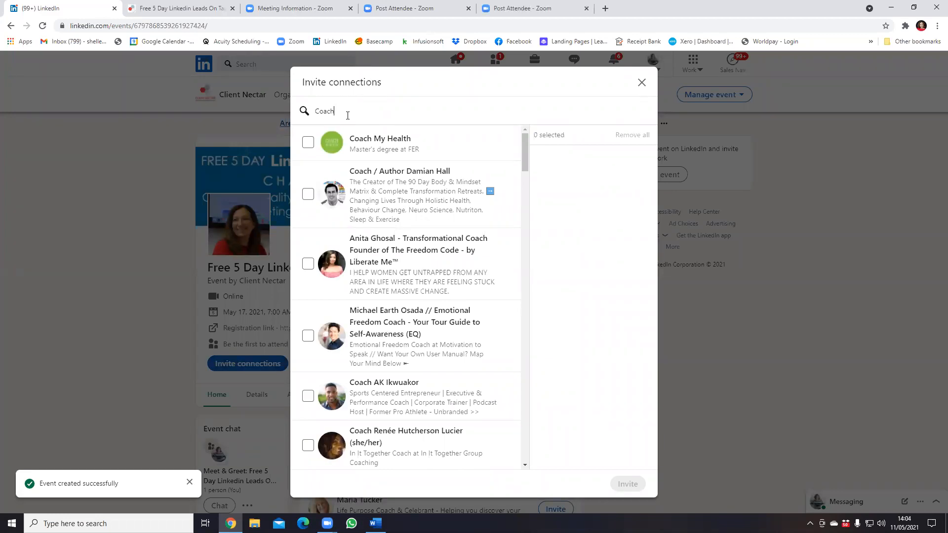
pyautogui.moveTo(434, 131)
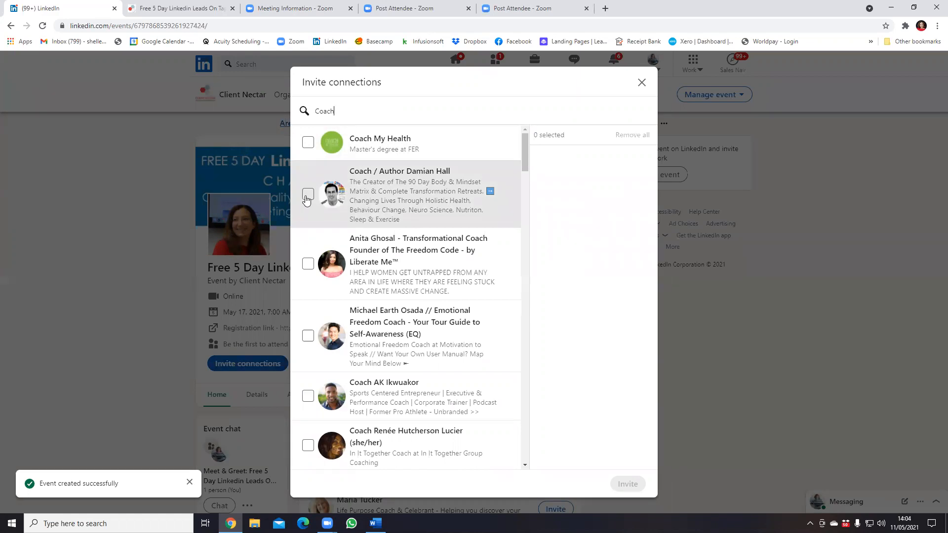
# Step: Select matching coaches from the results, including the business mindset coach, reaching 22 invitees
pyautogui.click(308, 195)
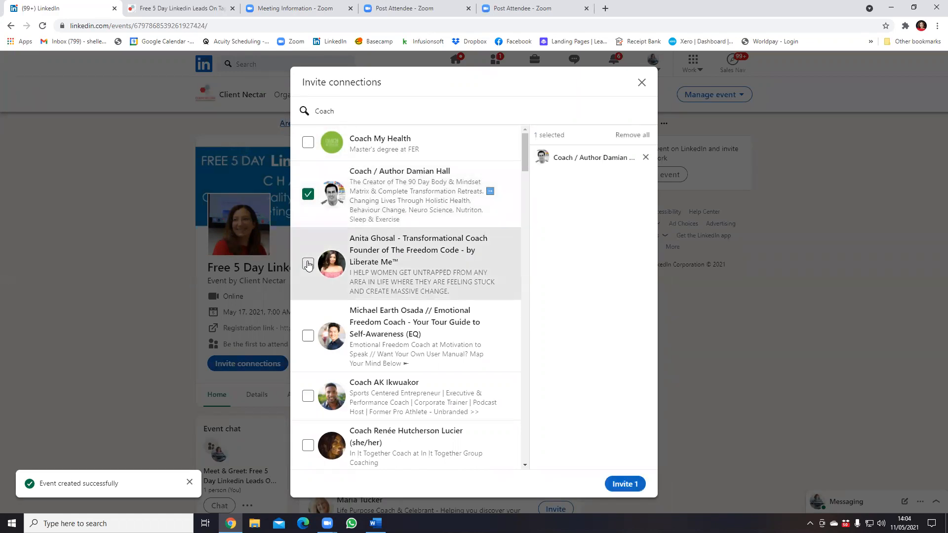
pyautogui.click(308, 335)
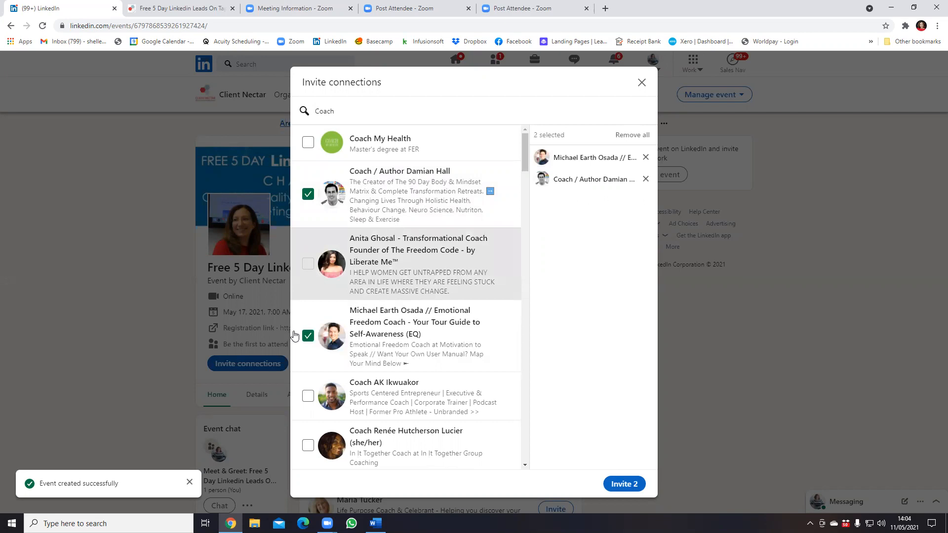
pyautogui.click(308, 396)
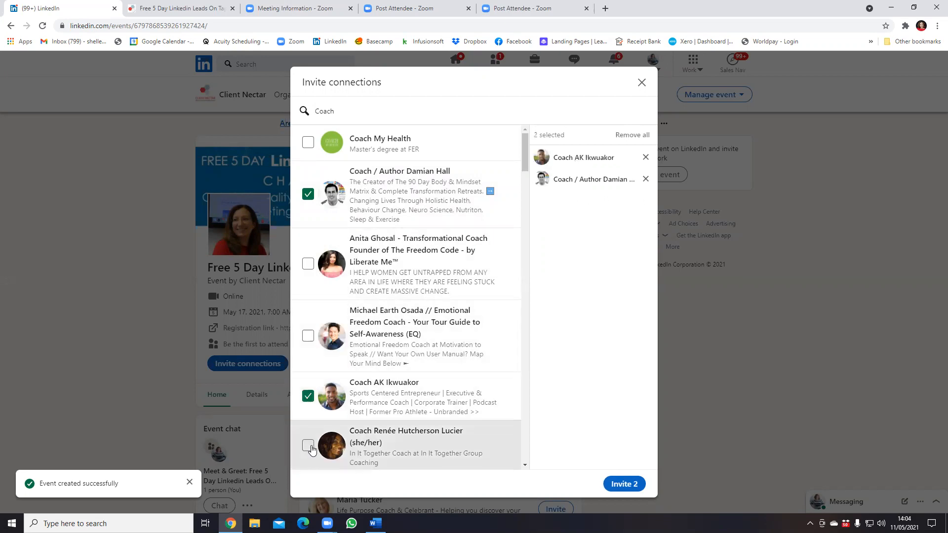
pyautogui.click(308, 446)
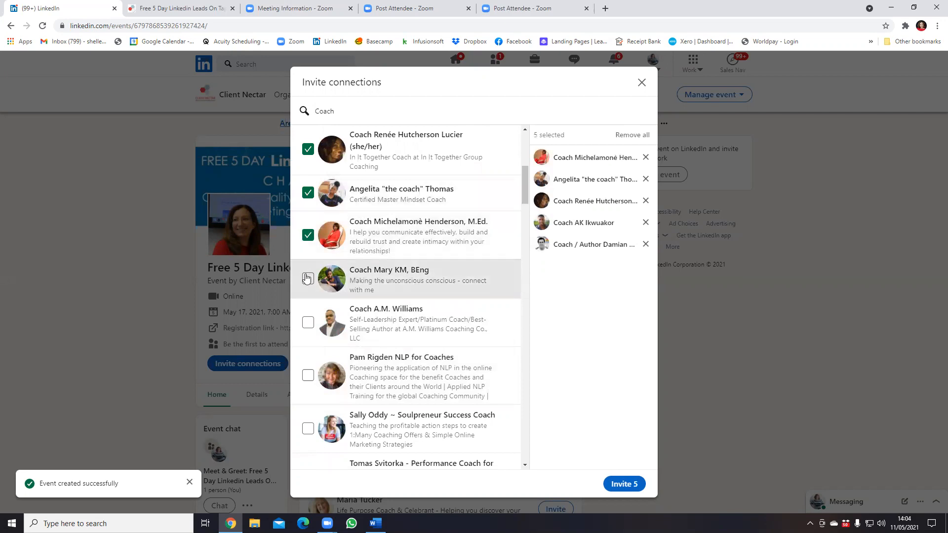
pyautogui.click(309, 322)
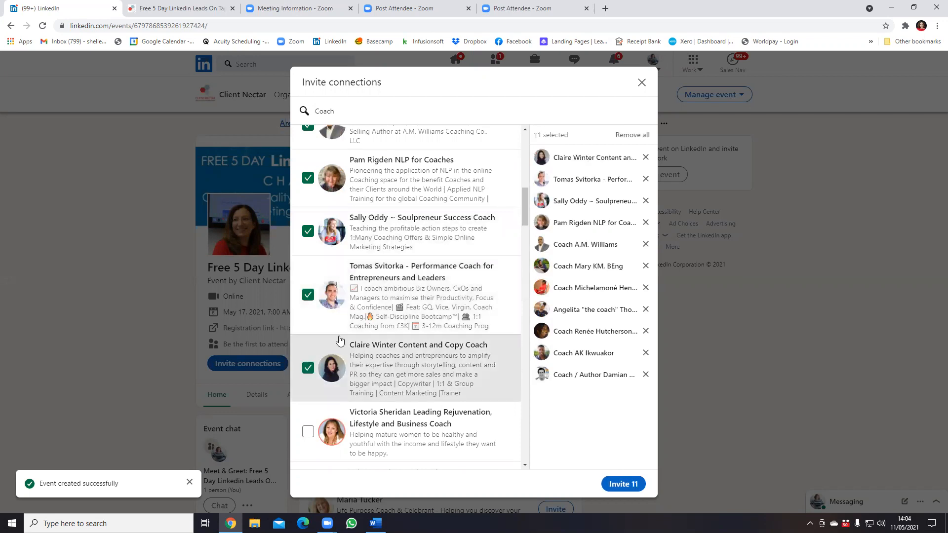
pyautogui.click(308, 432)
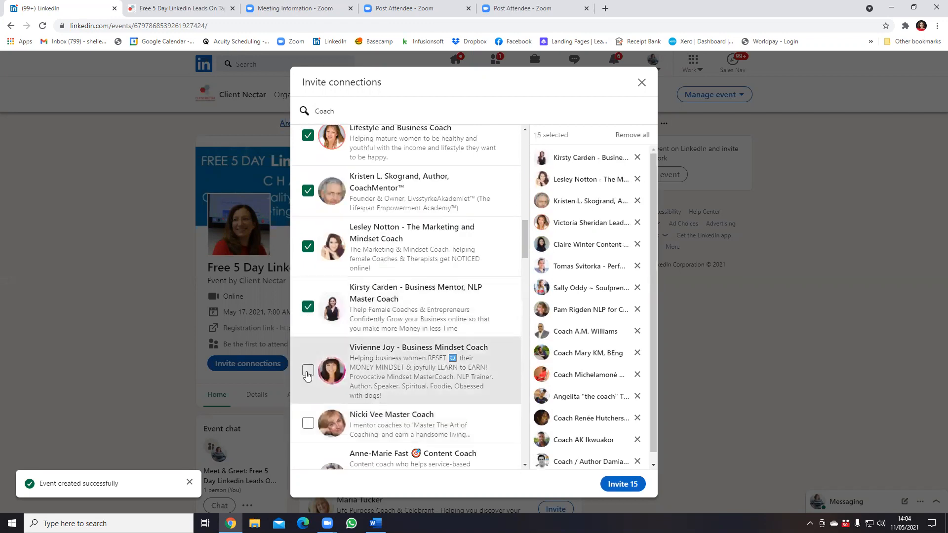
pyautogui.click(307, 370)
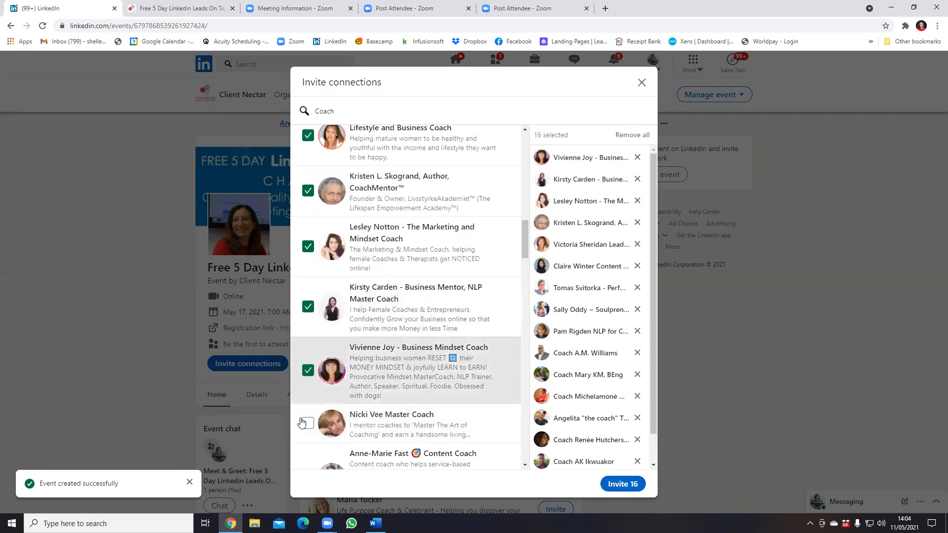
pyautogui.scroll(-3)
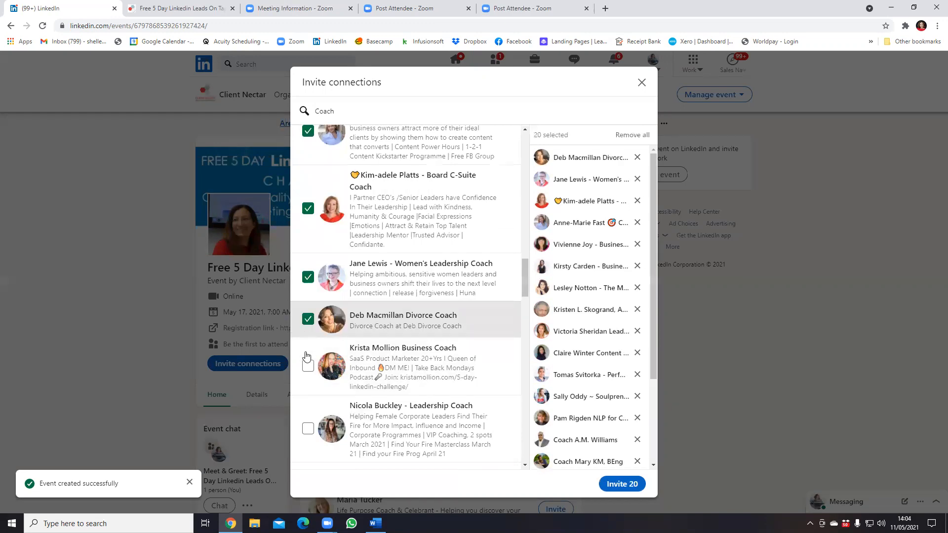
pyautogui.click(308, 367)
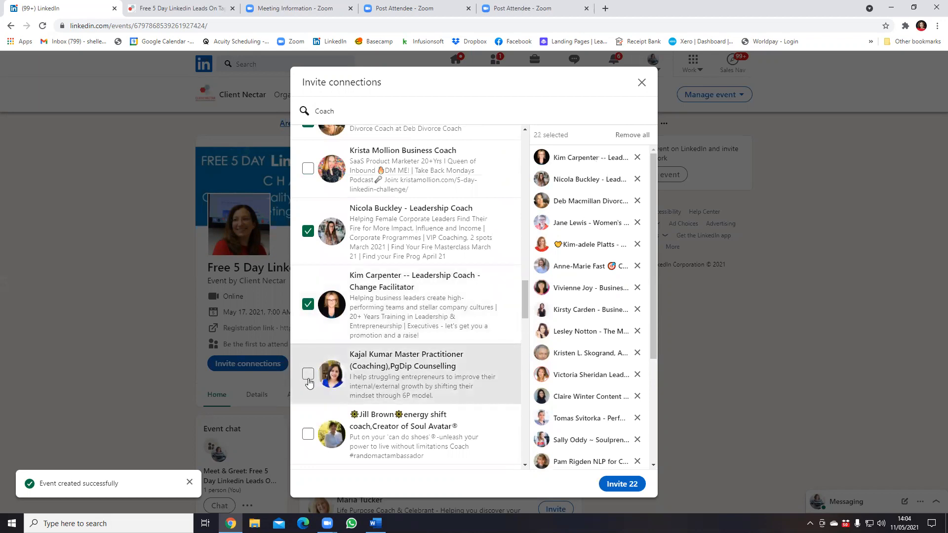
# Step: Select further coaches: counselling practitioner, energy shift, Instagram marketing, transformational, money breakthrough, self-kindness, leadership
pyautogui.click(308, 374)
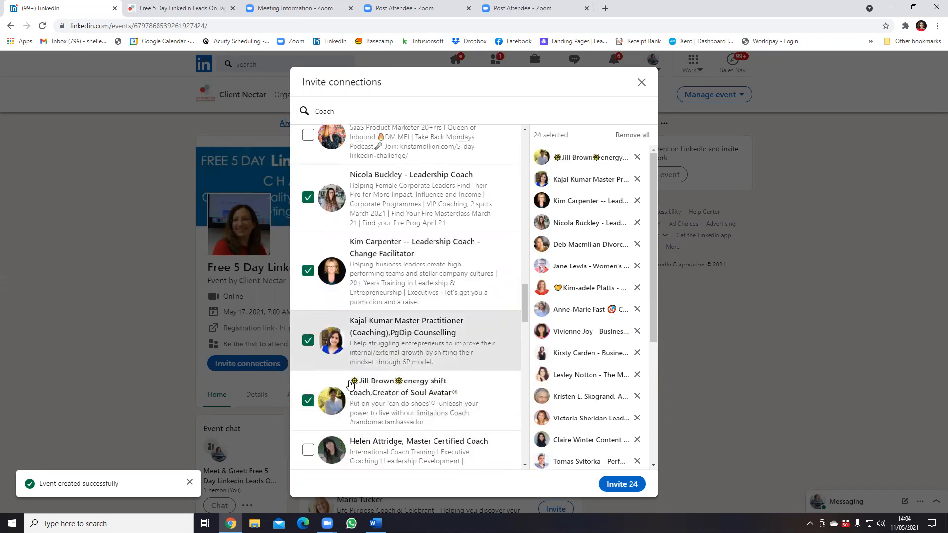
pyautogui.click(307, 450)
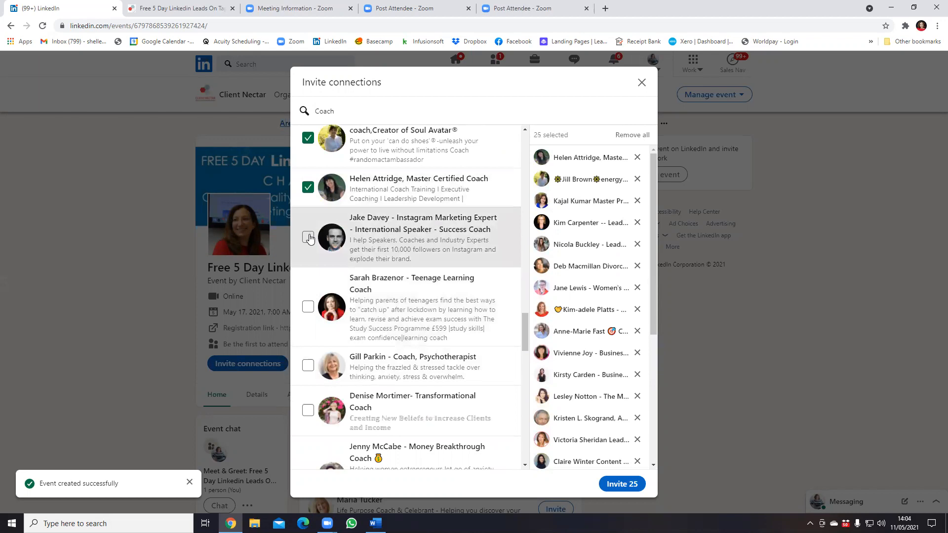
pyautogui.click(307, 238)
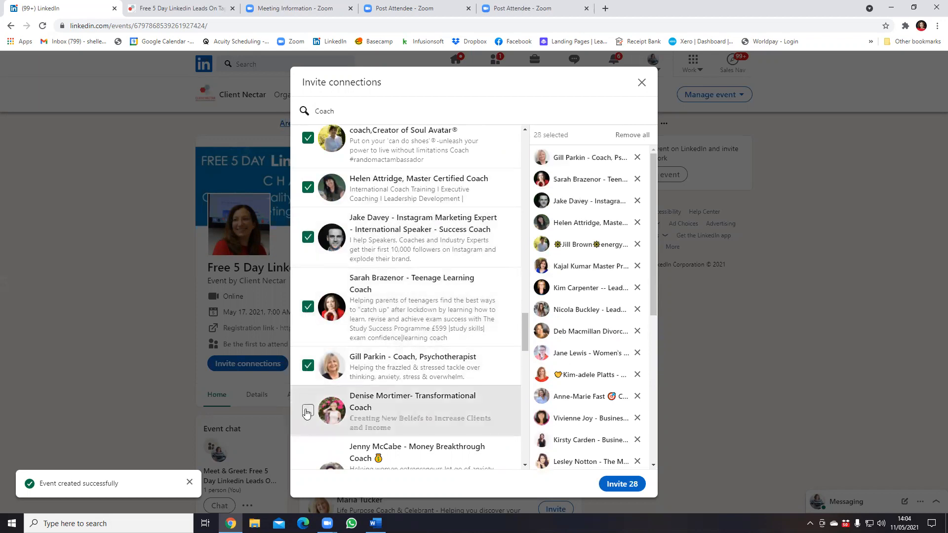
pyautogui.click(308, 413)
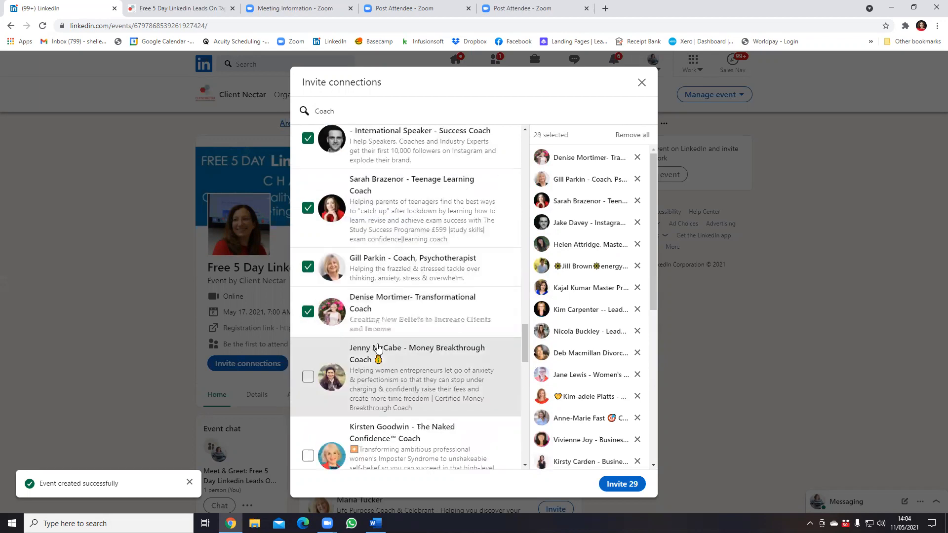
pyautogui.click(307, 376)
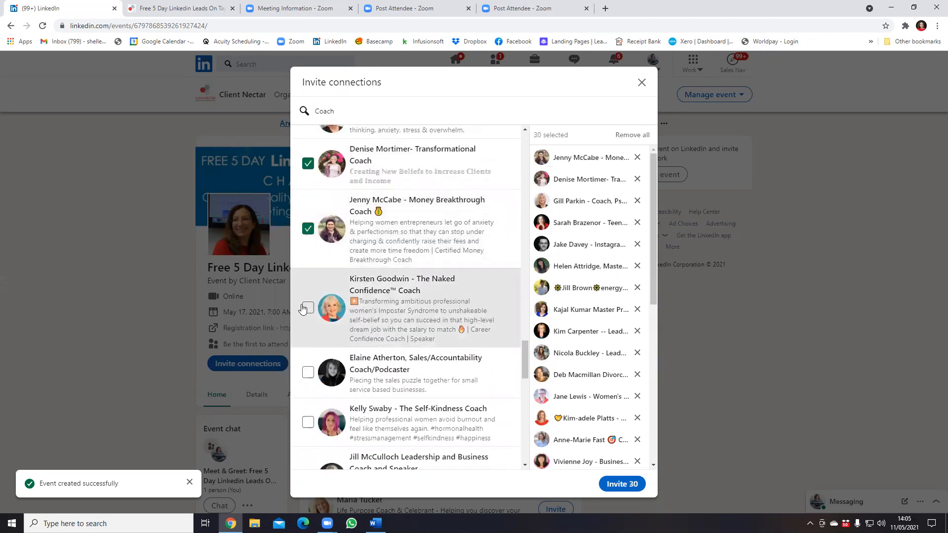
pyautogui.click(308, 372)
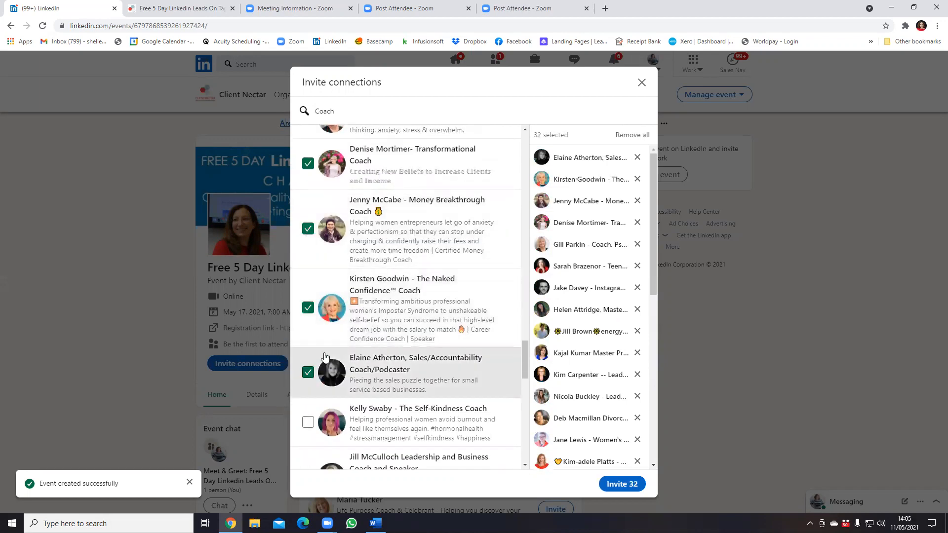
pyautogui.click(308, 422)
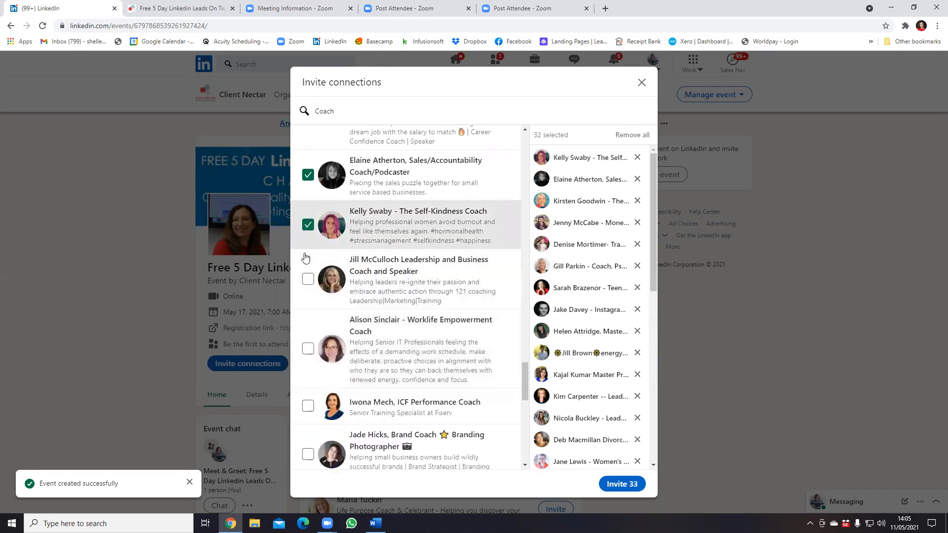
pyautogui.click(307, 279)
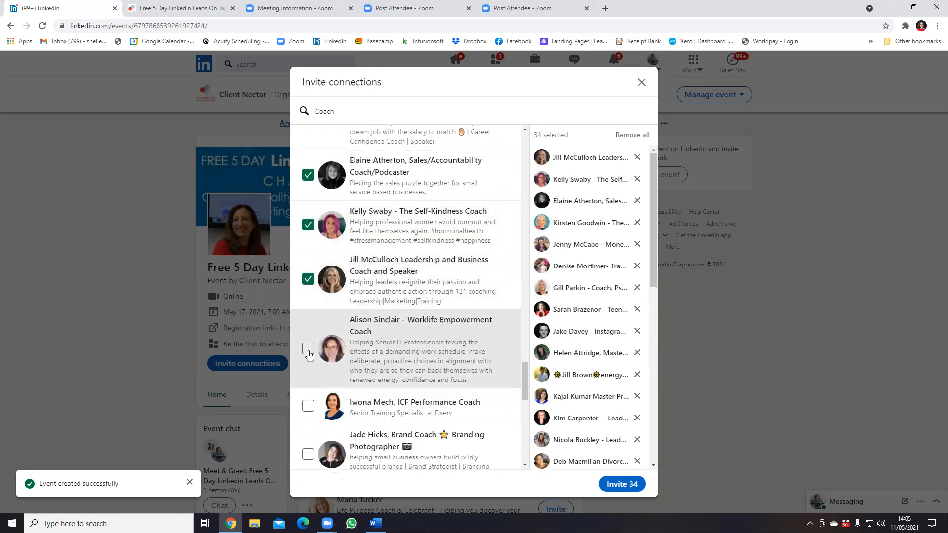
# Step: Add worklife empowerment, branding, sales, career, confidence, women's empowerment and executive coaches, reaching 45 selected
pyautogui.click(308, 354)
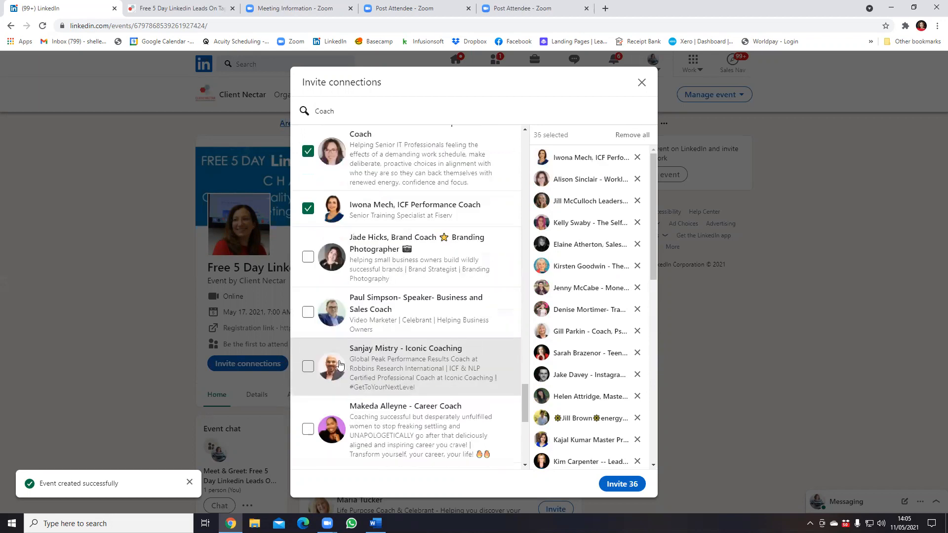
pyautogui.click(308, 257)
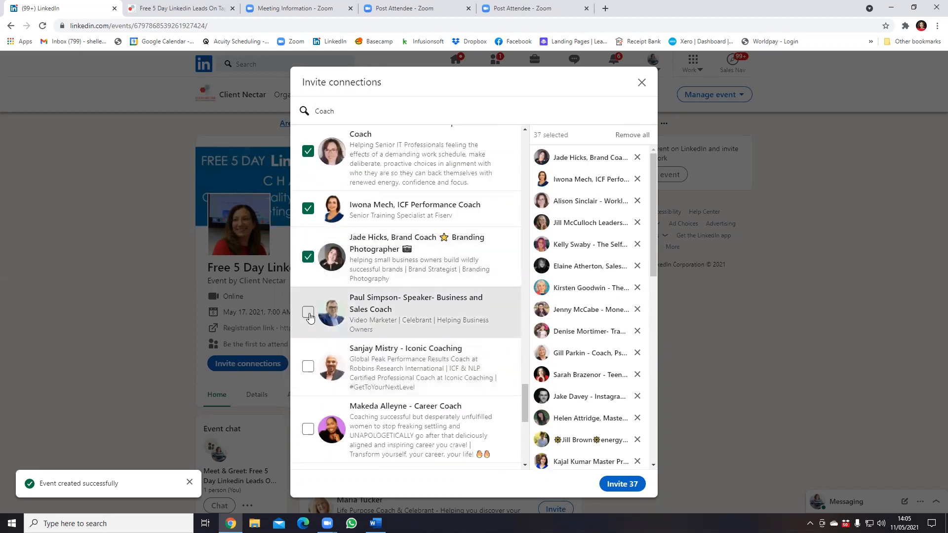
pyautogui.click(309, 366)
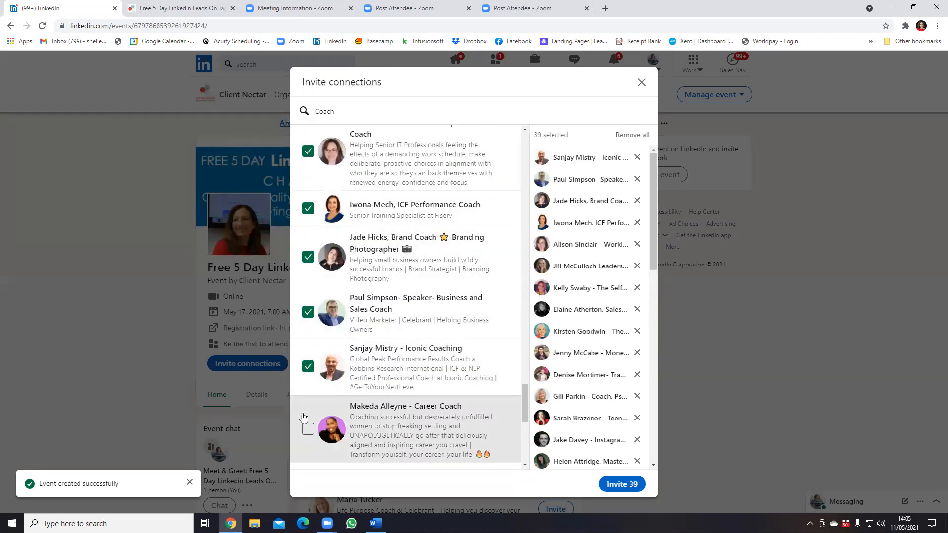
pyautogui.moveTo(308, 433)
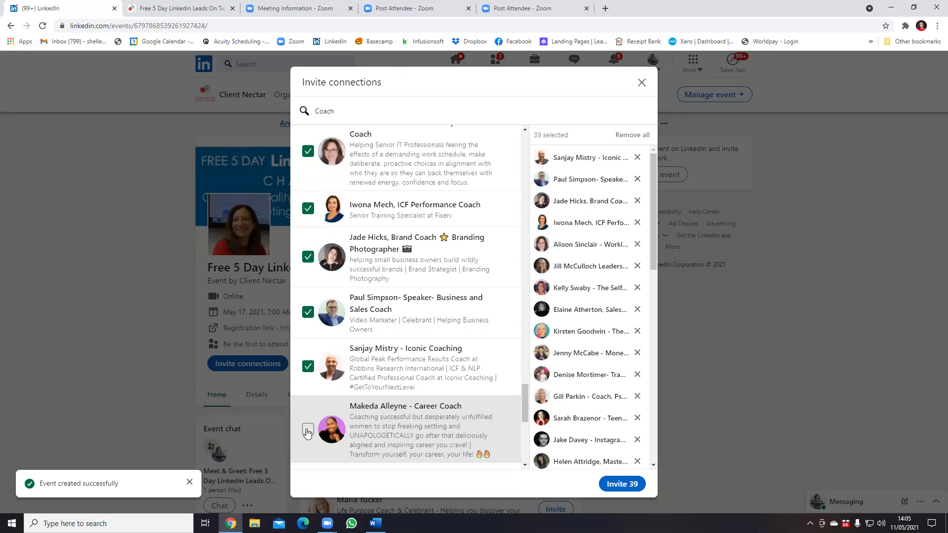
pyautogui.click(308, 432)
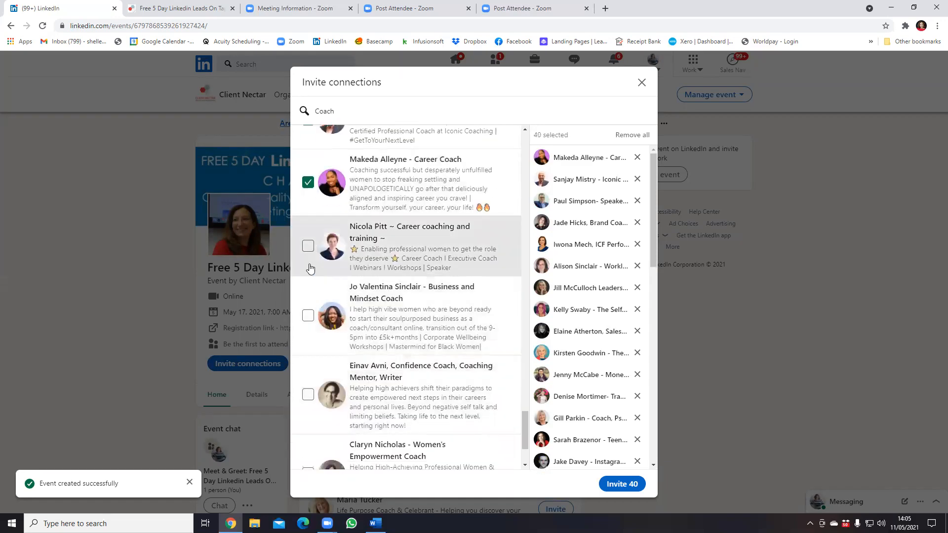
pyautogui.click(308, 246)
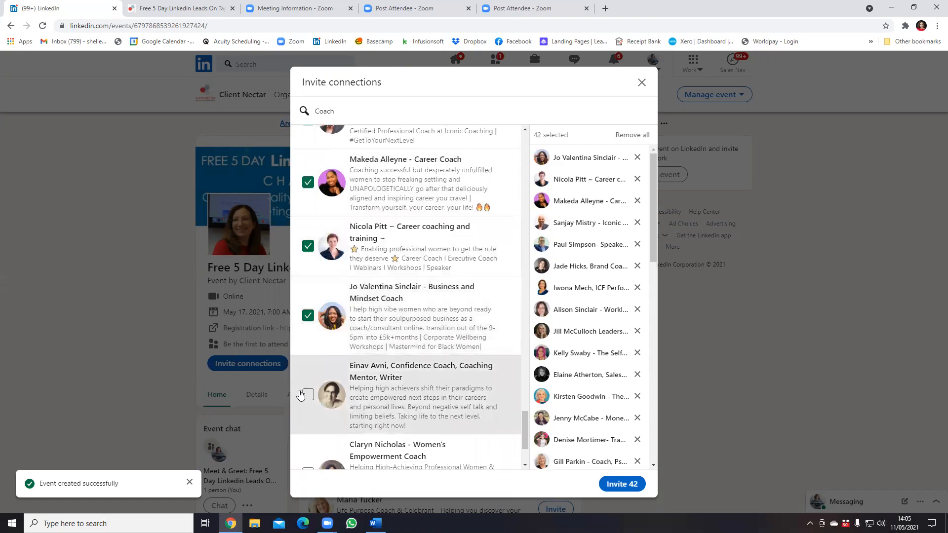
pyautogui.click(306, 395)
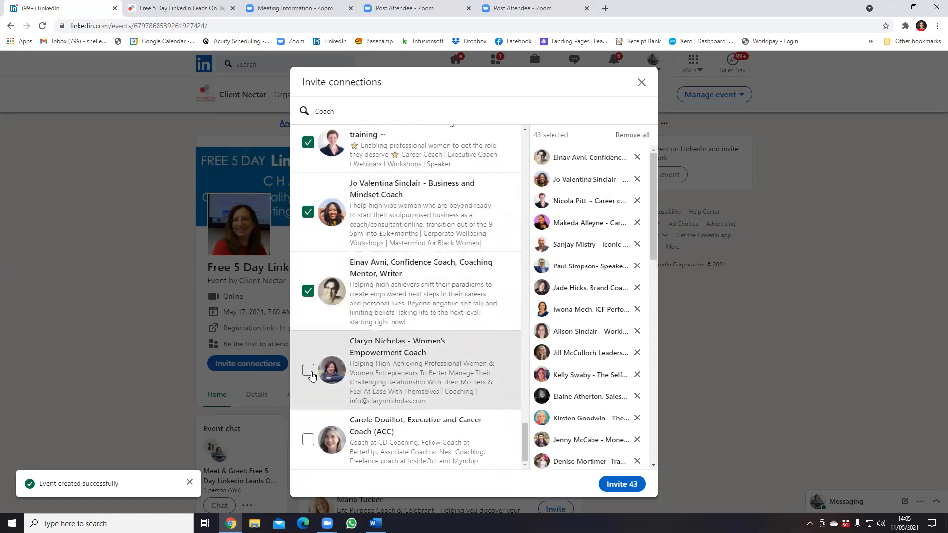
pyautogui.click(308, 370)
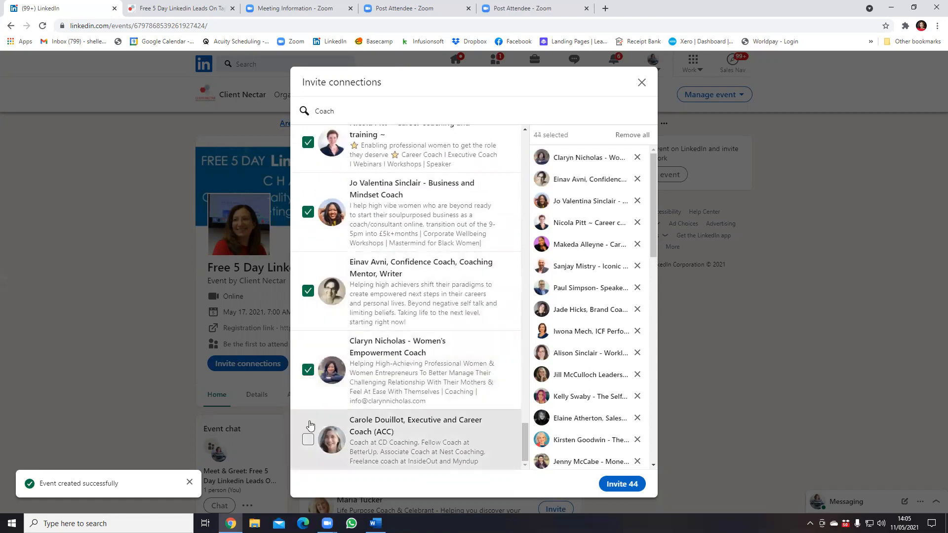
pyautogui.click(308, 440)
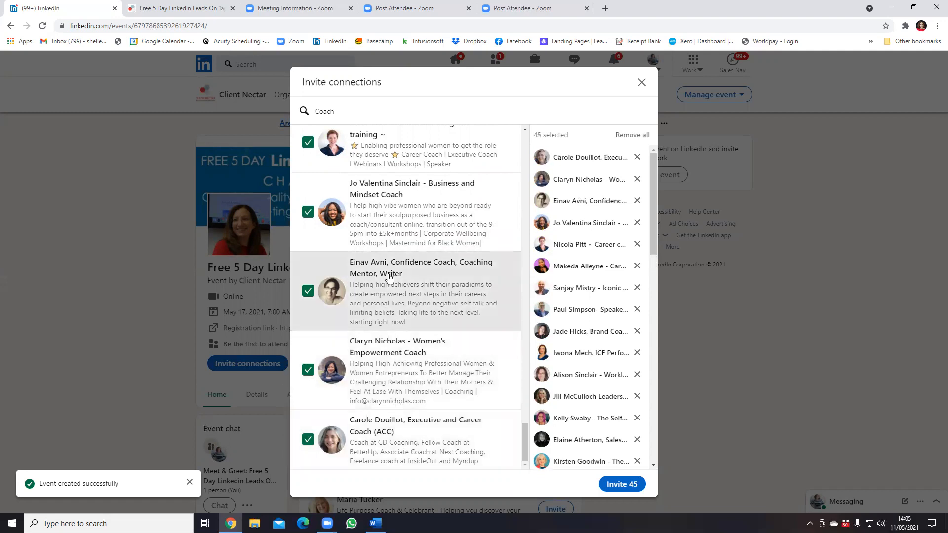
pyautogui.moveTo(305, 114)
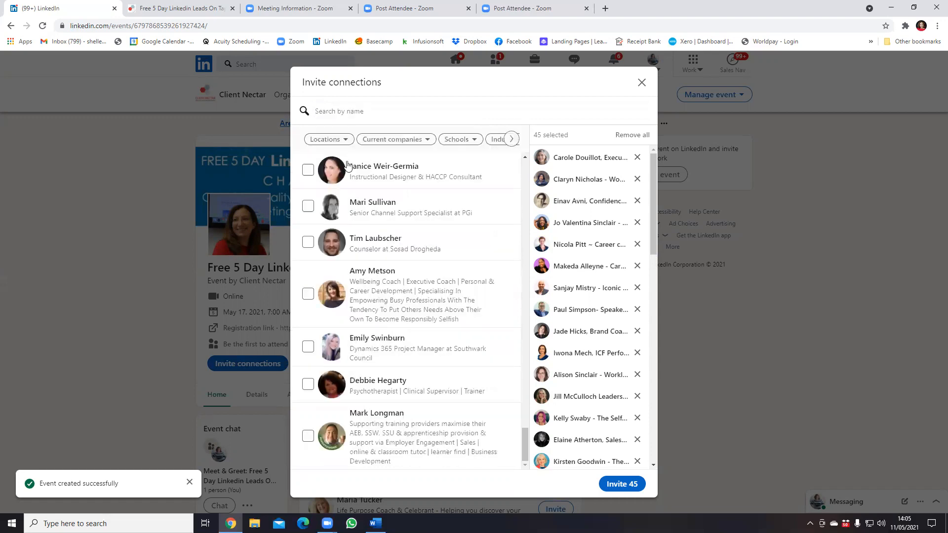
# Step: Select more connections: leadership coaches, course podcaster, transformational coach, holistic business, therapist, sales strategist
pyautogui.scroll(-3)
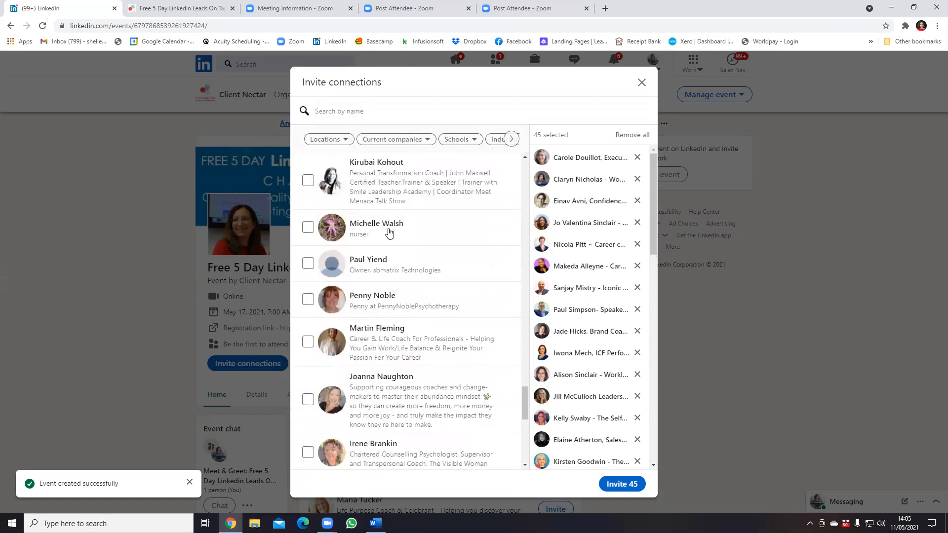
pyautogui.scroll(-3)
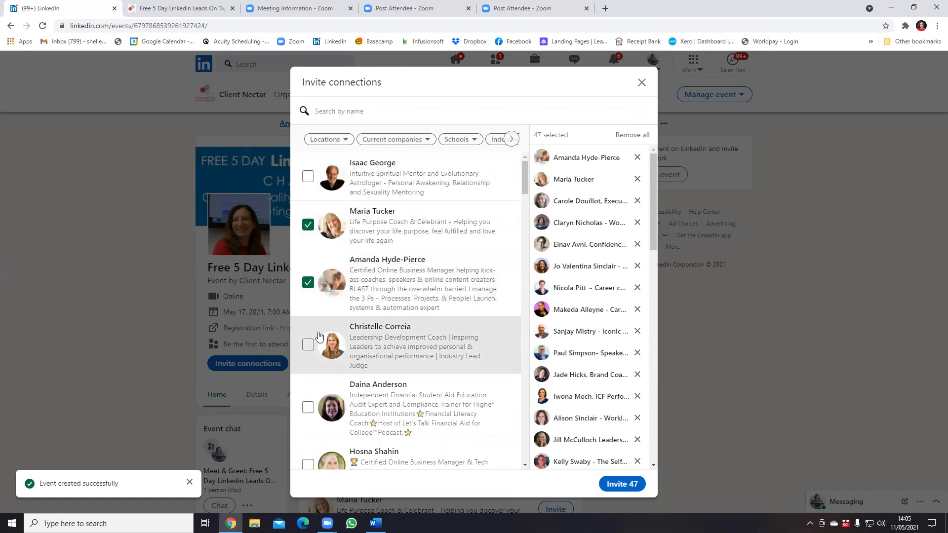
pyautogui.click(309, 406)
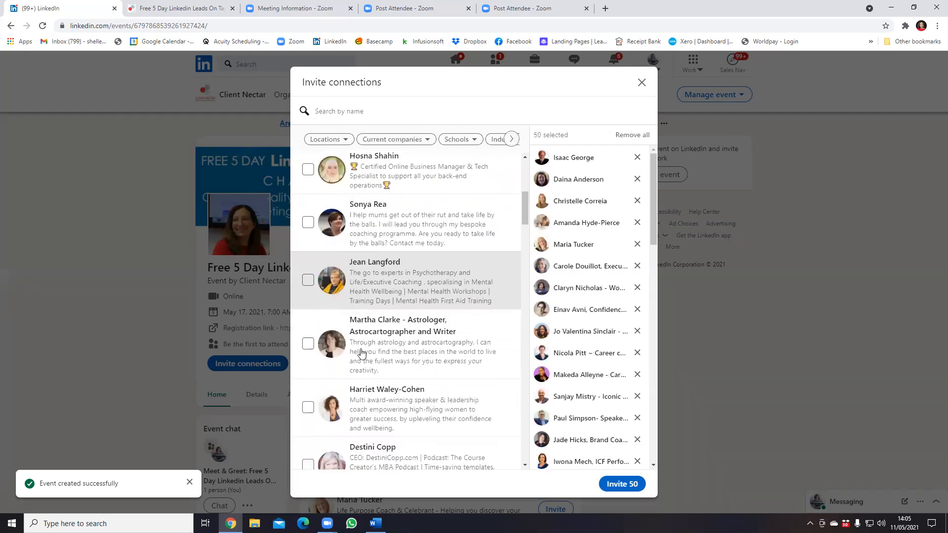
pyautogui.click(308, 280)
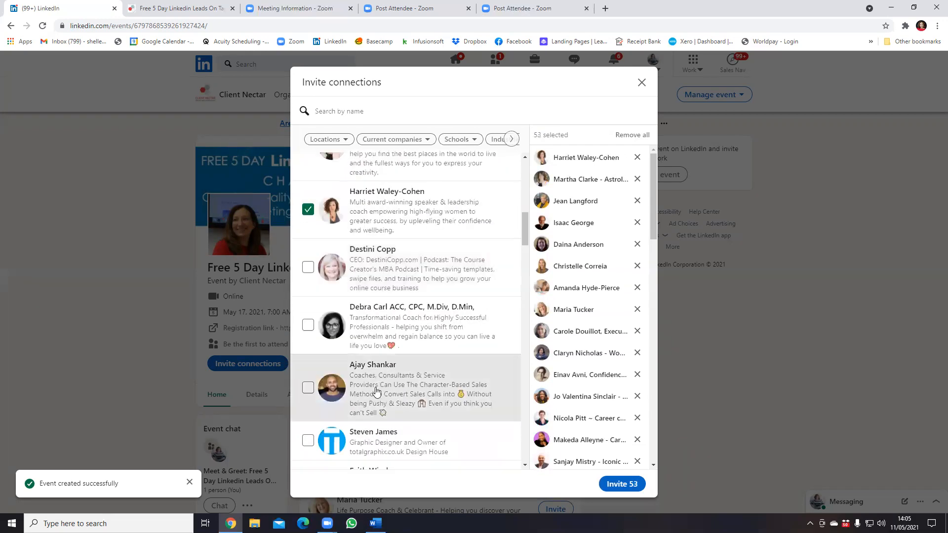
pyautogui.click(308, 267)
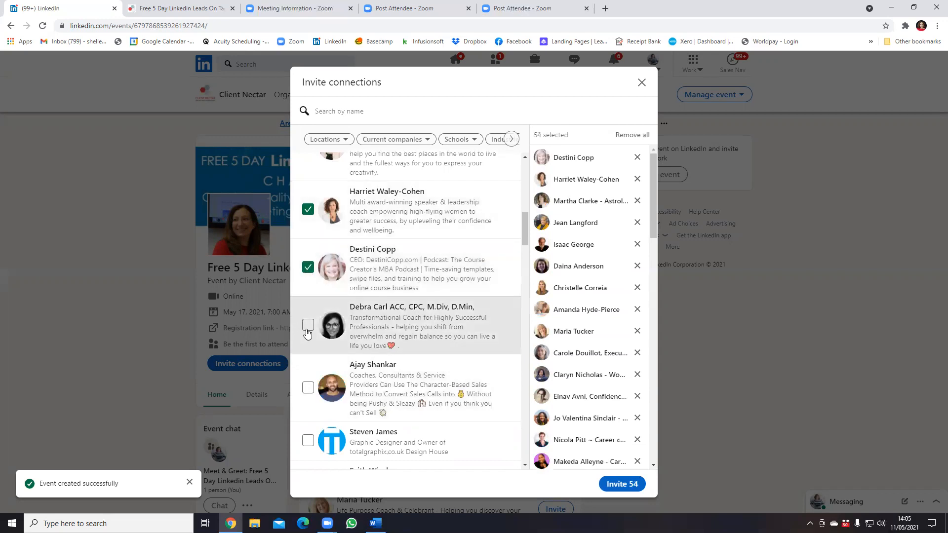
pyautogui.click(308, 325)
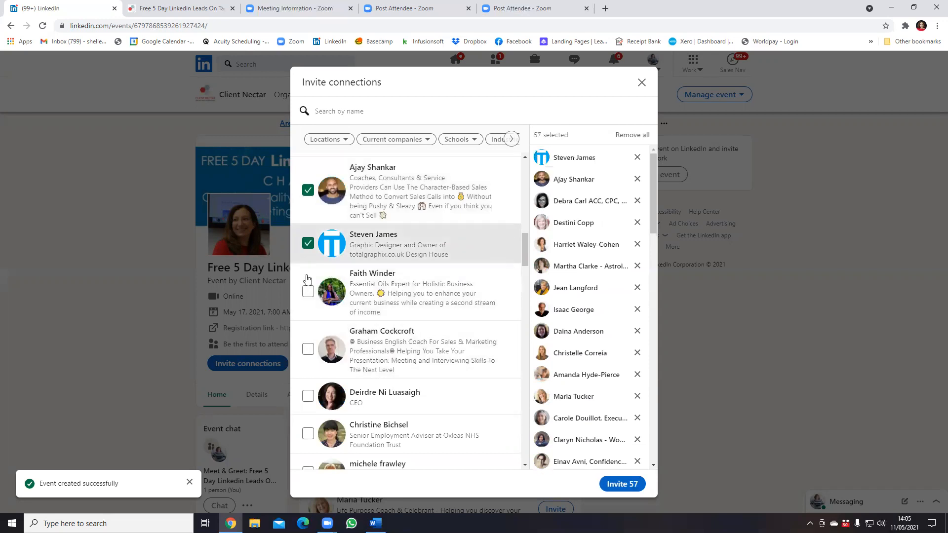
pyautogui.click(308, 348)
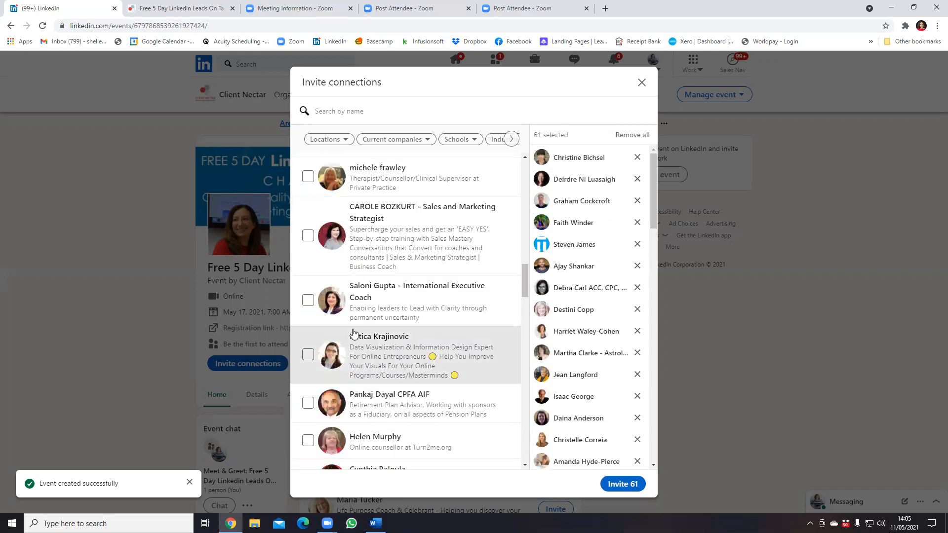
pyautogui.click(308, 176)
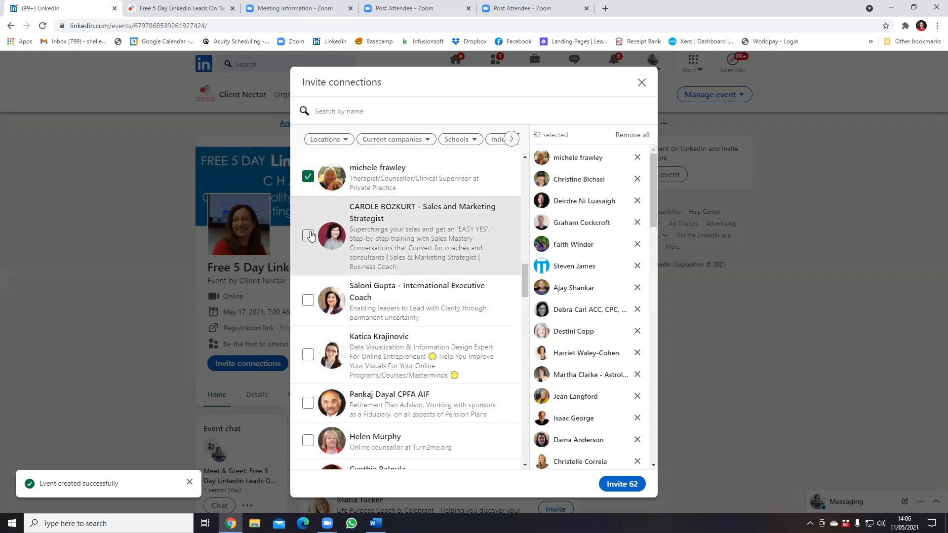
pyautogui.click(308, 355)
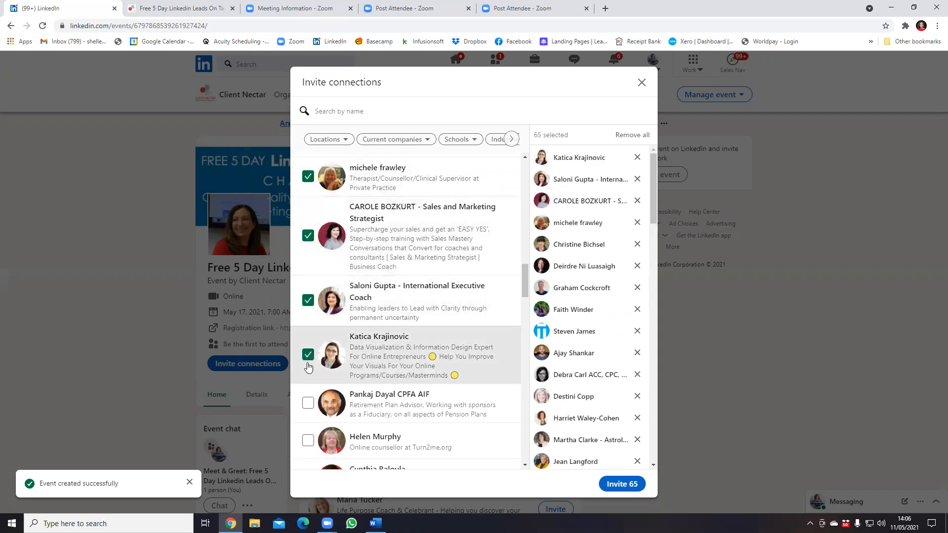
# Step: Add the stakeholder officer, change creator, men's shed facilitator, psychoanalyst, content creator, editor, clinical director and transformation coach
pyautogui.scroll(-3)
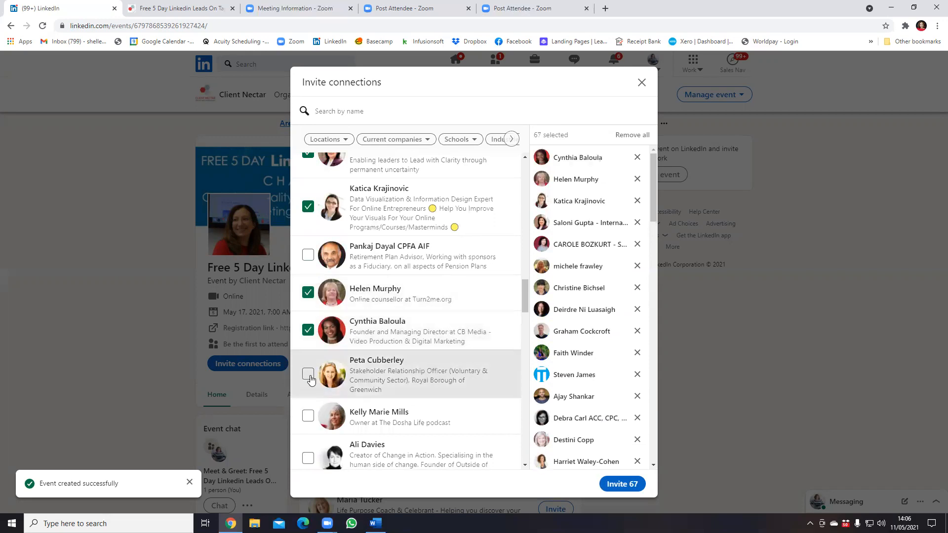
pyautogui.click(308, 375)
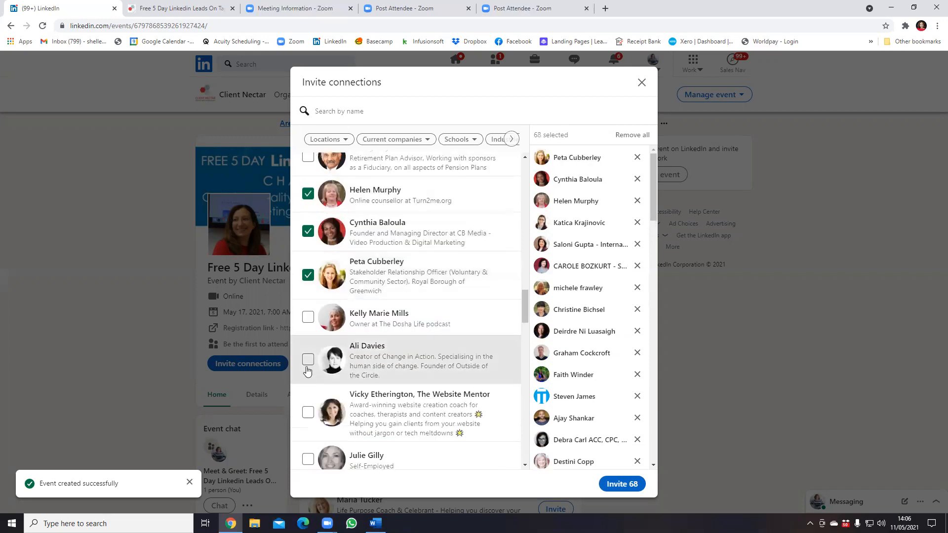
pyautogui.click(308, 360)
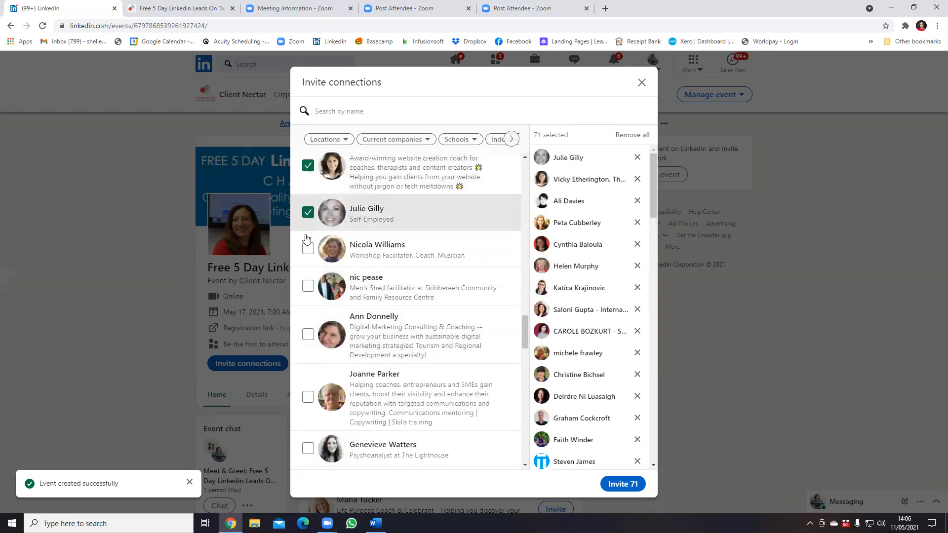
pyautogui.click(308, 287)
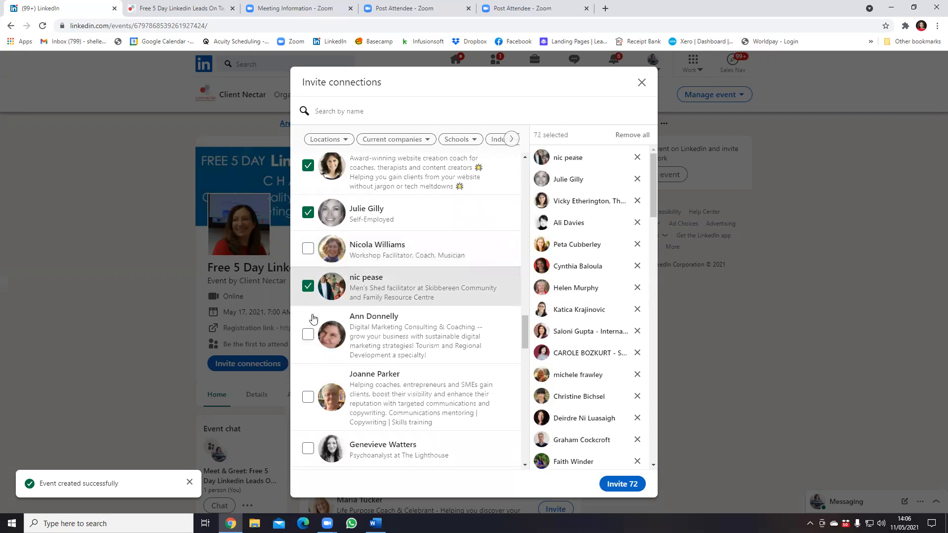
pyautogui.scroll(-3)
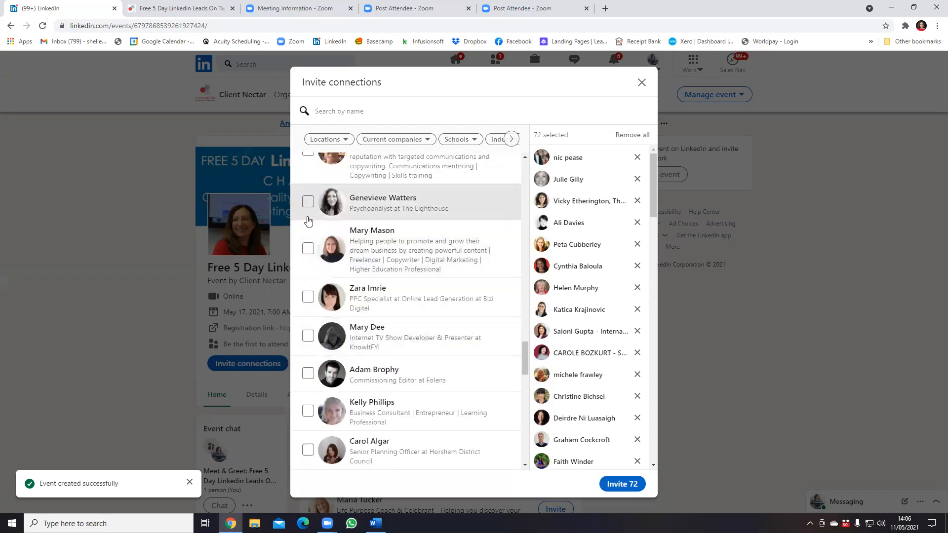
pyautogui.click(308, 202)
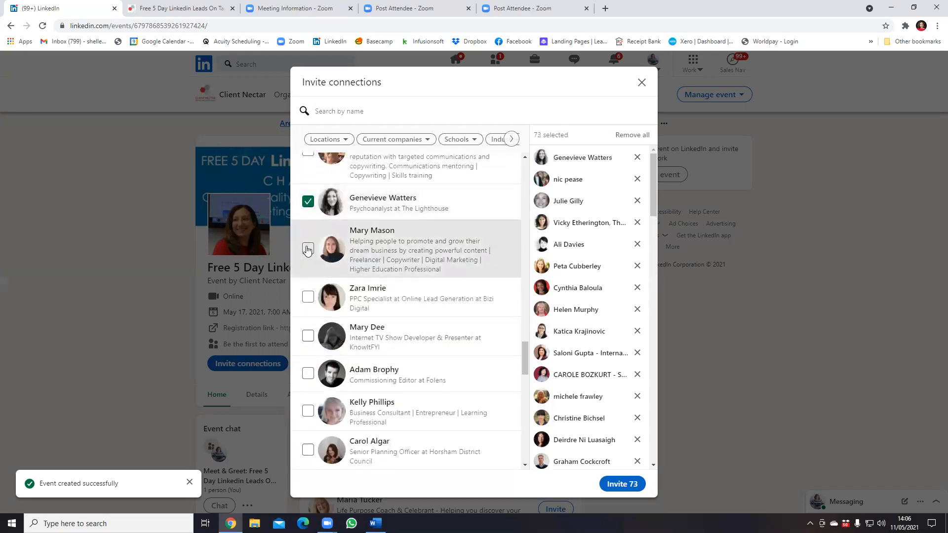
pyautogui.click(308, 249)
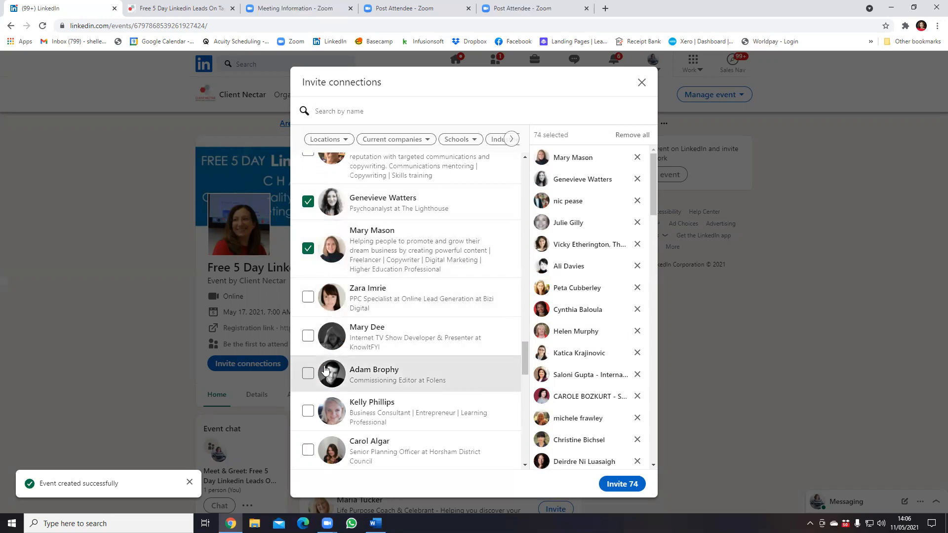
pyautogui.click(308, 374)
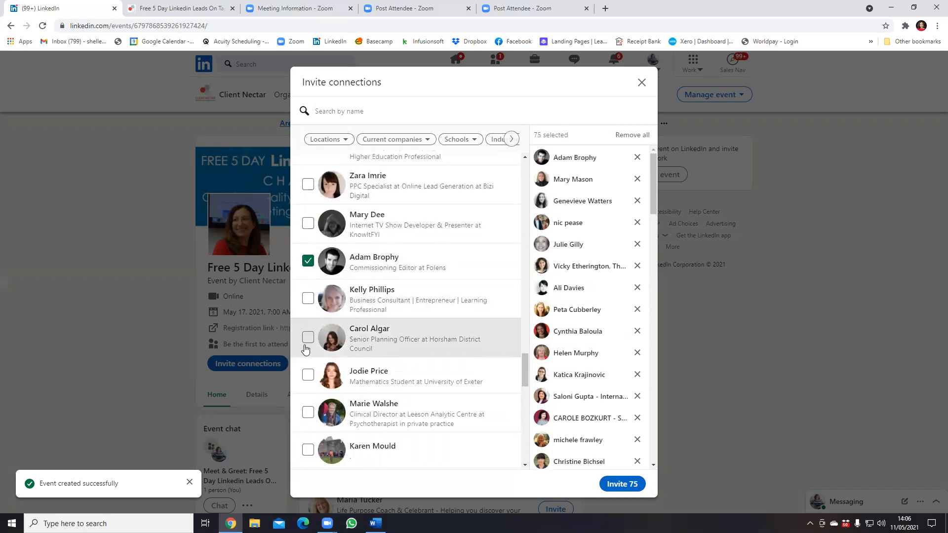
pyautogui.scroll(-3)
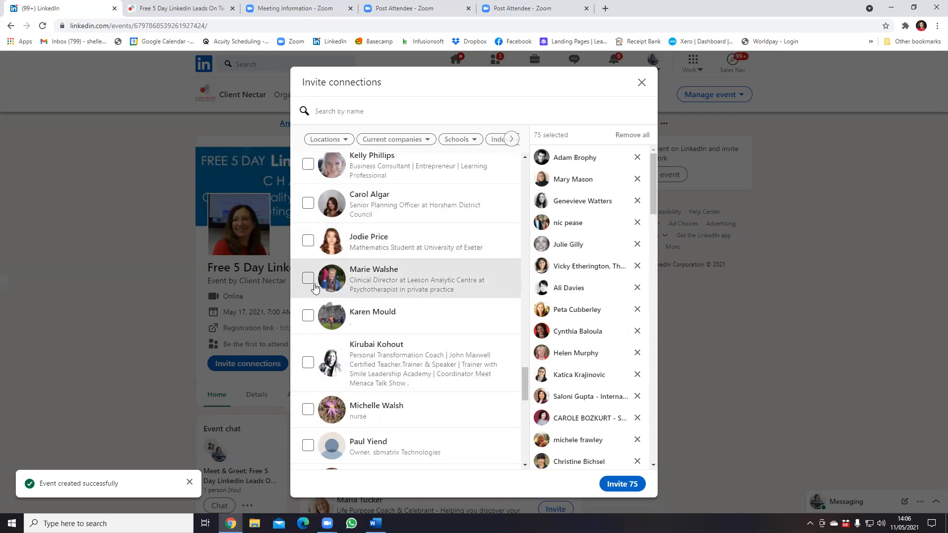
pyautogui.click(308, 278)
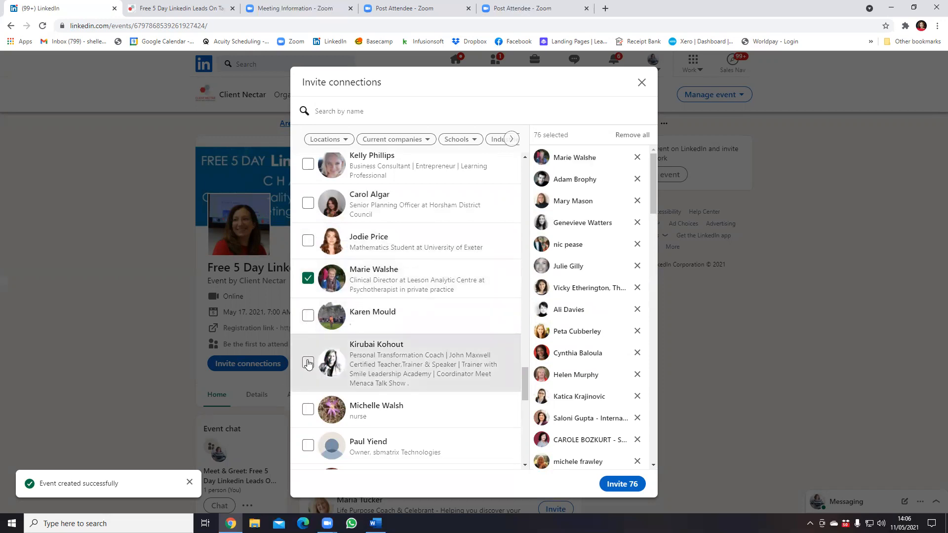
pyautogui.click(308, 363)
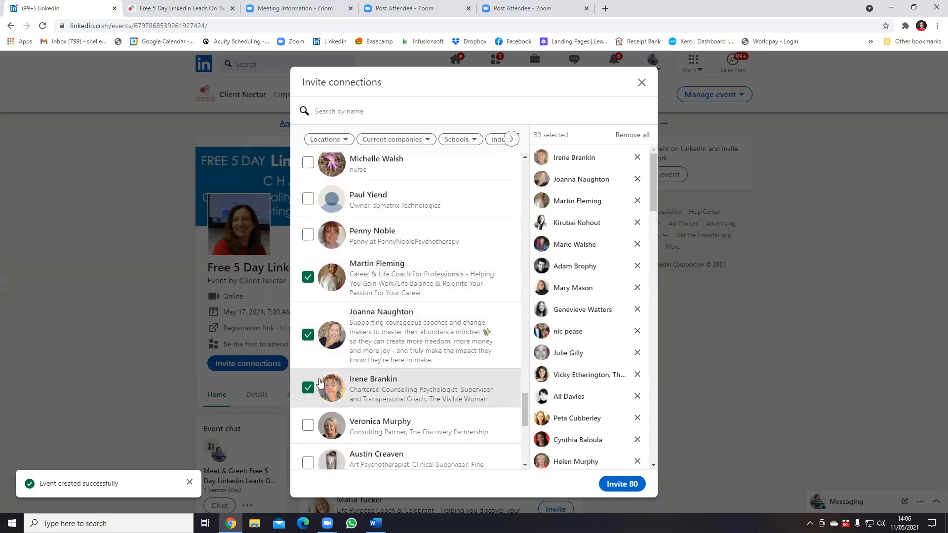
pyautogui.click(307, 387)
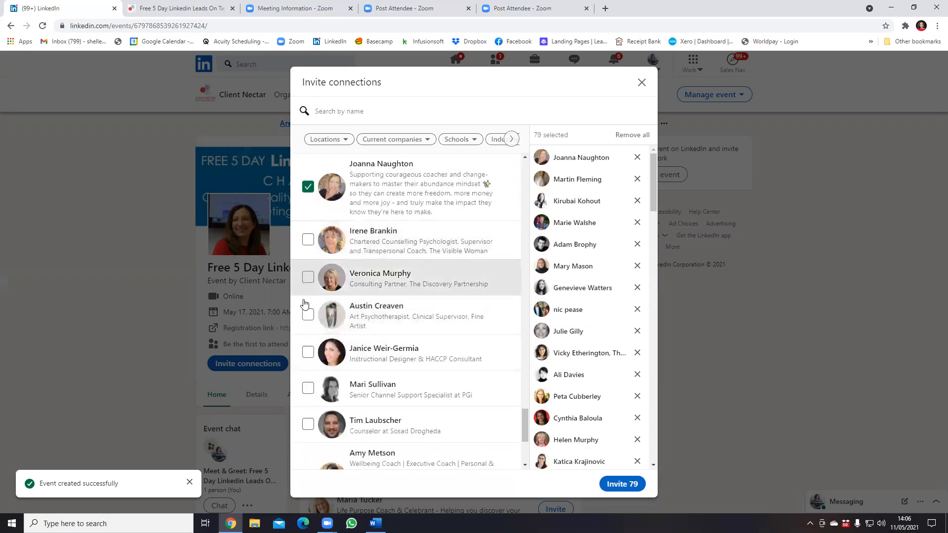
pyautogui.scroll(-3)
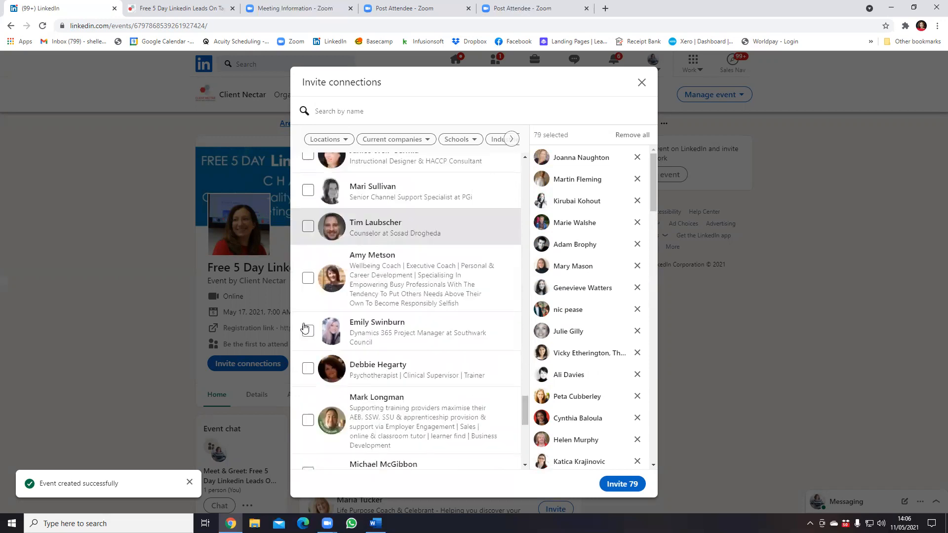
pyautogui.scroll(-3)
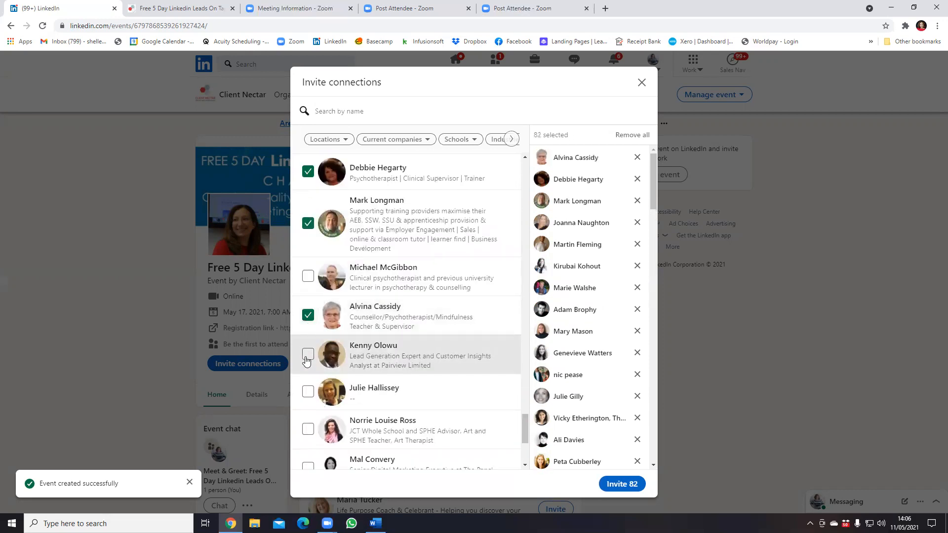
pyautogui.scroll(-3)
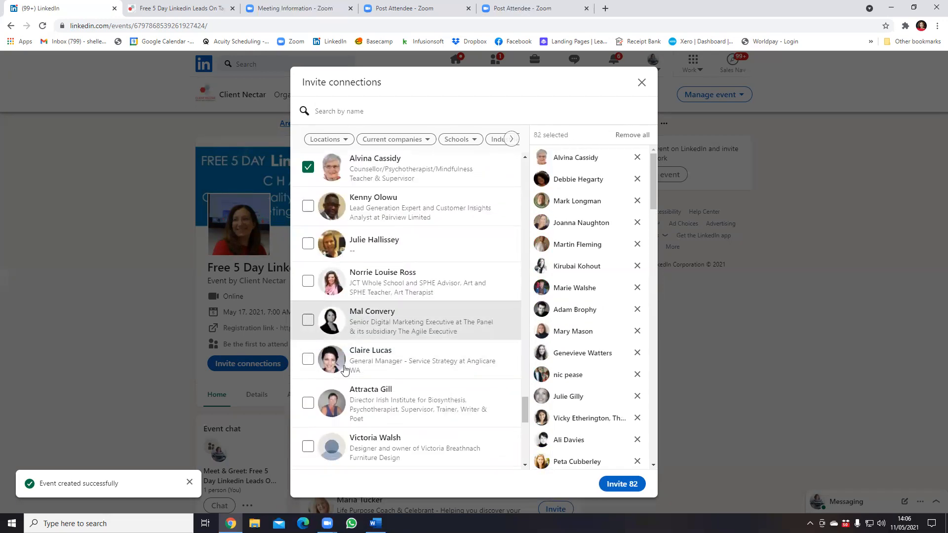
pyautogui.scroll(-3)
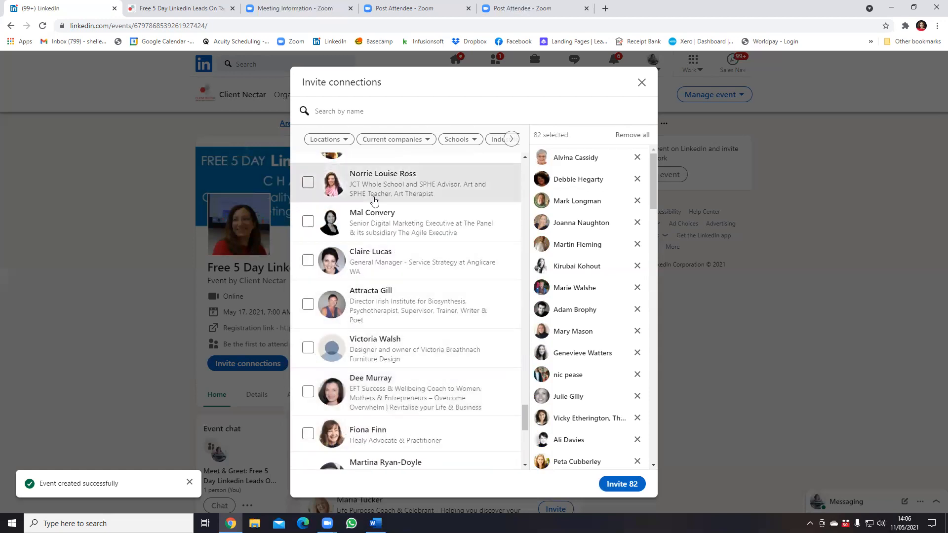
pyautogui.scroll(-3)
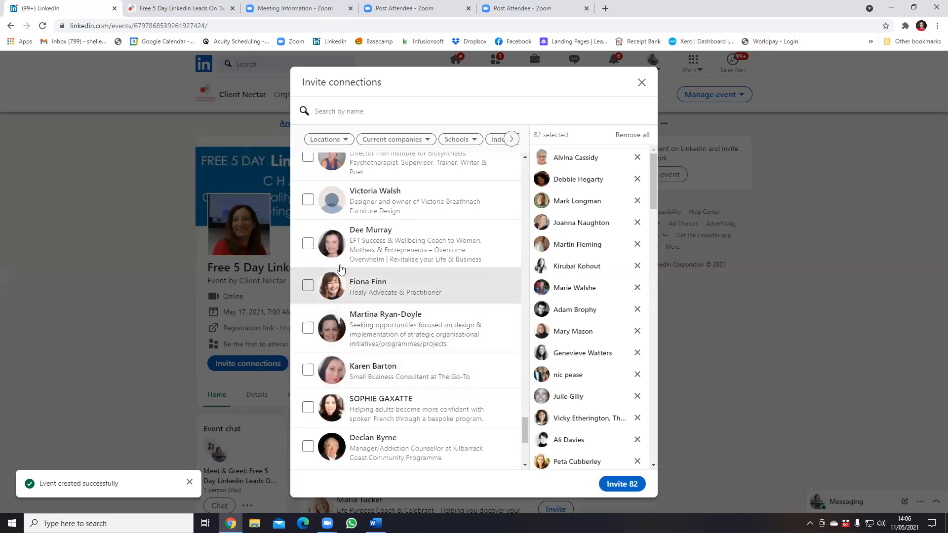
pyautogui.click(308, 243)
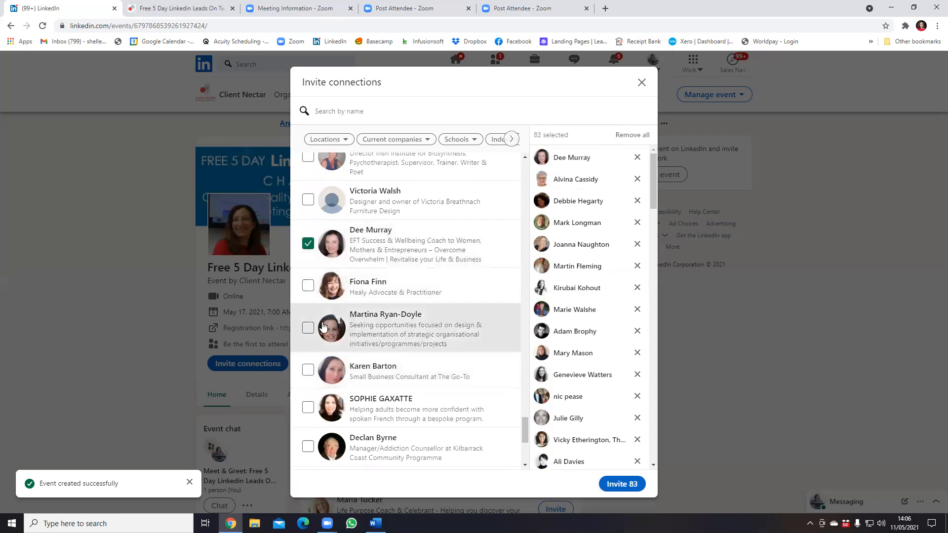
pyautogui.scroll(-3)
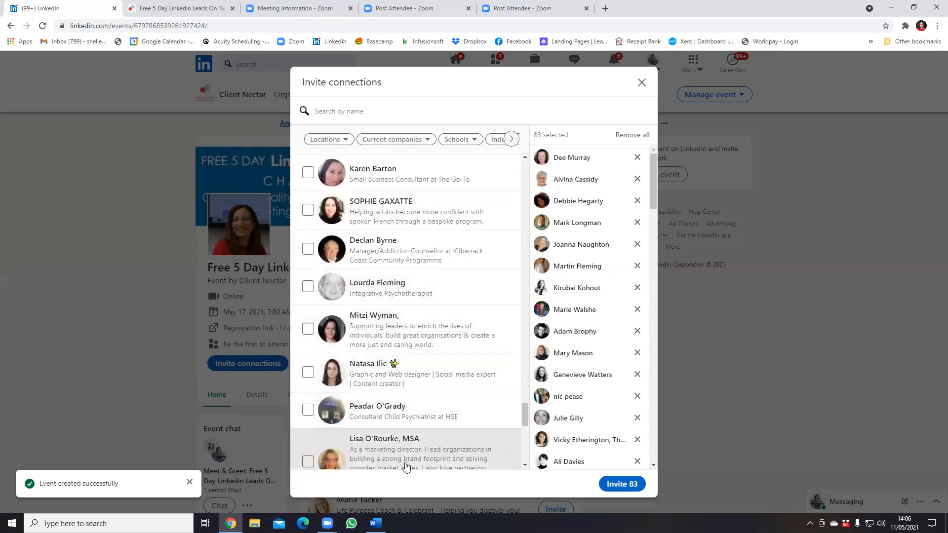
pyautogui.scroll(-3)
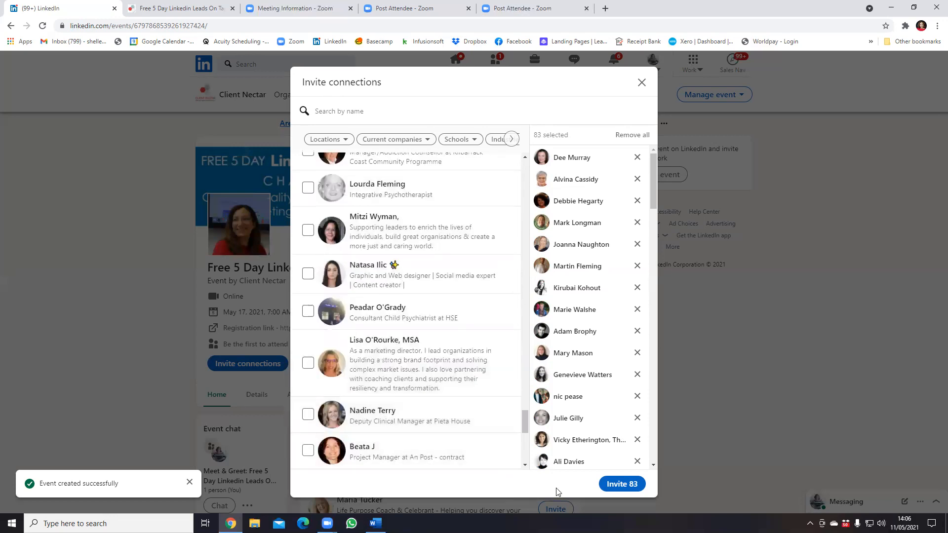
pyautogui.moveTo(622, 484)
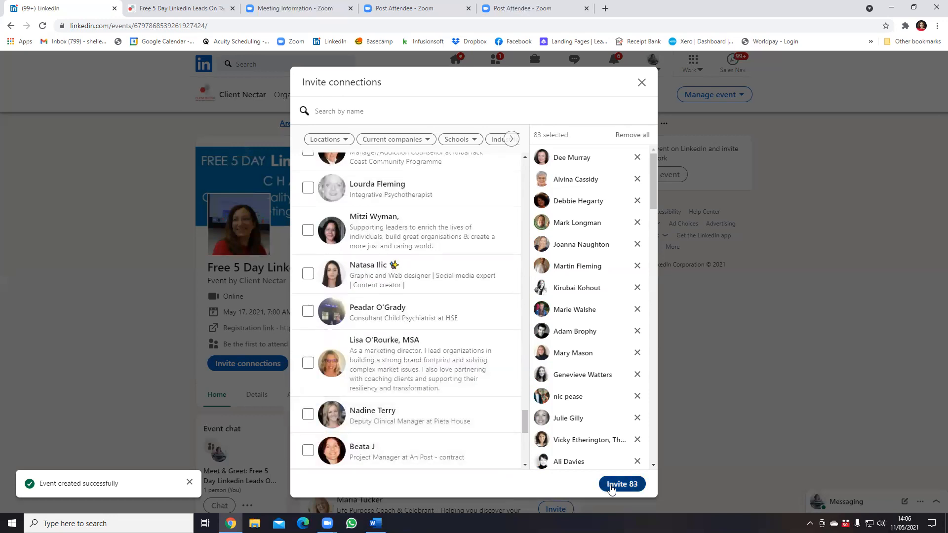
# Step: Send invitations to the 83 connections, then dismiss a post box opened on the event page
pyautogui.click(621, 484)
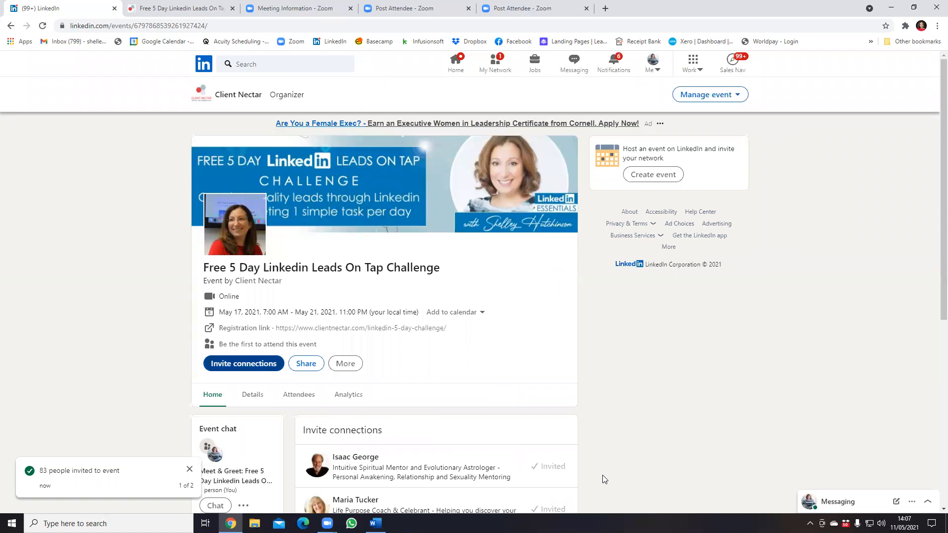
pyautogui.moveTo(495, 355)
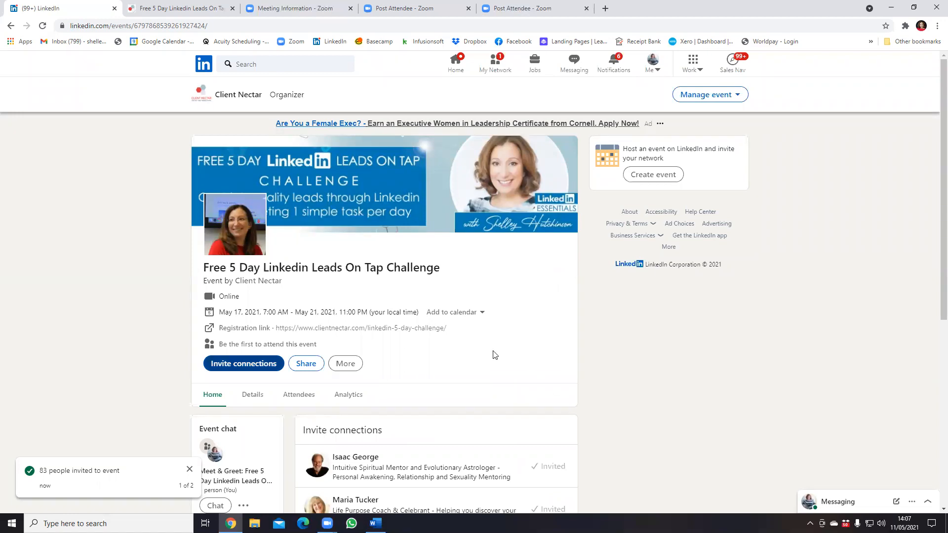
pyautogui.moveTo(412, 349)
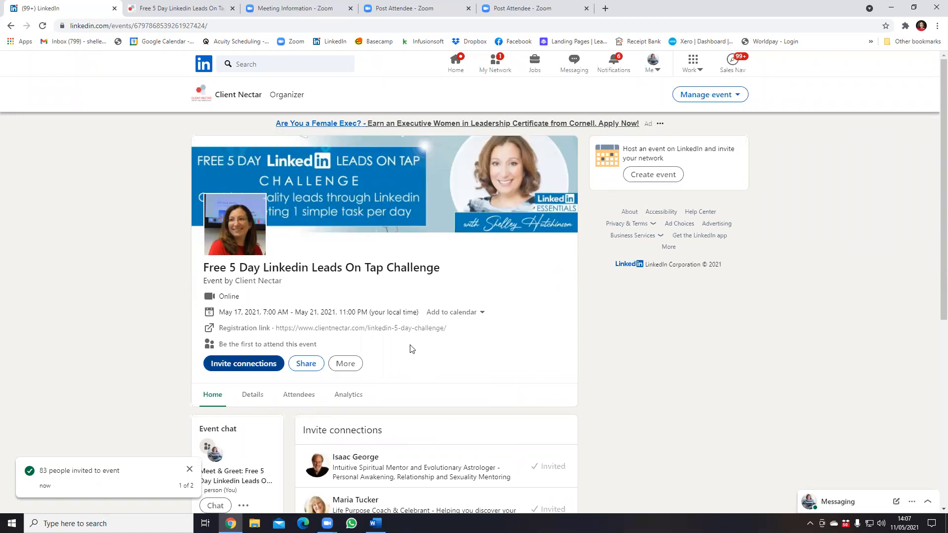
pyautogui.moveTo(371, 398)
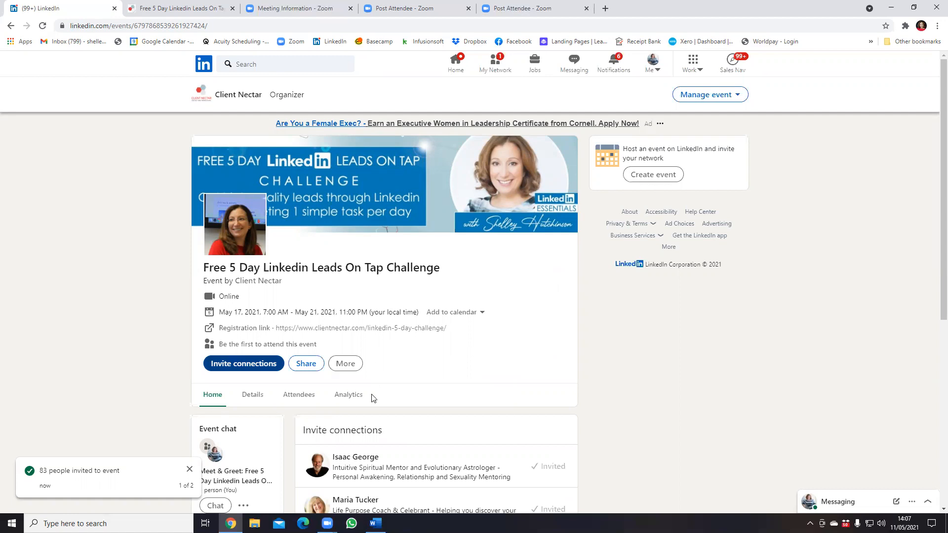
pyautogui.scroll(-3)
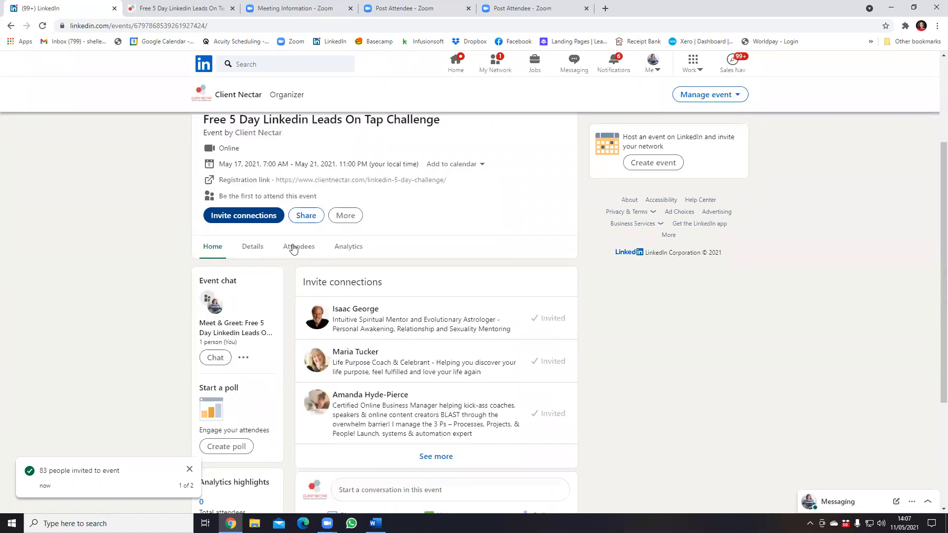
pyautogui.moveTo(358, 395)
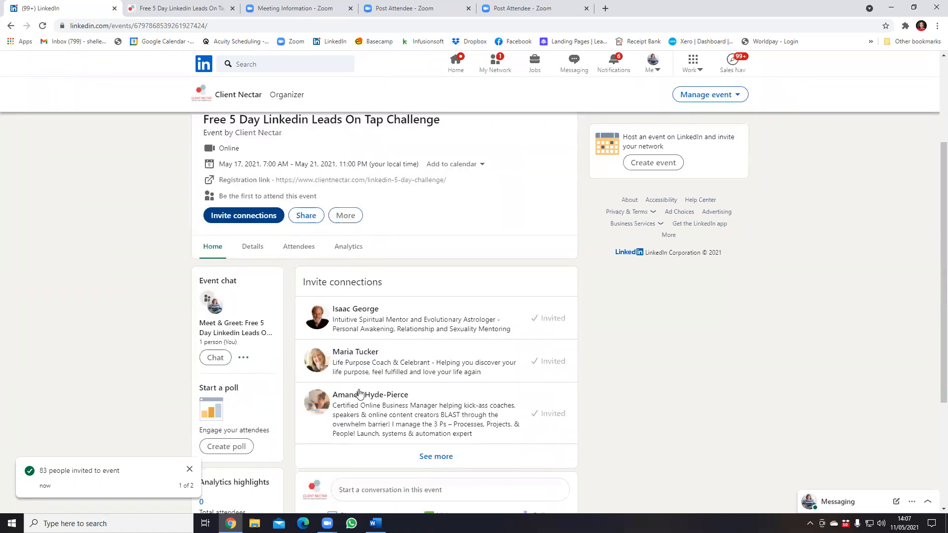
pyautogui.click(389, 490)
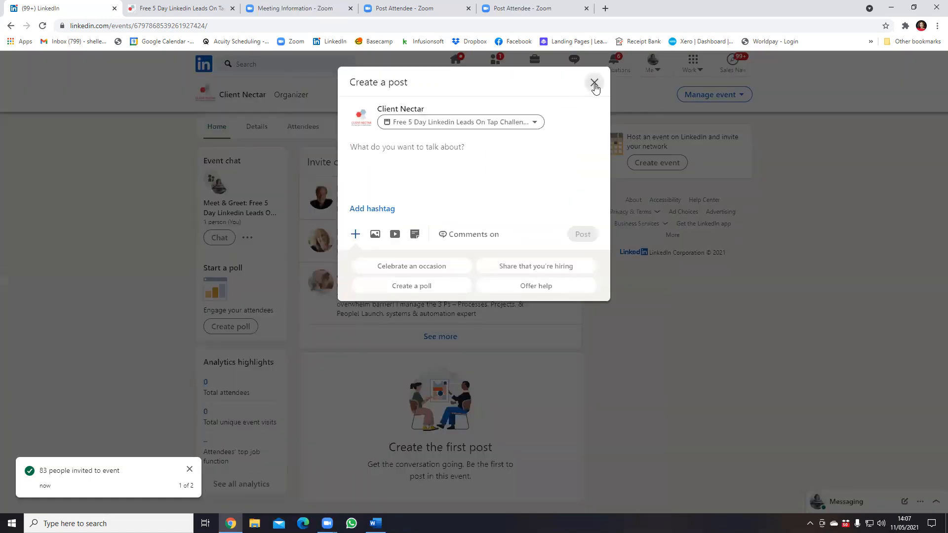
pyautogui.click(595, 82)
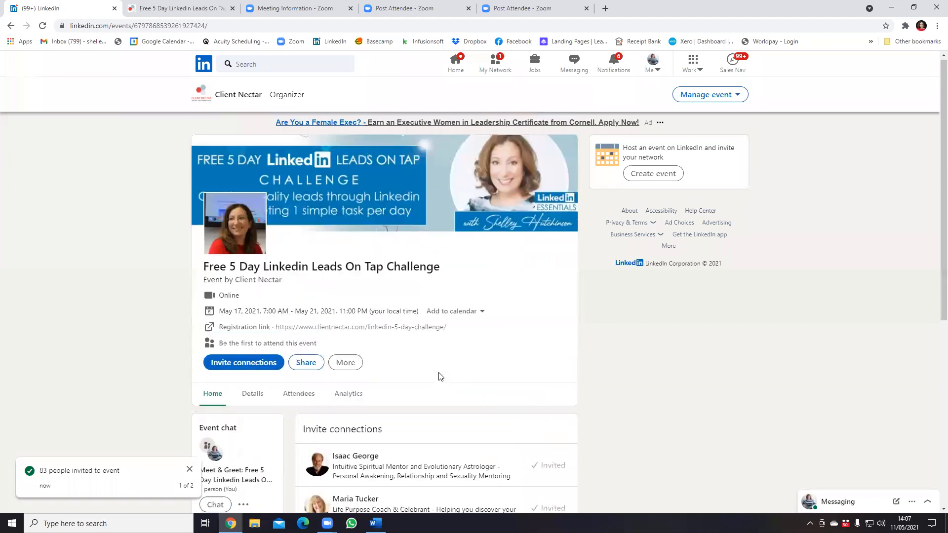
pyautogui.scroll(-3)
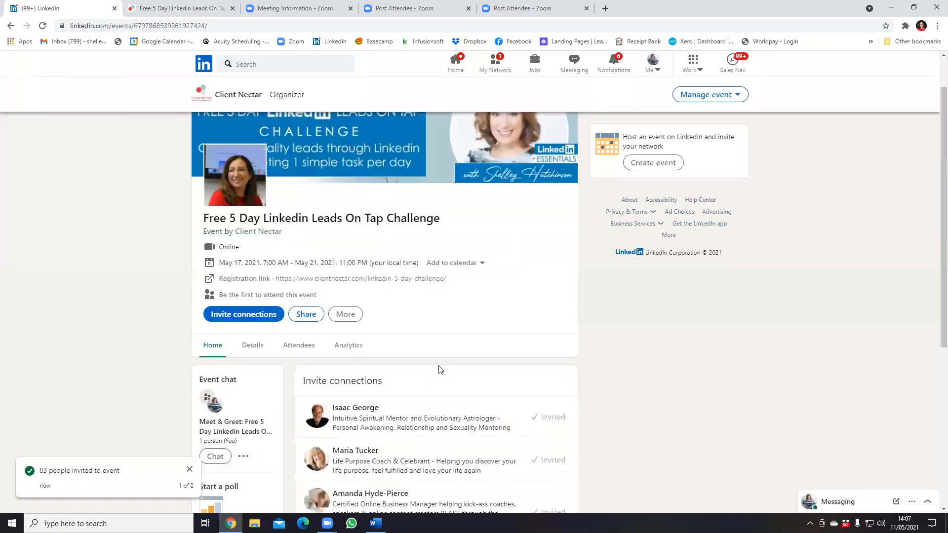
pyautogui.moveTo(465, 353)
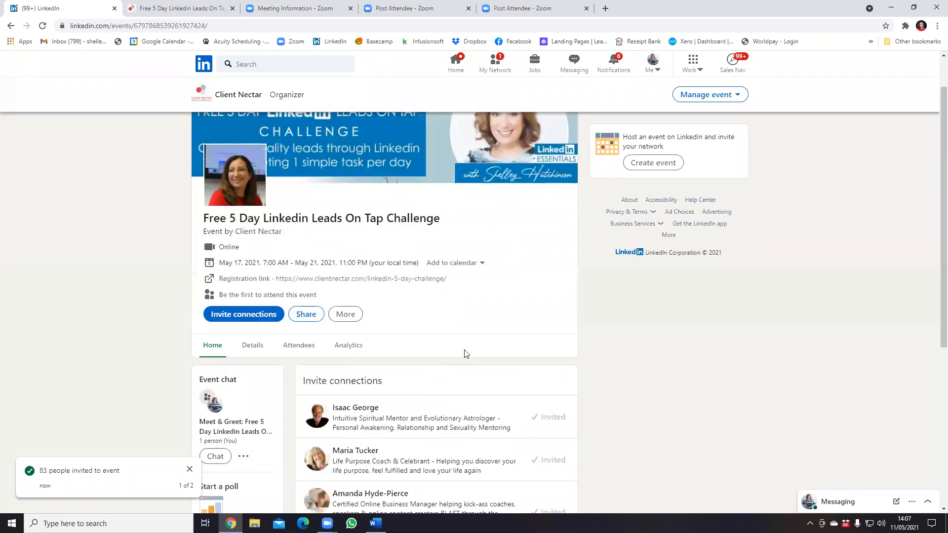
pyautogui.scroll(-3)
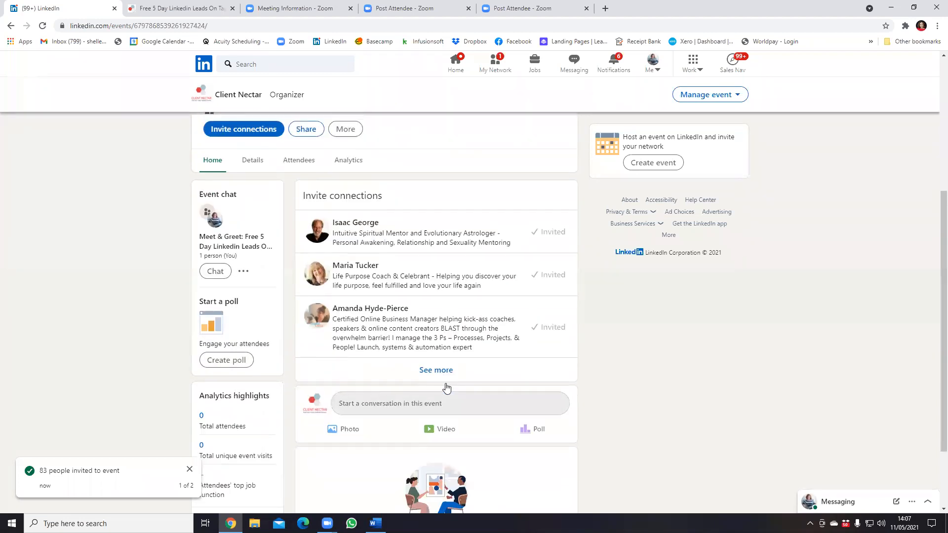
pyautogui.scroll(3)
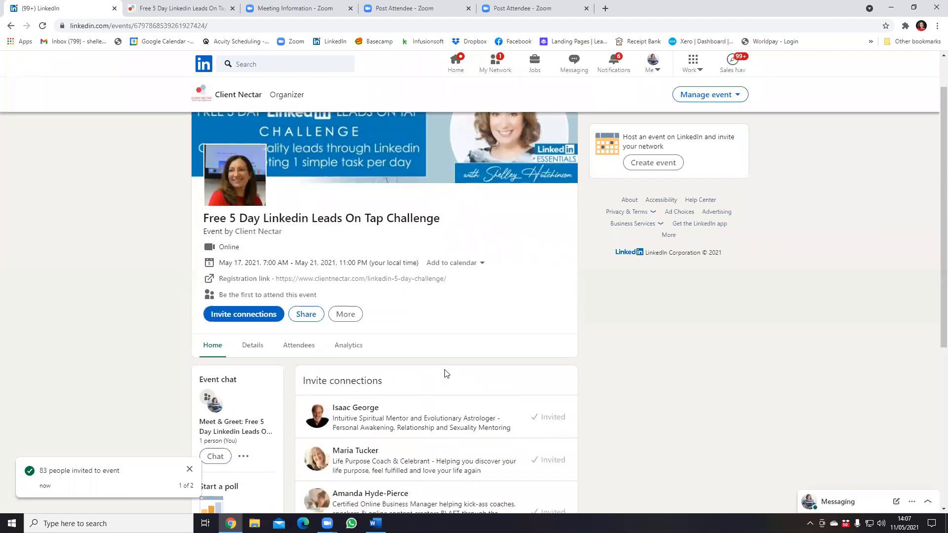
pyautogui.scroll(3)
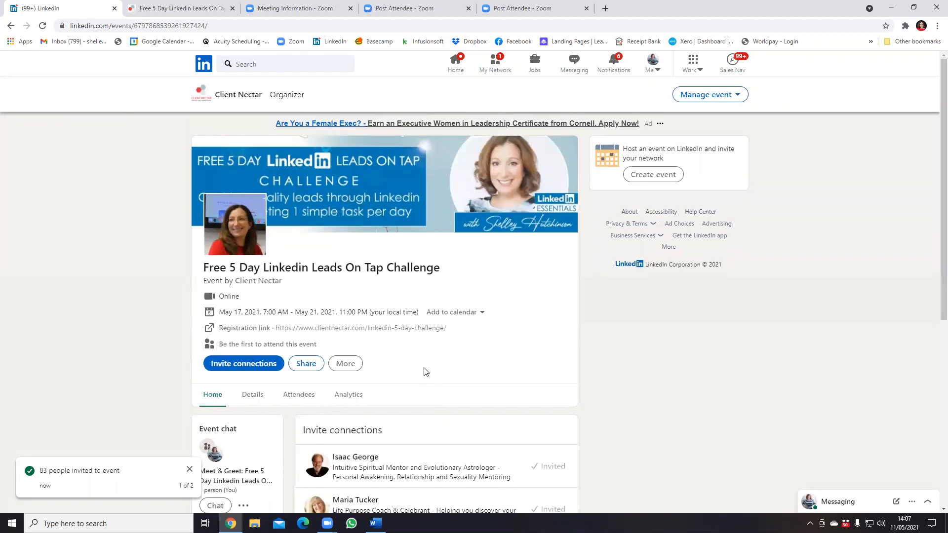
pyautogui.moveTo(713, 408)
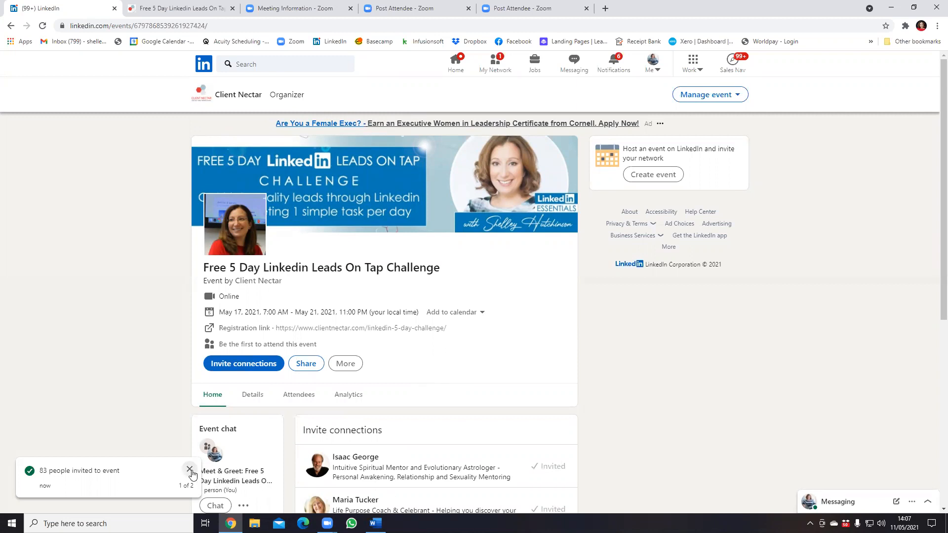
# Step: Dismiss the '83 people invited to event' notification on the event page
pyautogui.click(190, 470)
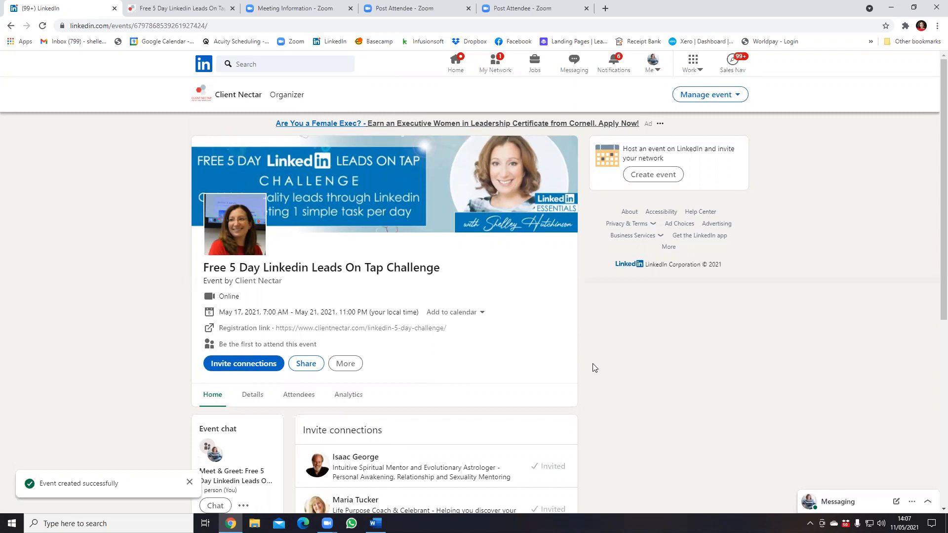
pyautogui.moveTo(631, 291)
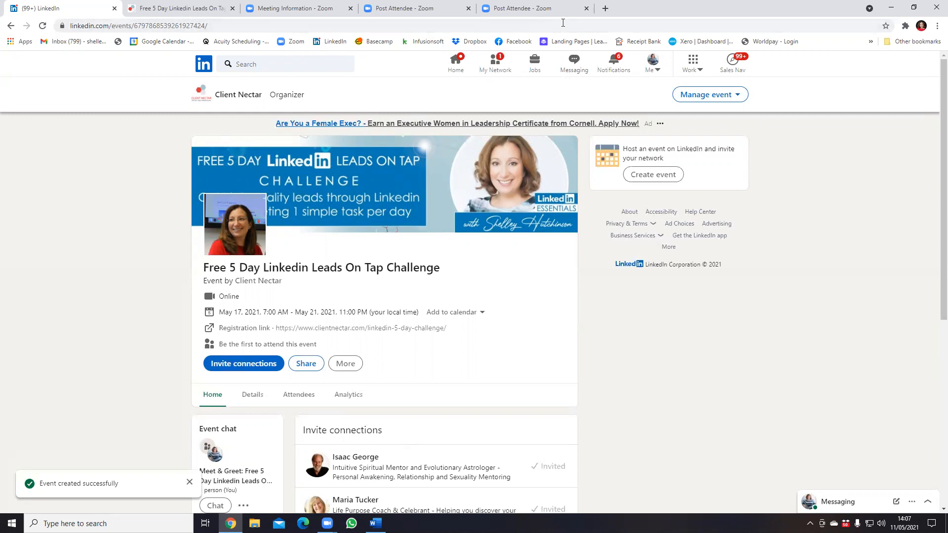
pyautogui.moveTo(678, 76)
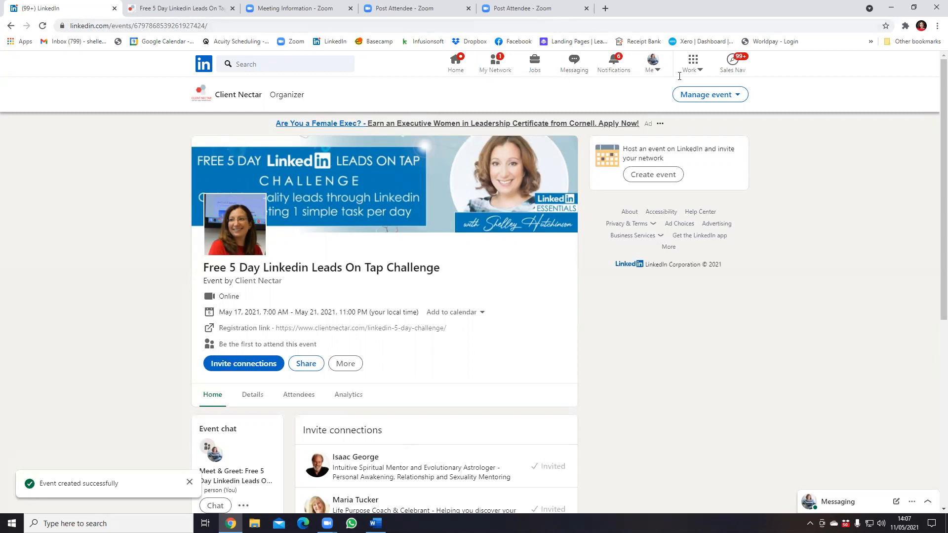